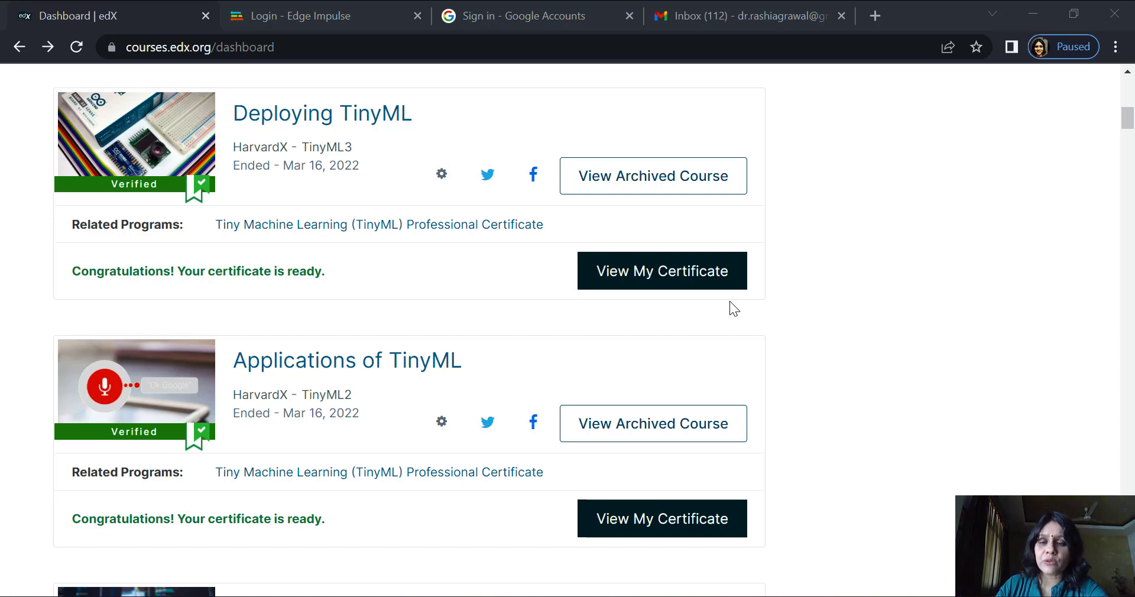
Switch to the Edge Impulse browser tab to reach the project selection page.
{"action": "scroll", "scroll_direction": "down", "scroll_amount": 3}
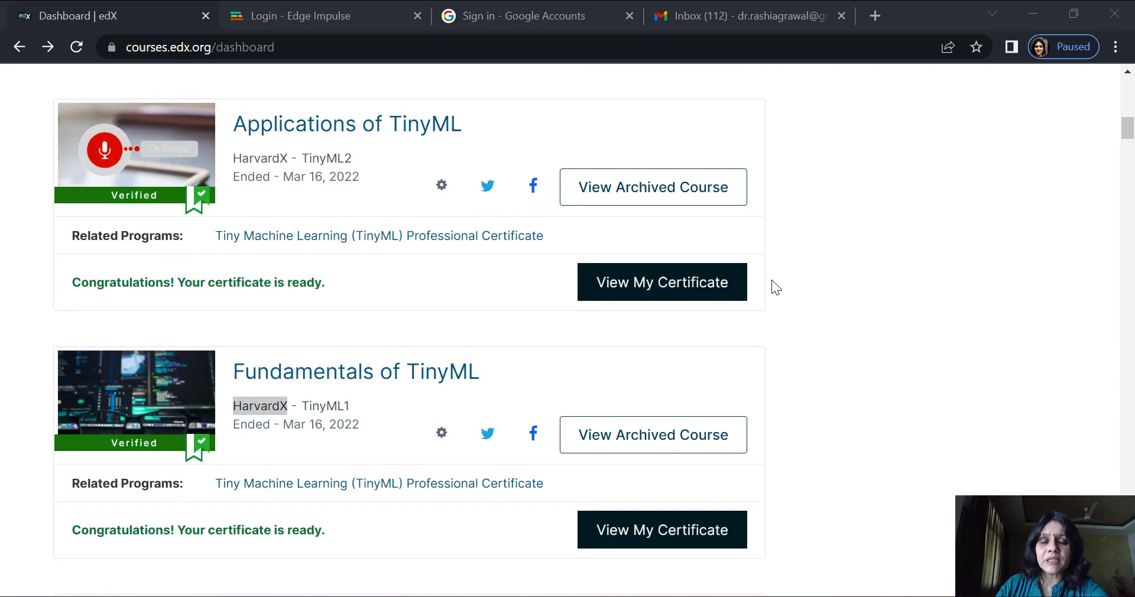
{"action": "mouse_move", "coordinate": [388, 317]}
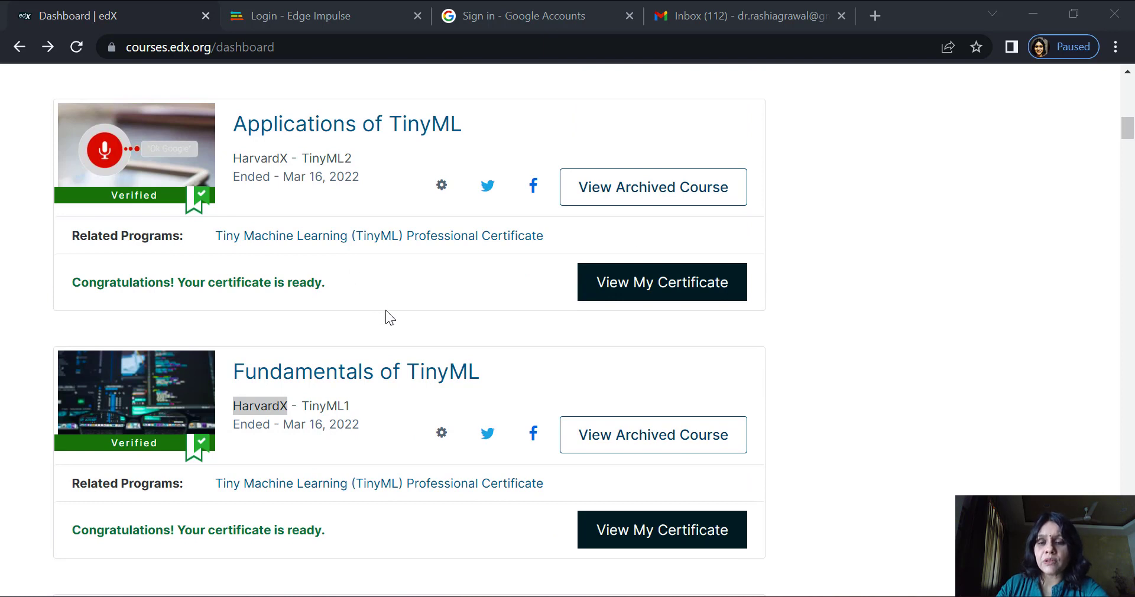
{"action": "mouse_move", "coordinate": [413, 319]}
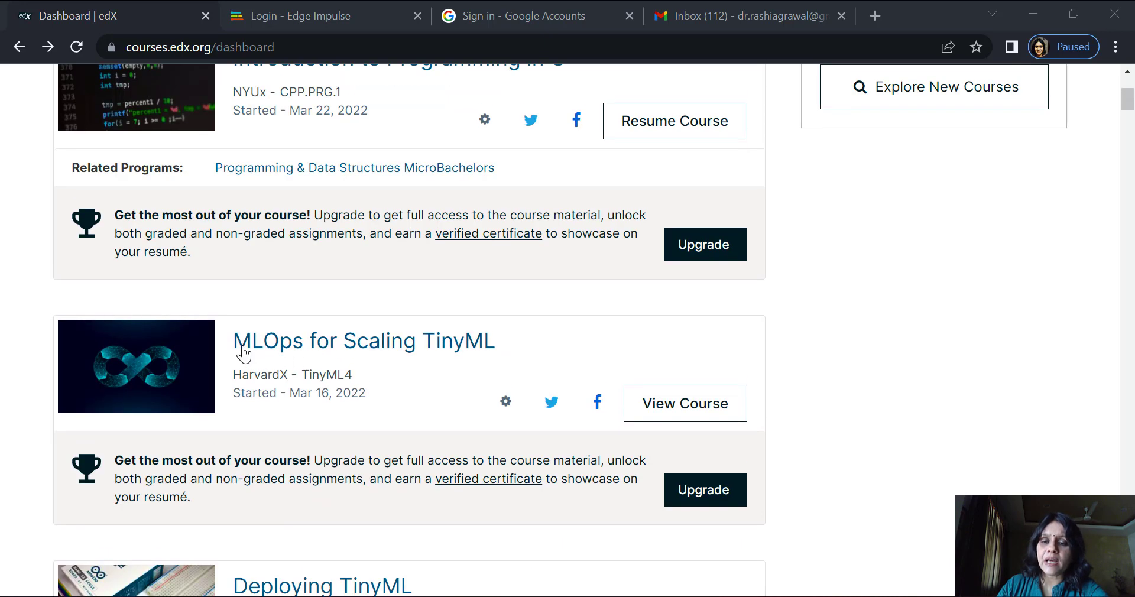
{"action": "mouse_move", "coordinate": [471, 364]}
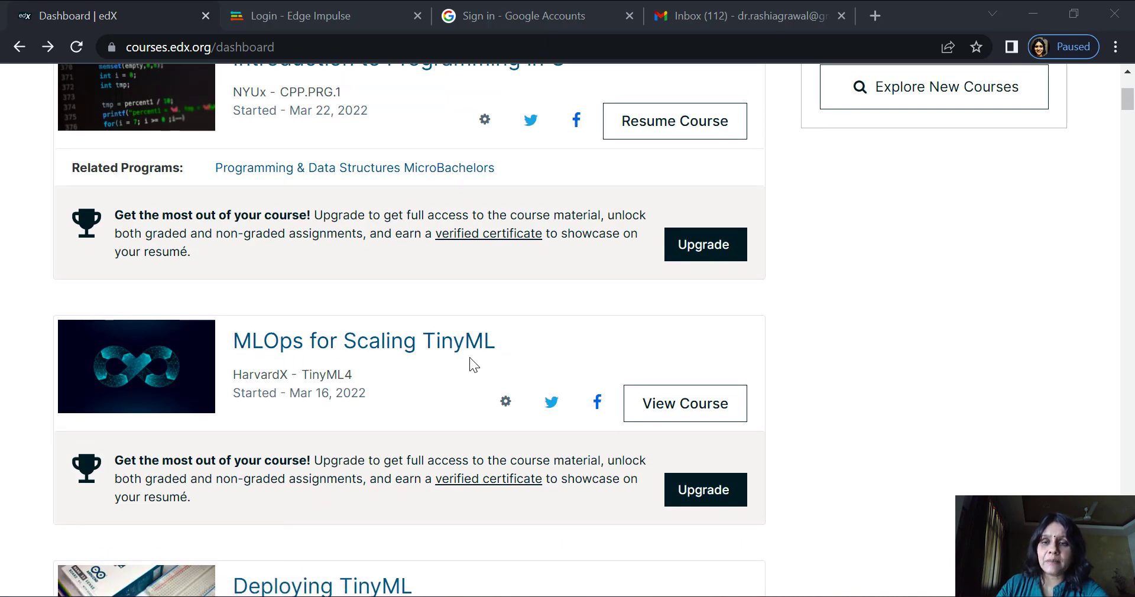
{"action": "left_click", "coordinate": [290, 16]}
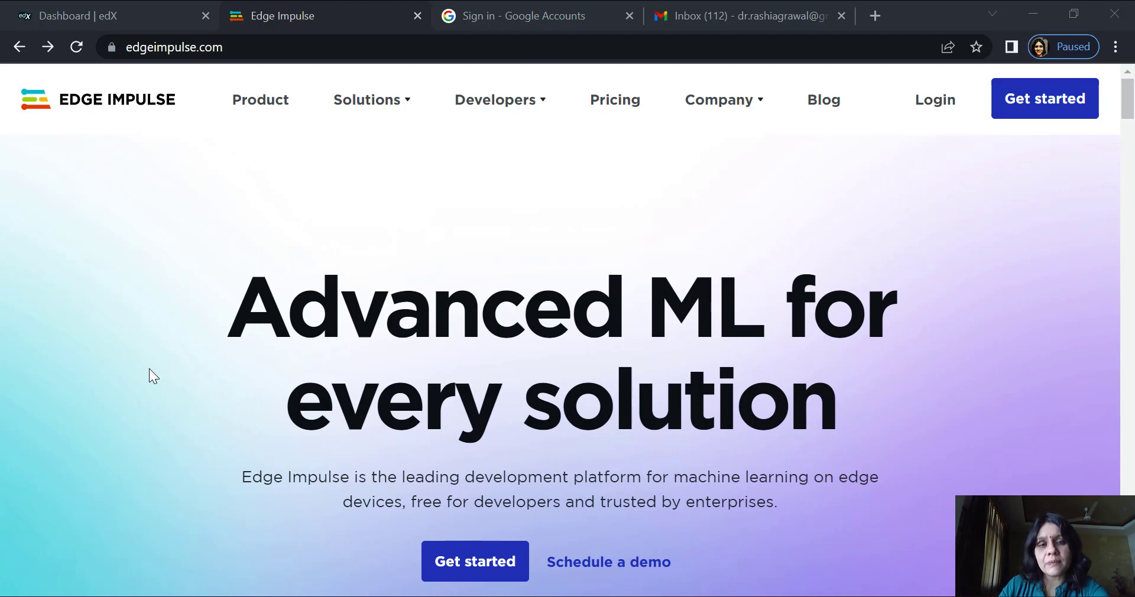
{"action": "mouse_move", "coordinate": [38, 471]}
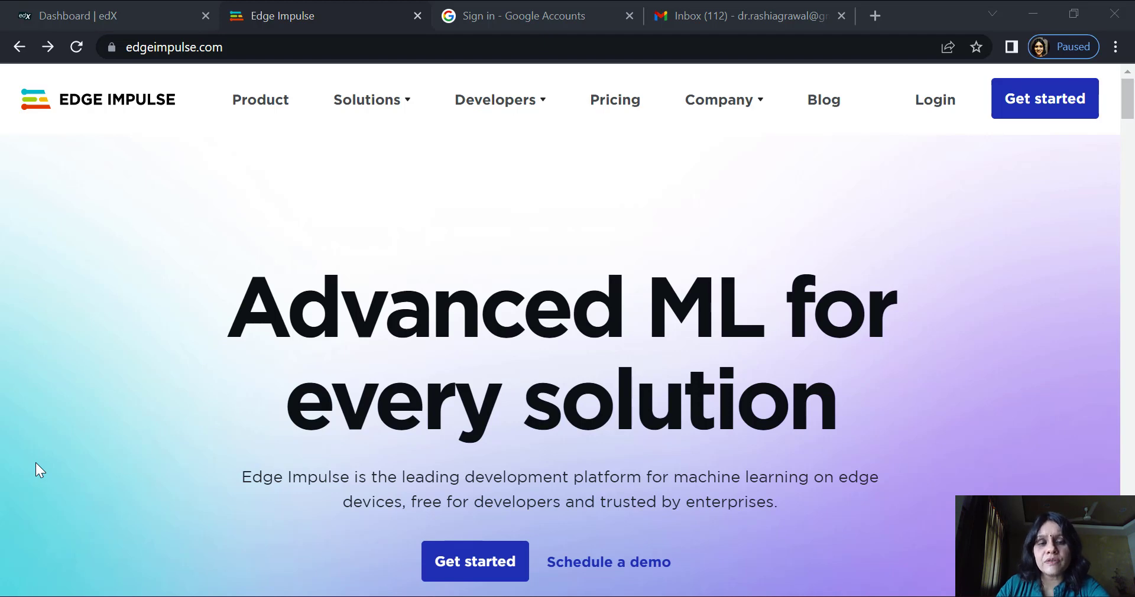
{"action": "mouse_move", "coordinate": [47, 479]}
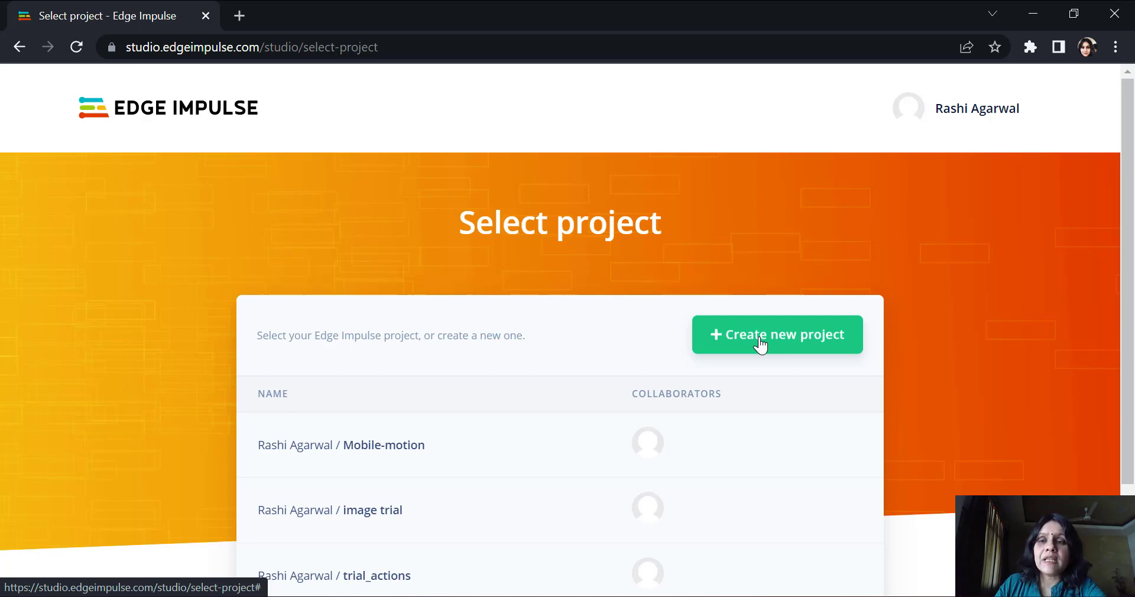
Create a new Developer project named trial_motion.
{"action": "left_click", "coordinate": [777, 335]}
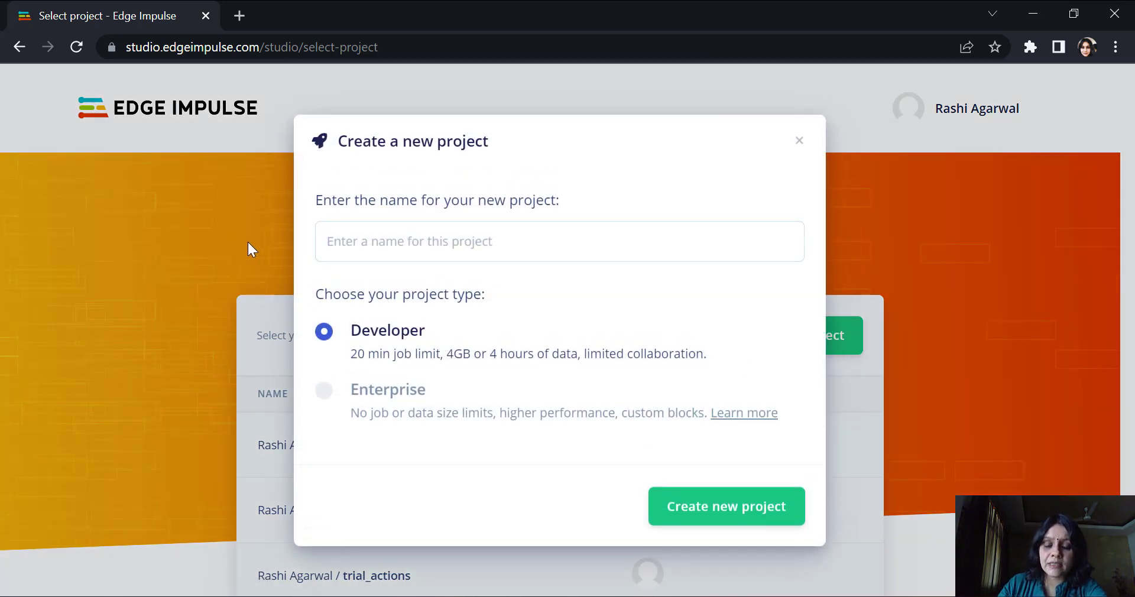
{"action": "type", "text": "trial_mot"}
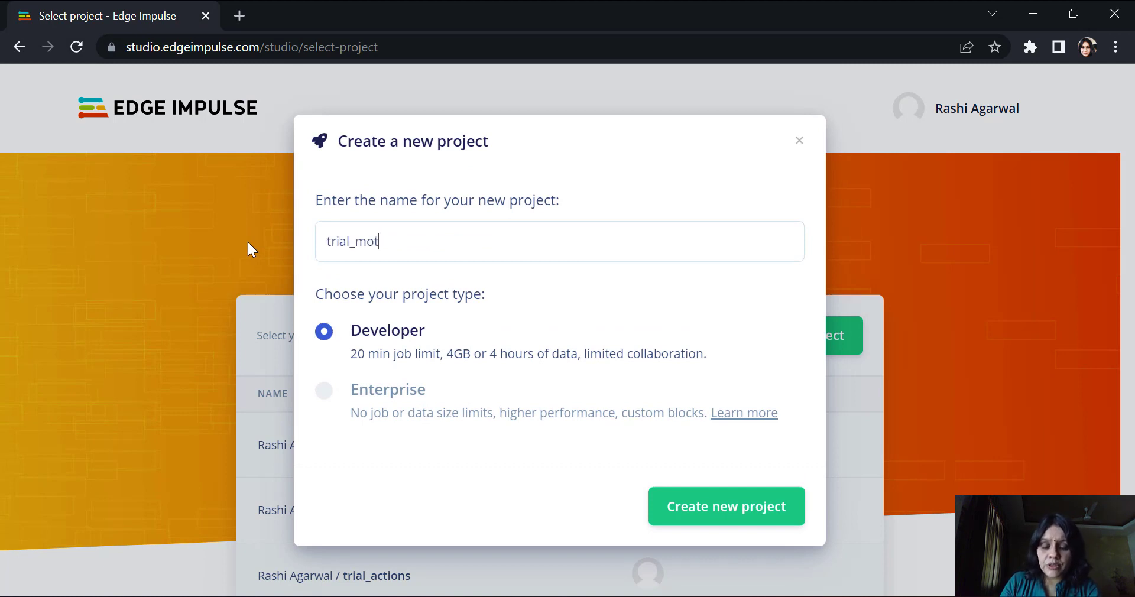
{"action": "left_click", "coordinate": [726, 507]}
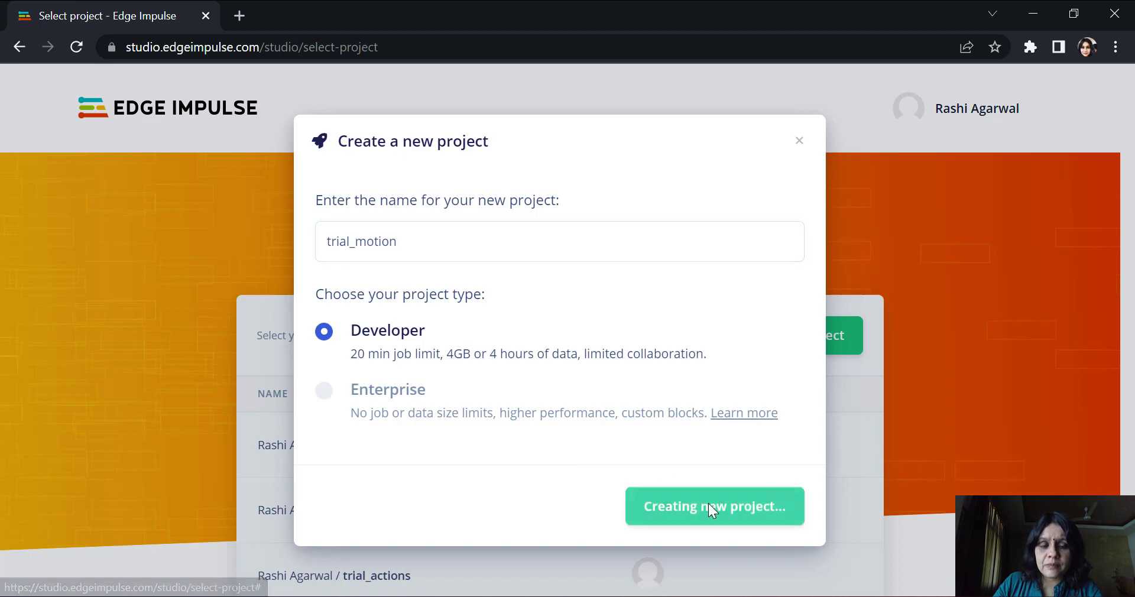
{"action": "left_click", "coordinate": [713, 506]}
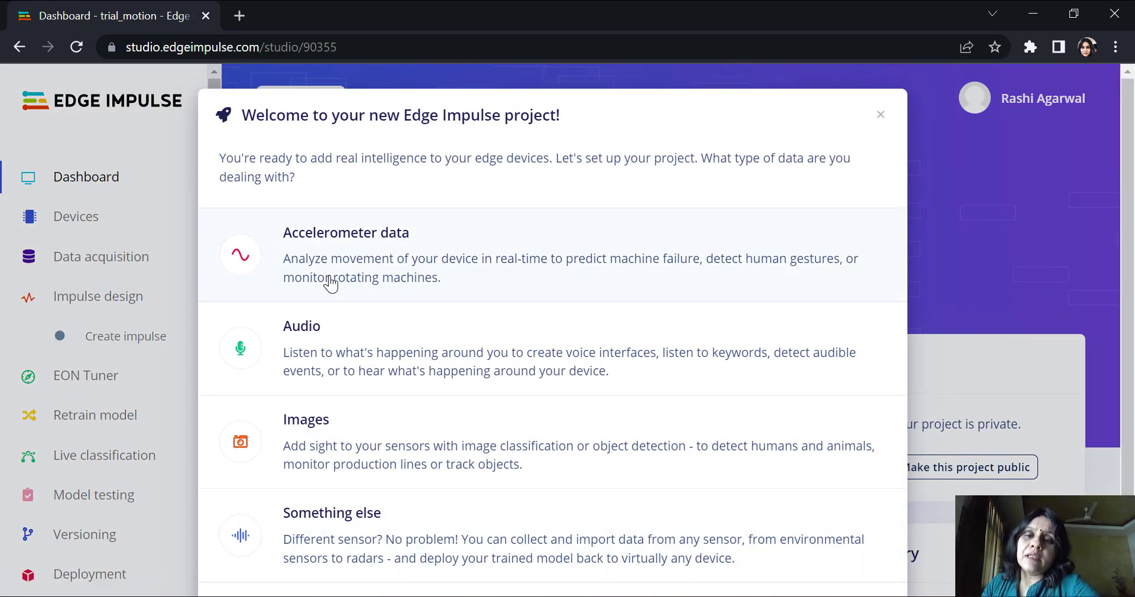
{"action": "mouse_move", "coordinate": [242, 300]}
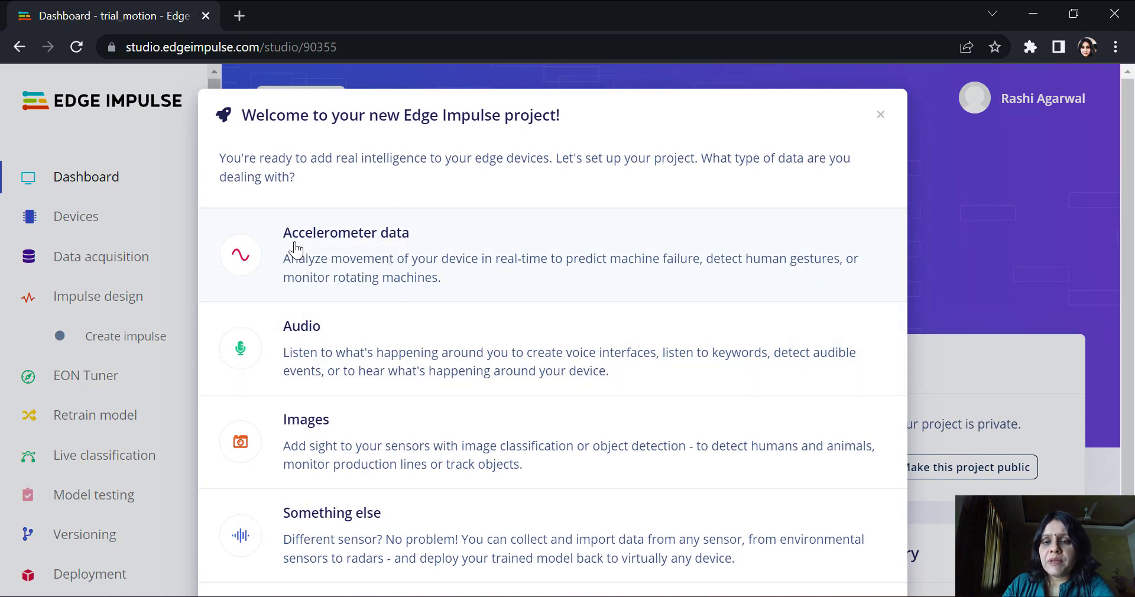
{"action": "mouse_move", "coordinate": [505, 340]}
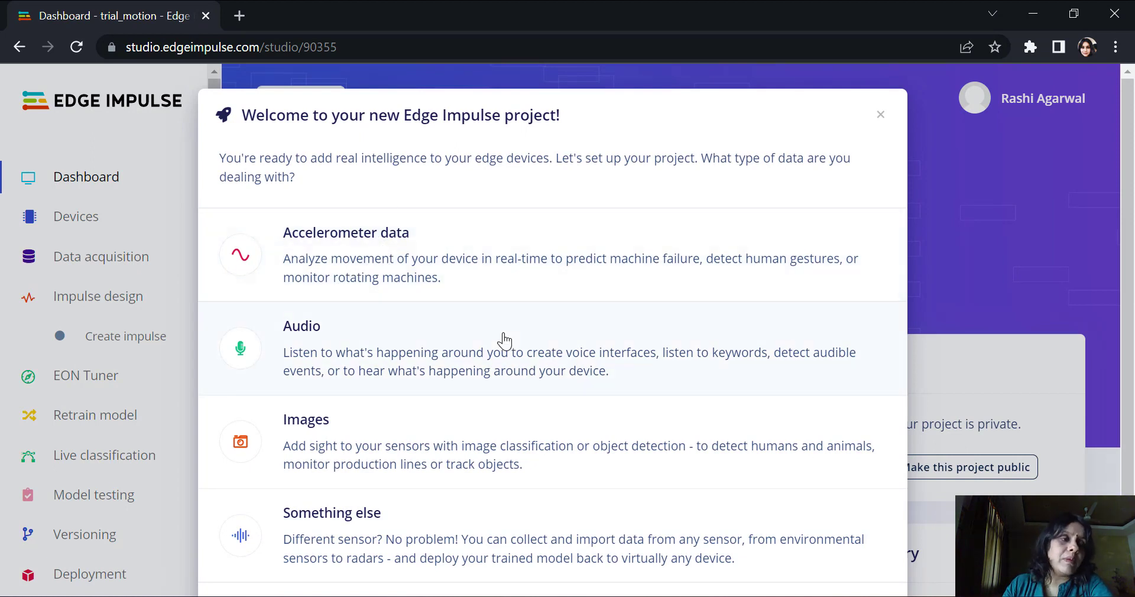
{"action": "mouse_move", "coordinate": [455, 333]}
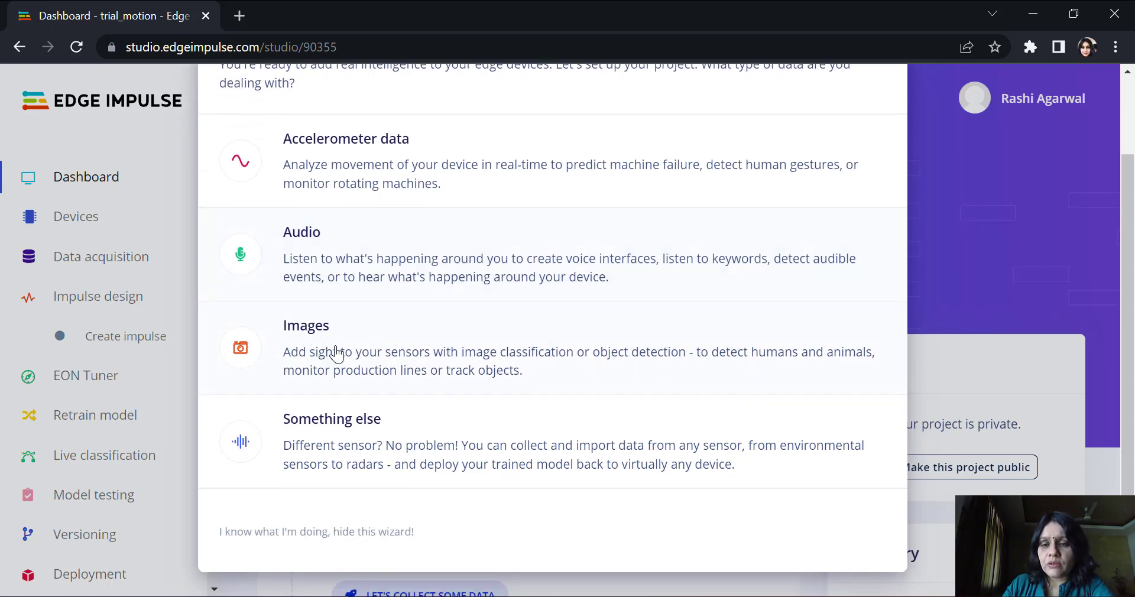
{"action": "mouse_move", "coordinate": [389, 474]}
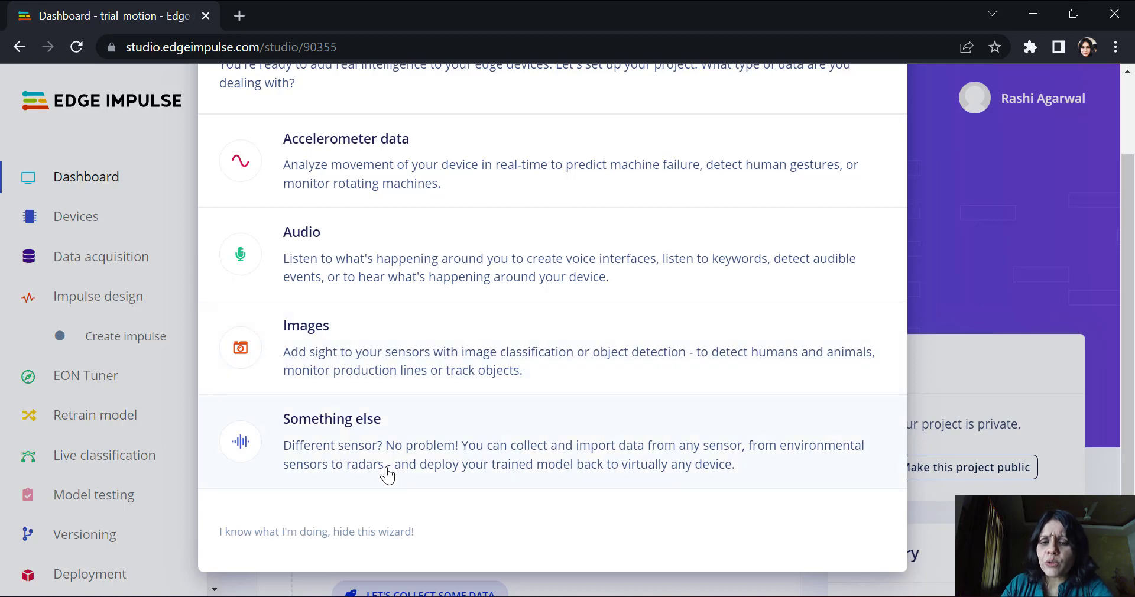
{"action": "mouse_move", "coordinate": [368, 447]}
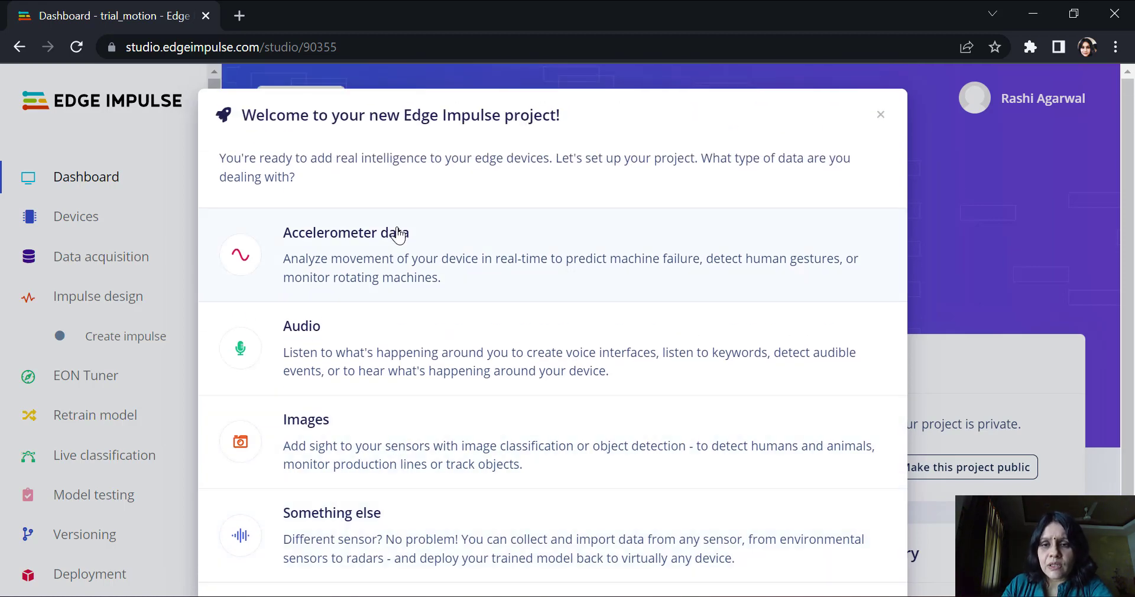
Choose Accelerometer data in the welcome wizard and finish to reach the dashboard.
{"action": "left_click", "coordinate": [346, 232]}
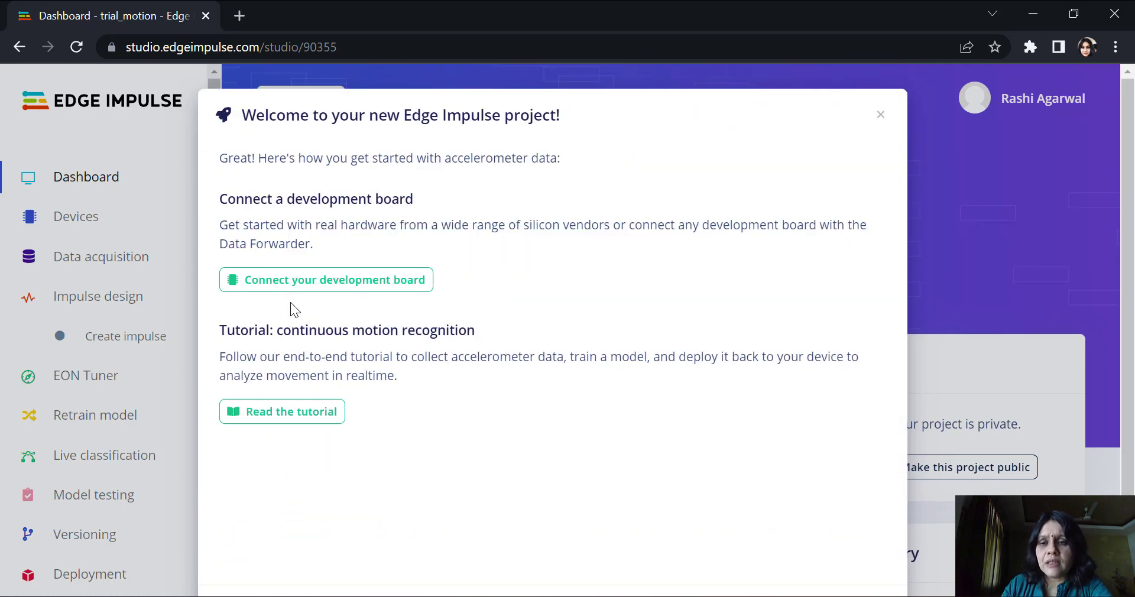
{"action": "mouse_move", "coordinate": [383, 245]}
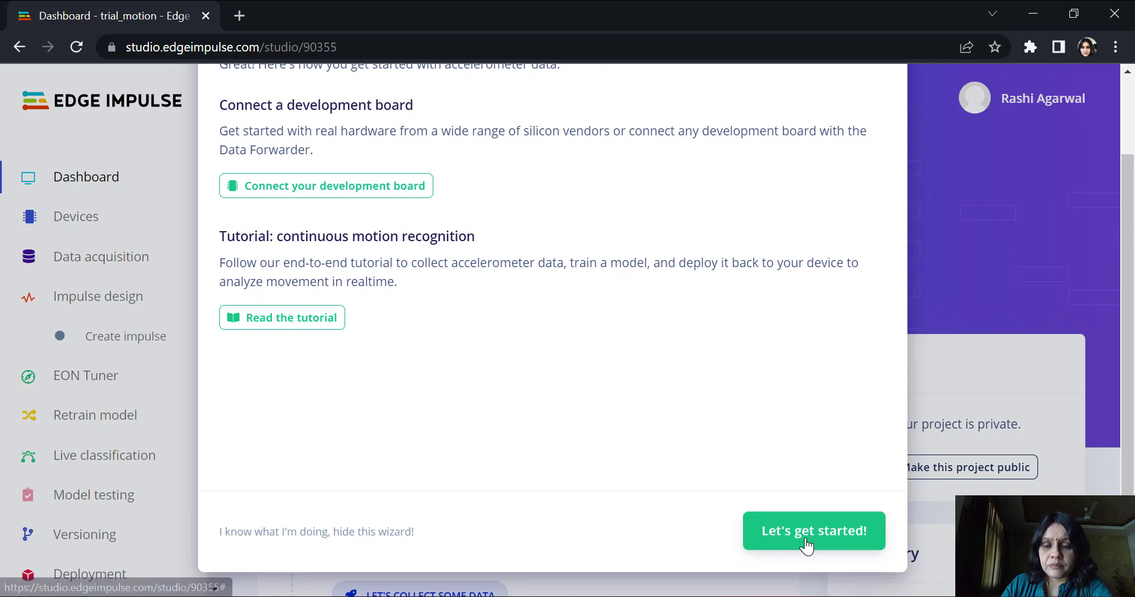
{"action": "left_click", "coordinate": [814, 531]}
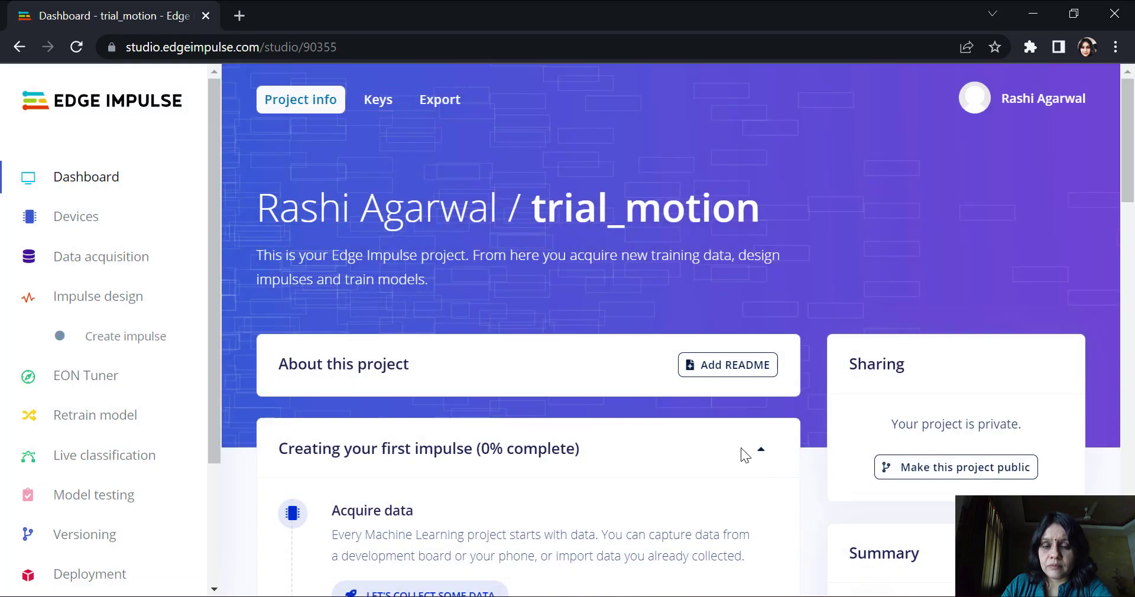
Open the Collect data dialog from the dashboard's LET'S COLLECT SOME DATA link.
{"action": "scroll", "scroll_direction": "down", "scroll_amount": 3}
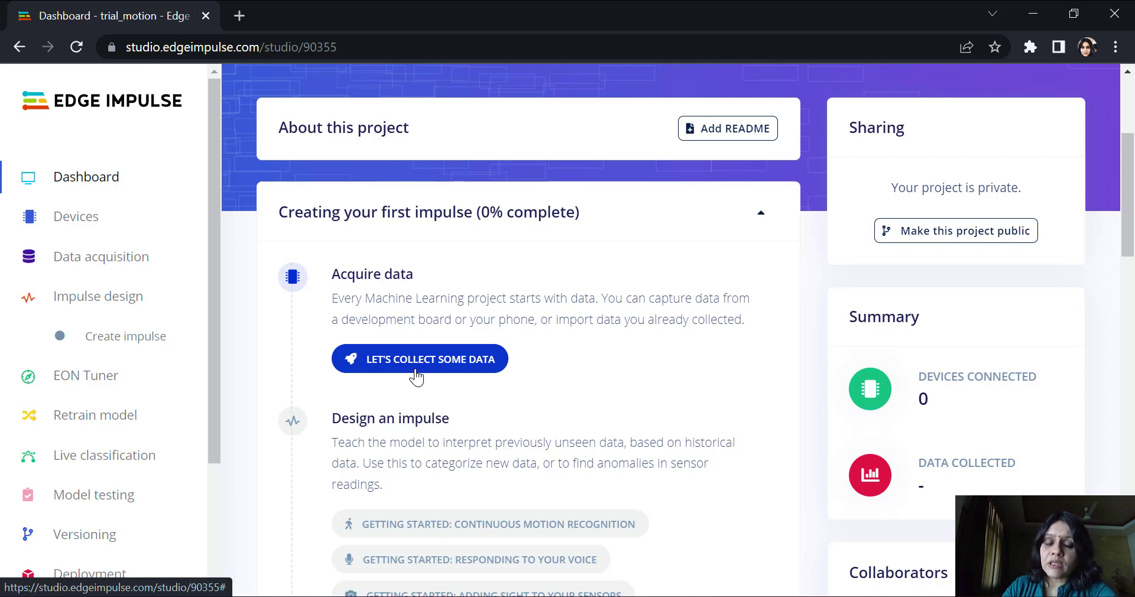
{"action": "scroll", "scroll_direction": "down", "scroll_amount": 3}
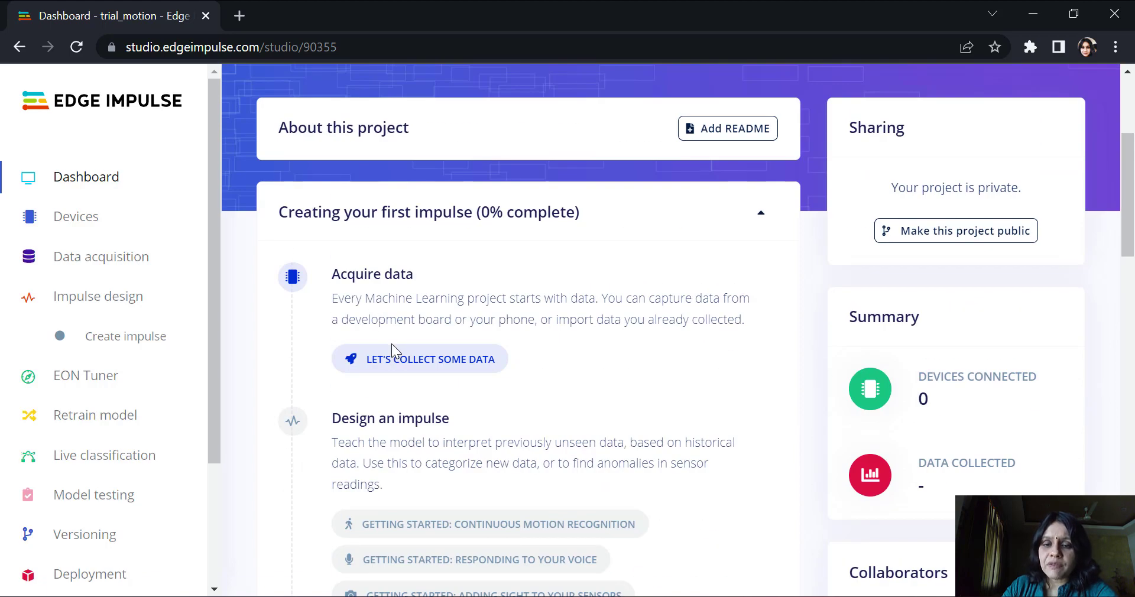
{"action": "left_click", "coordinate": [420, 360]}
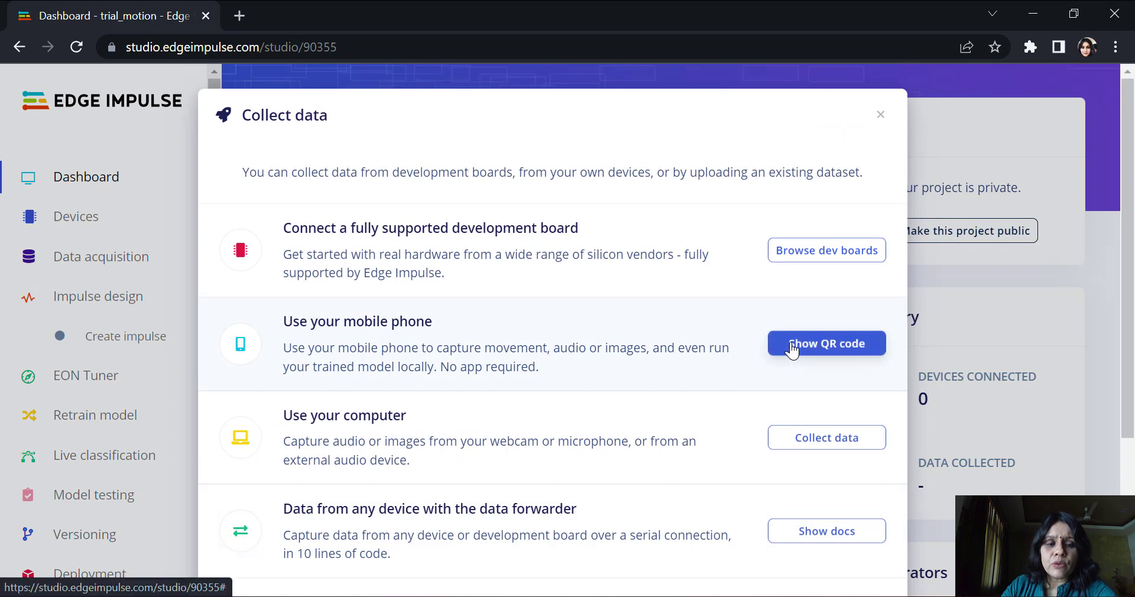
{"action": "left_click", "coordinate": [826, 343]}
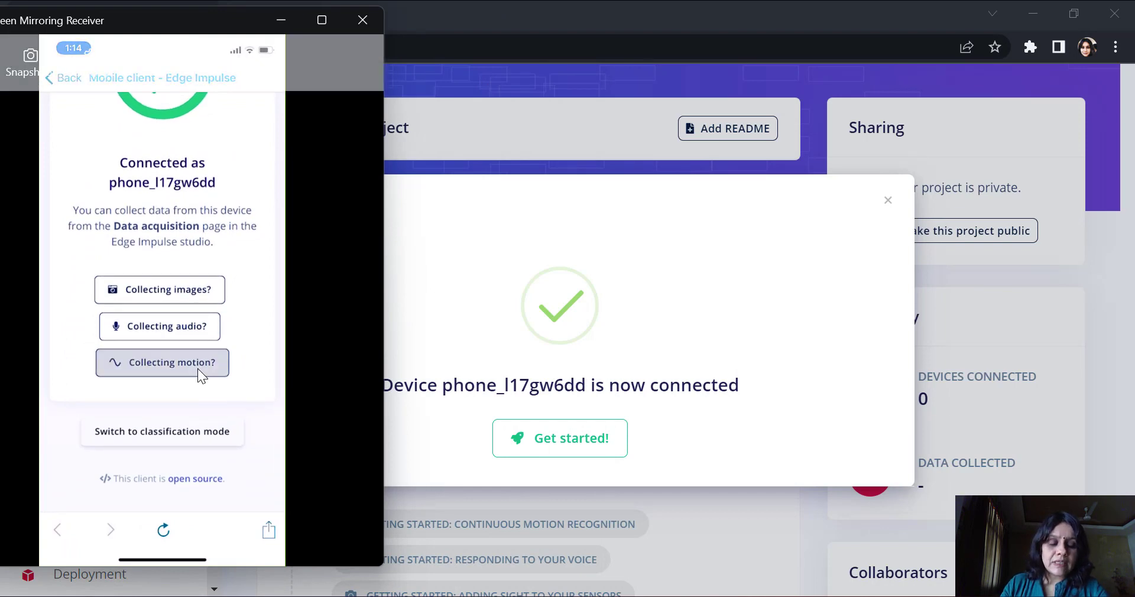
Set up phone motion collection with label left right, 10-second length and automatic 80/20 split.
{"action": "left_click", "coordinate": [162, 363]}
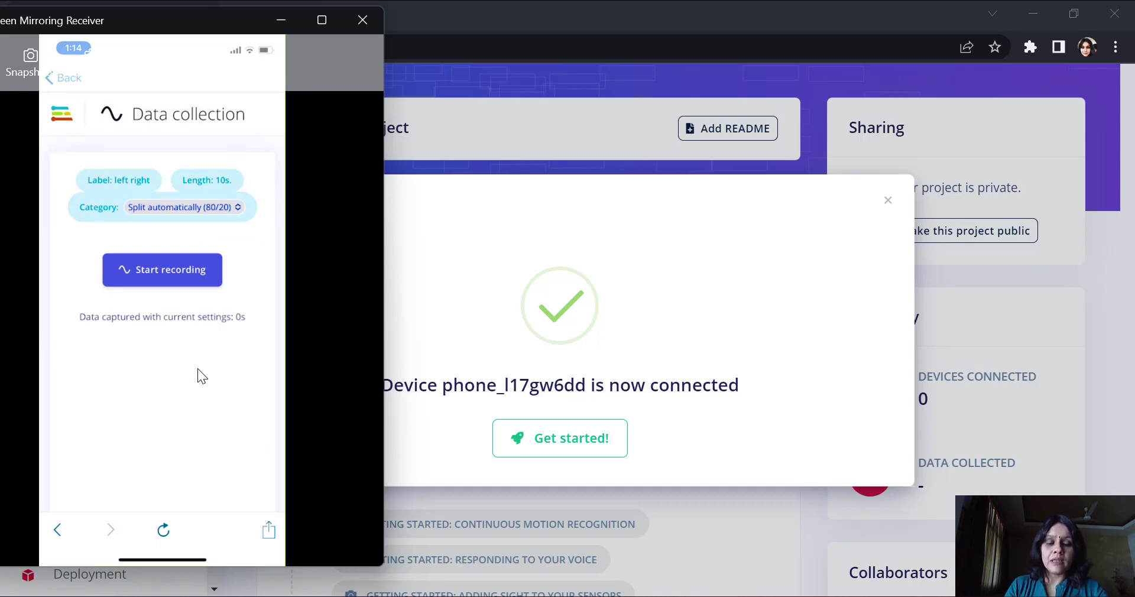
{"action": "left_click", "coordinate": [118, 180]}
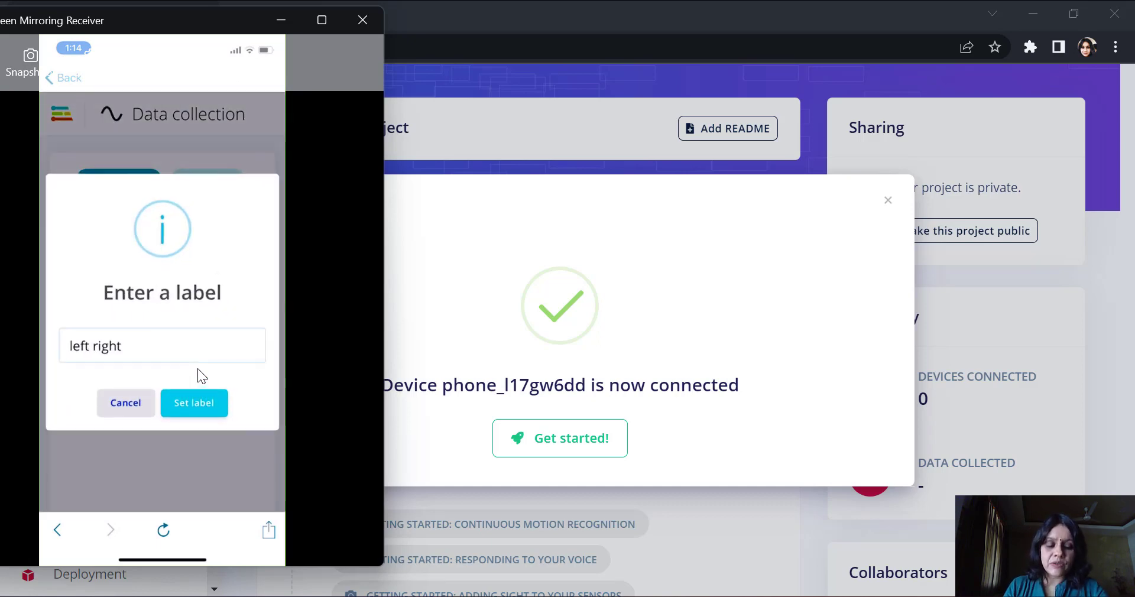
{"action": "left_click", "coordinate": [192, 403]}
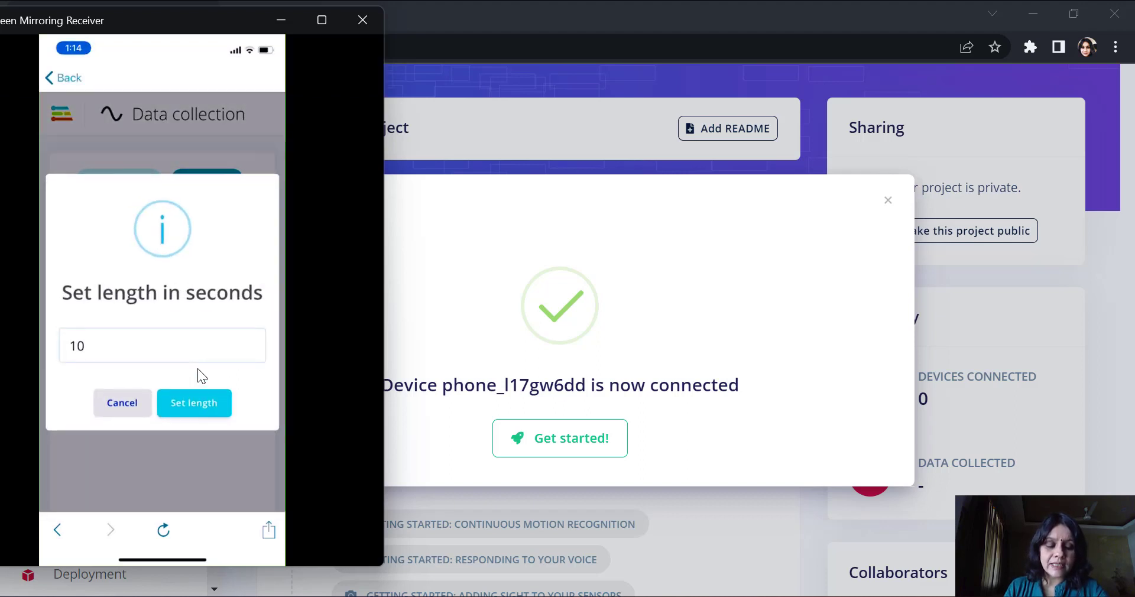
{"action": "left_click", "coordinate": [194, 403]}
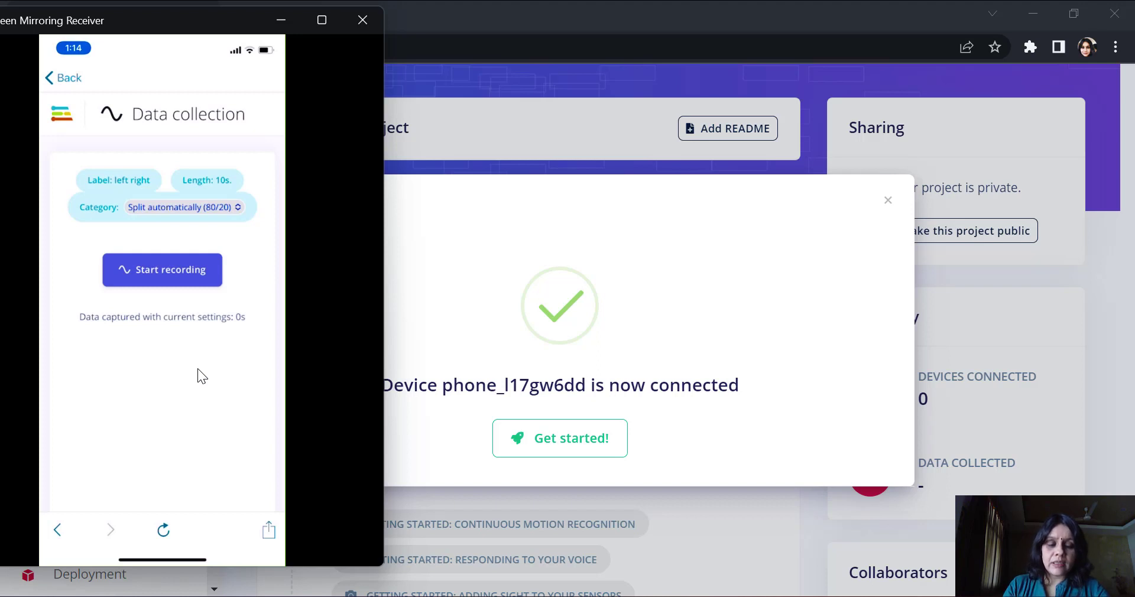
{"action": "left_click", "coordinate": [183, 207]}
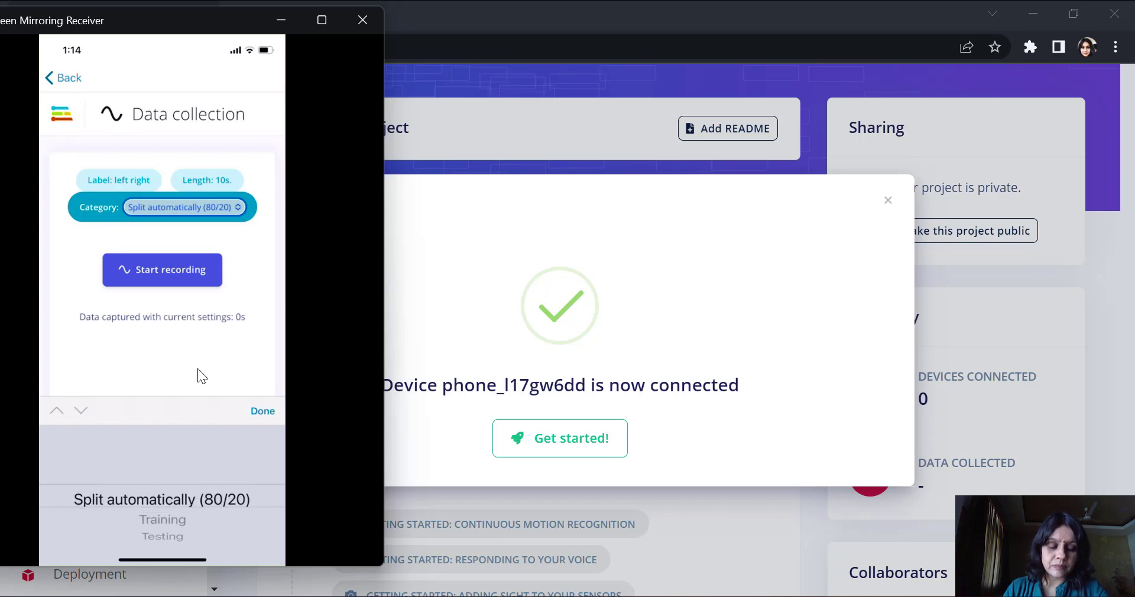
{"action": "left_click", "coordinate": [162, 270]}
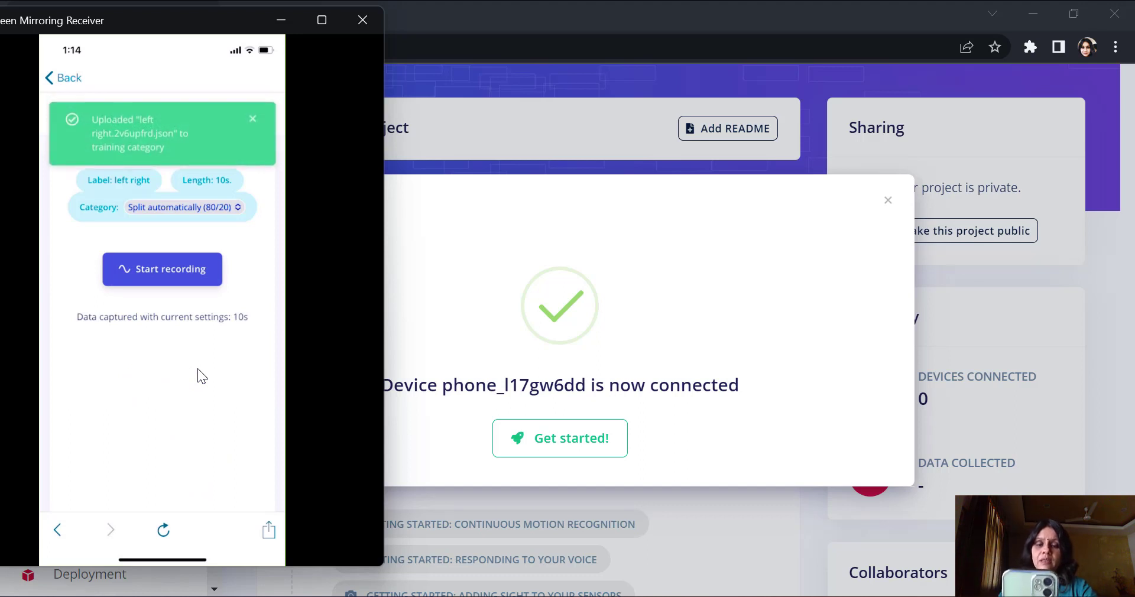
Record two 10-second left right samples and prompt for a new label.
{"action": "left_click", "coordinate": [162, 268]}
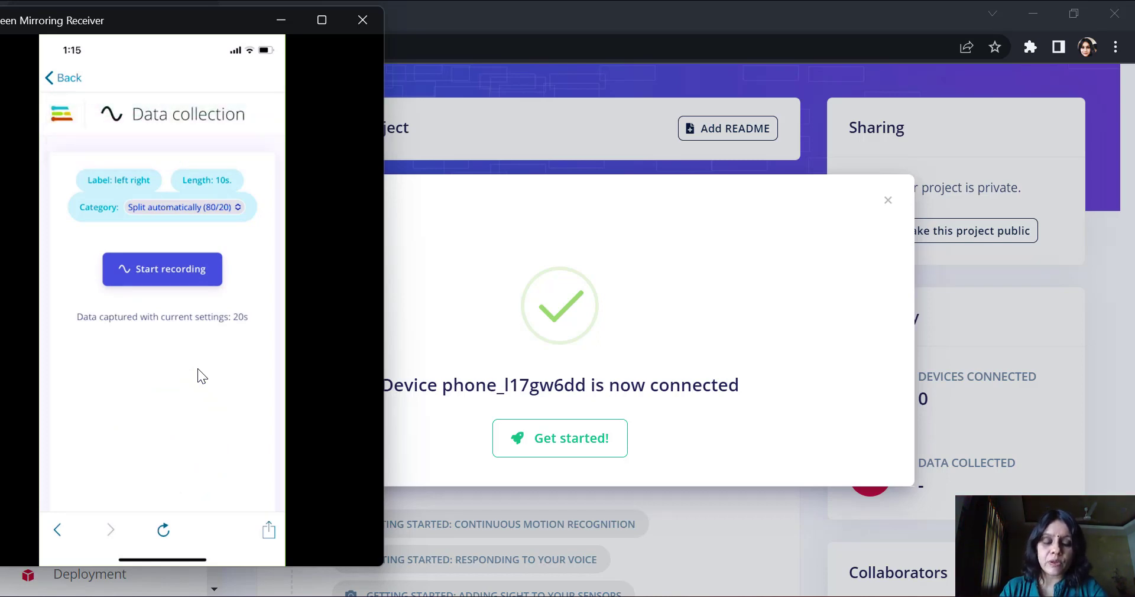
{"action": "left_click", "coordinate": [162, 269]}
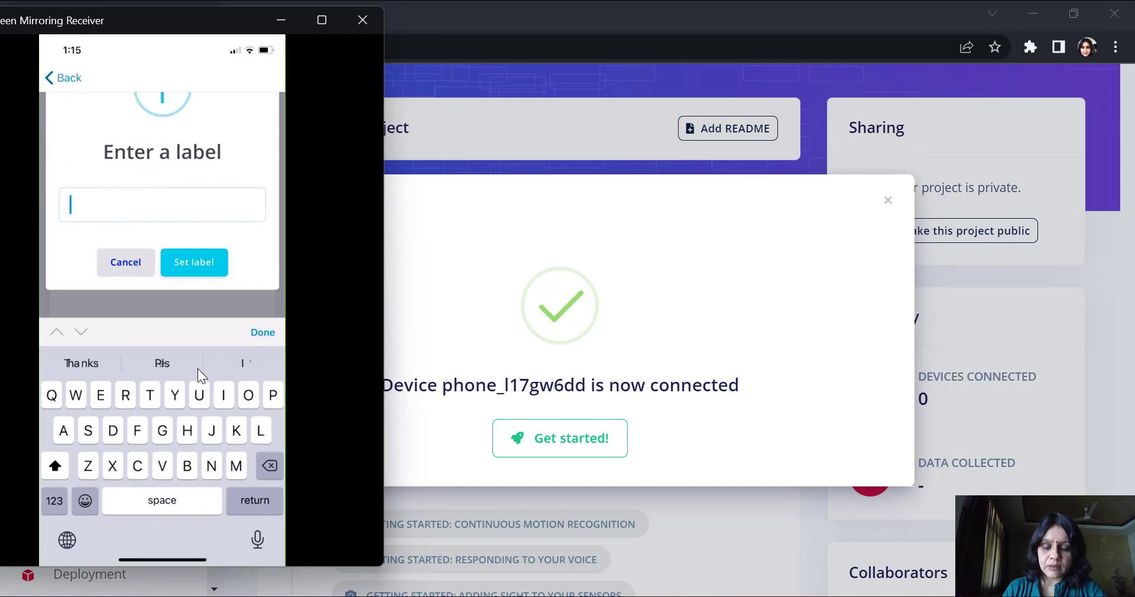
Label recordings 'up down' and capture two 10-second up down motion samples.
{"action": "type", "text": "Up dow"}
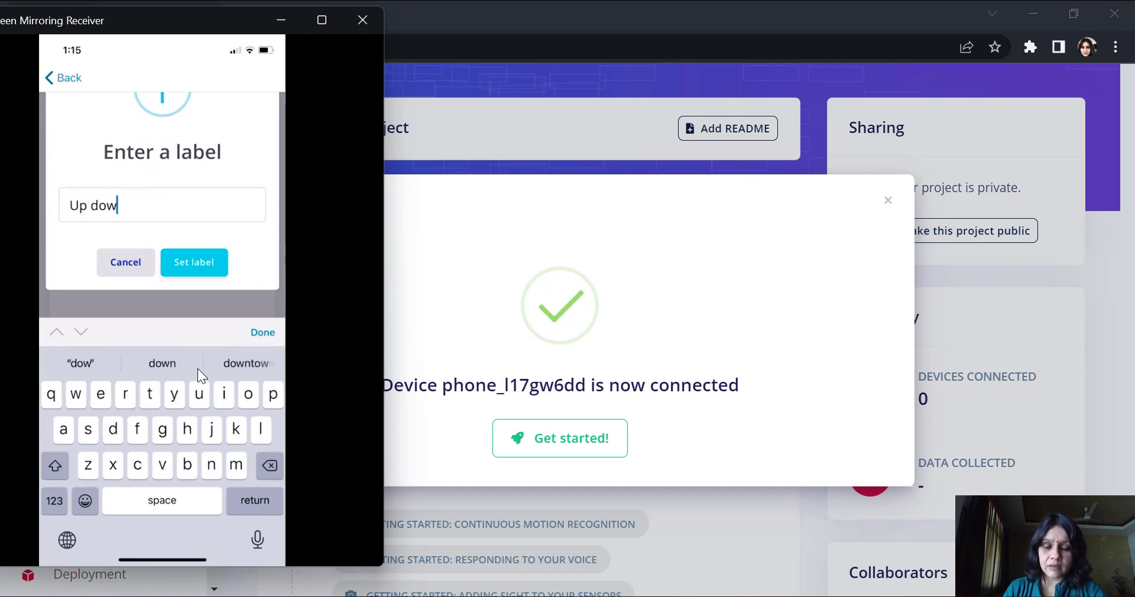
{"action": "left_click", "coordinate": [194, 263]}
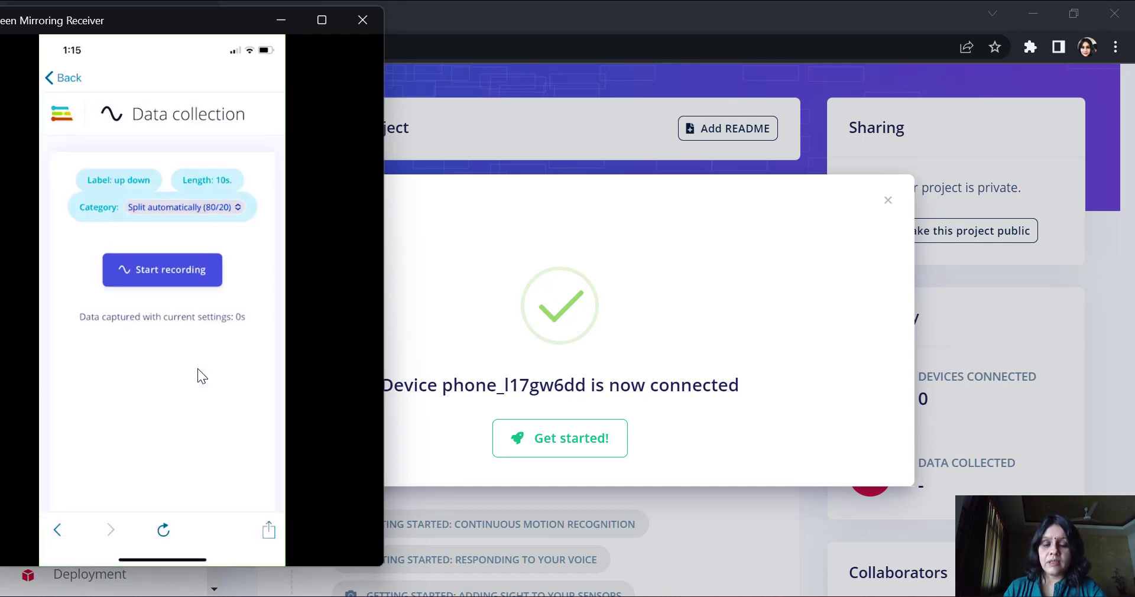
{"action": "left_click", "coordinate": [162, 270]}
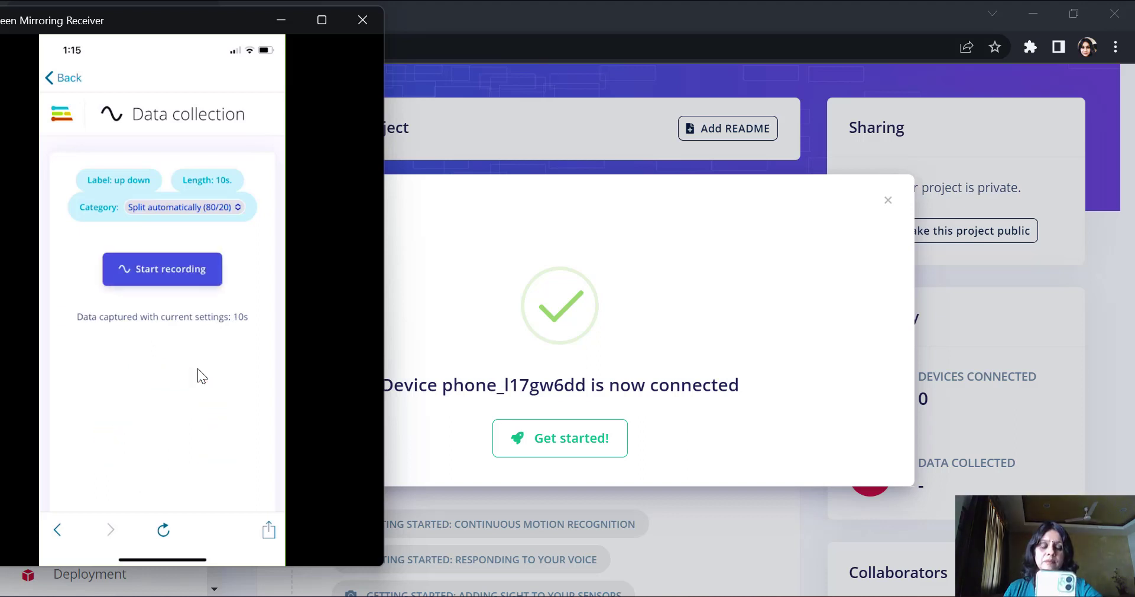
{"action": "left_click", "coordinate": [162, 269]}
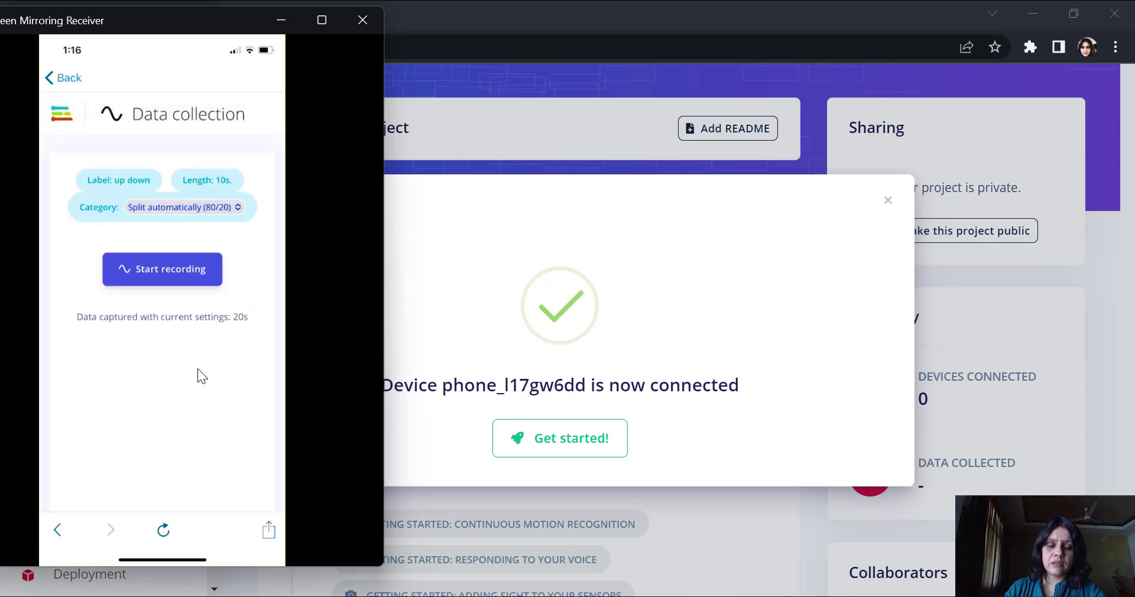
{"action": "left_click", "coordinate": [118, 180]}
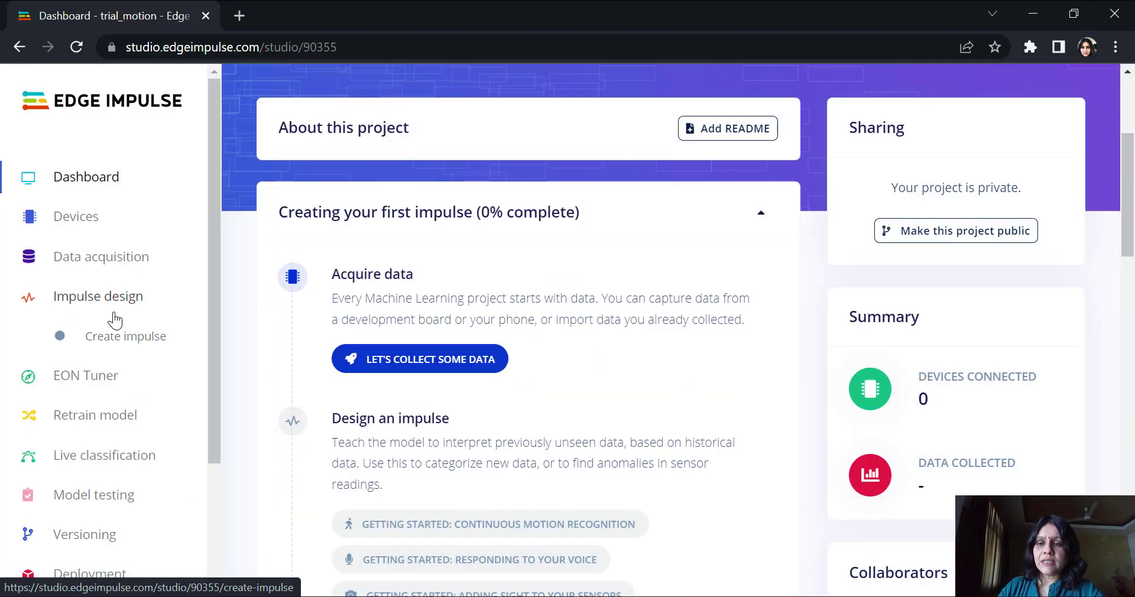
View the Data acquisition training data and show the options for the nothing sample.
{"action": "left_click", "coordinate": [125, 336]}
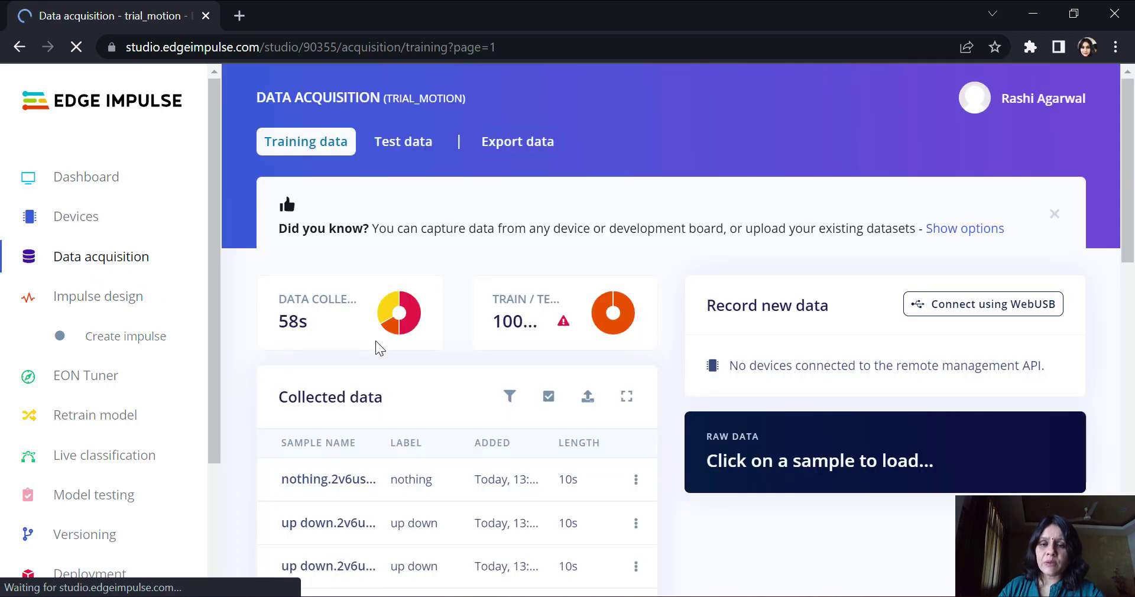
{"action": "scroll", "scroll_direction": "down", "scroll_amount": 3}
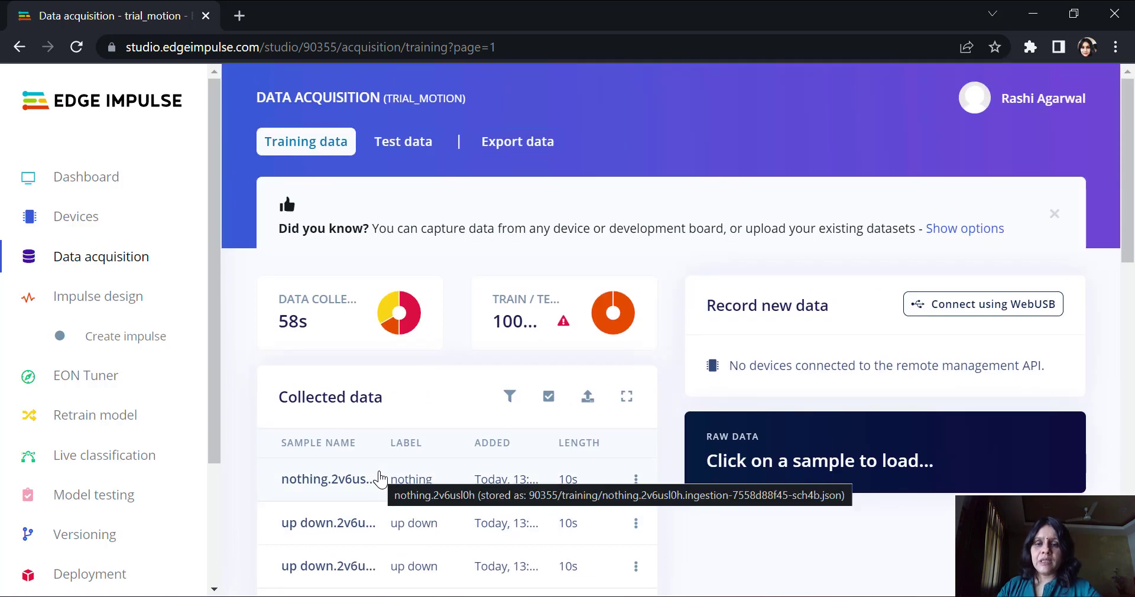
{"action": "mouse_move", "coordinate": [443, 383]}
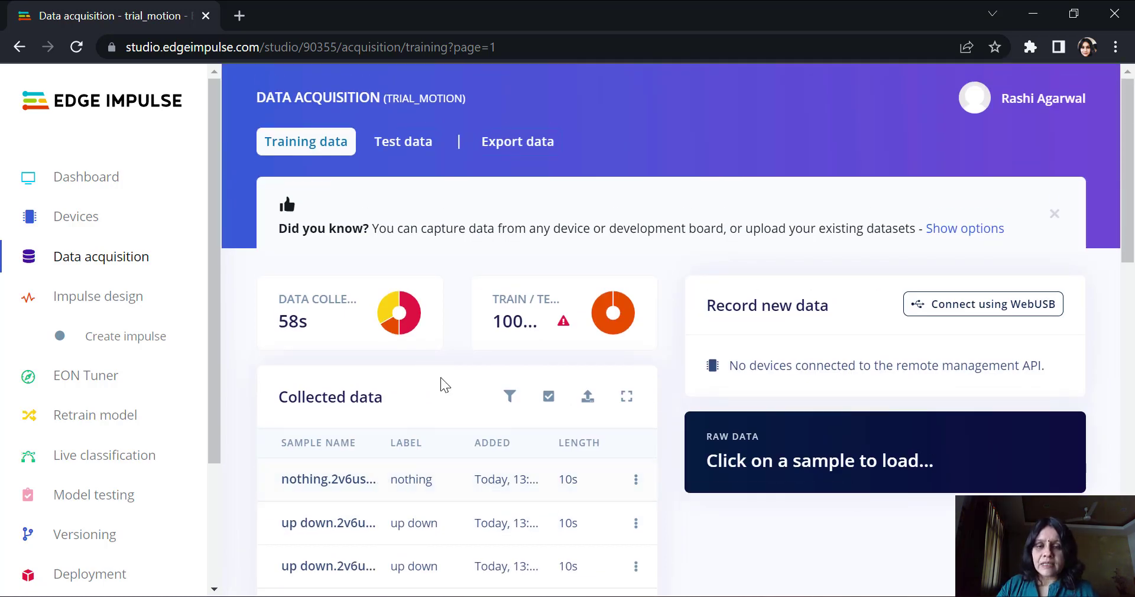
{"action": "mouse_move", "coordinate": [560, 348]}
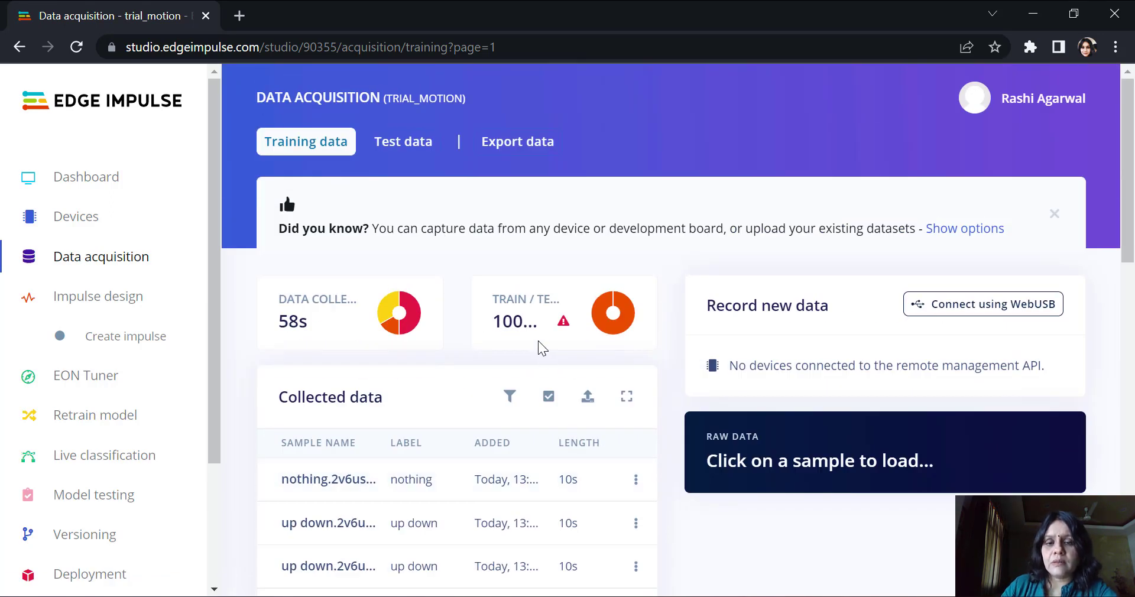
{"action": "mouse_move", "coordinate": [525, 321]}
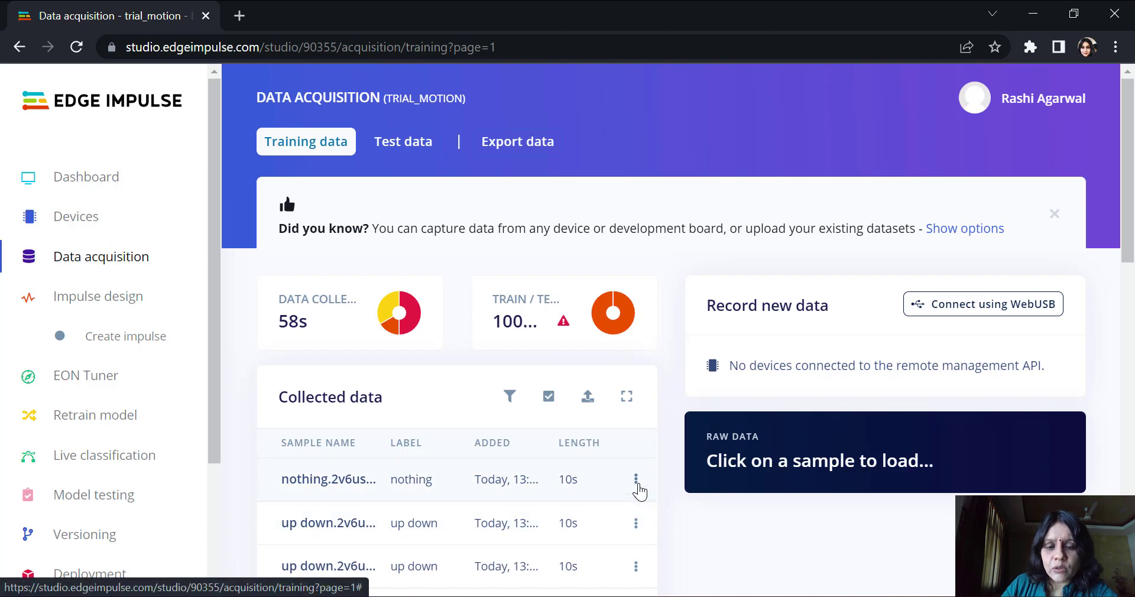
{"action": "left_click", "coordinate": [636, 480]}
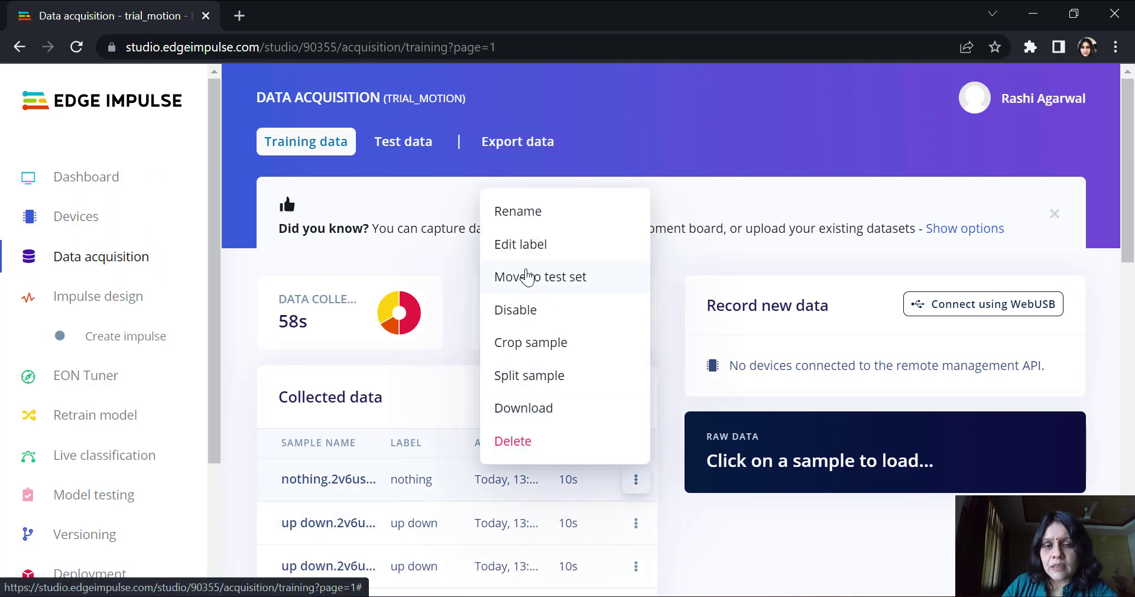
{"action": "mouse_move", "coordinate": [525, 348]}
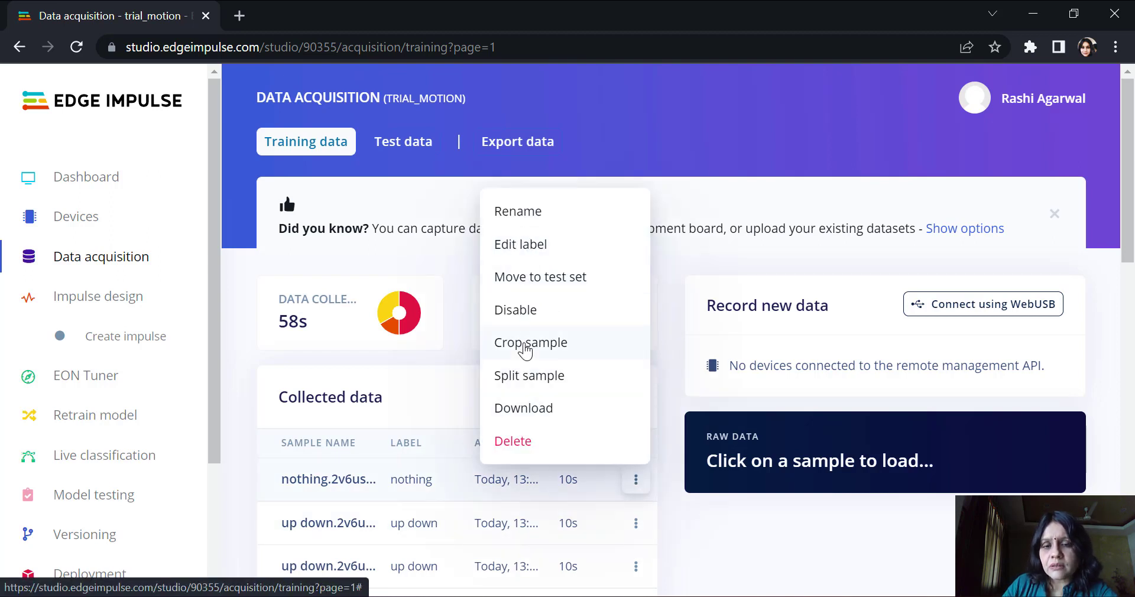
{"action": "mouse_move", "coordinate": [358, 506]}
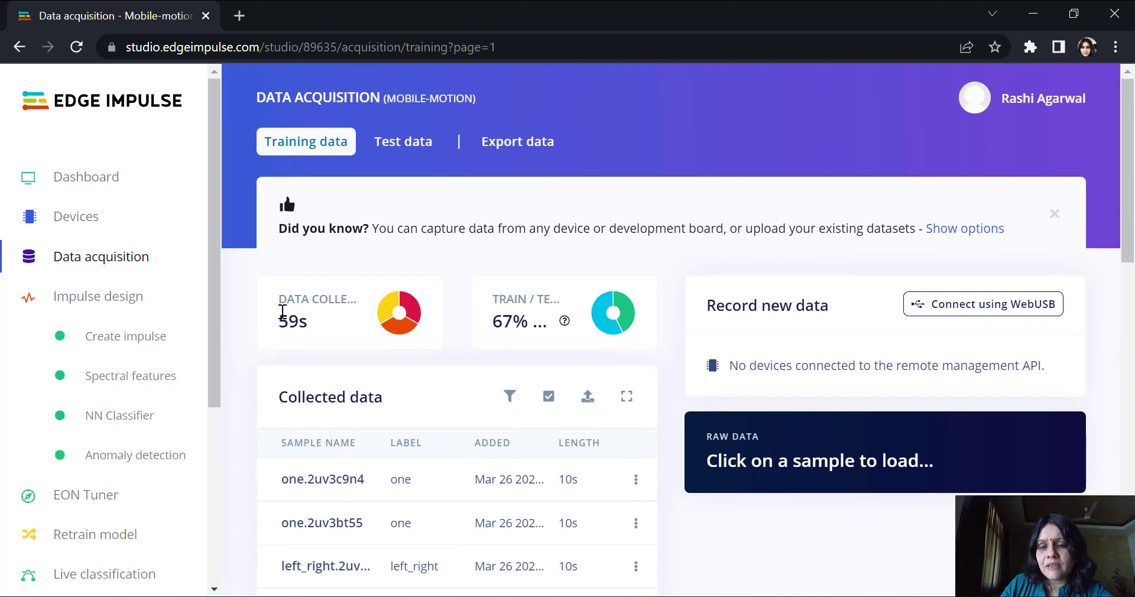
{"action": "mouse_move", "coordinate": [314, 347]}
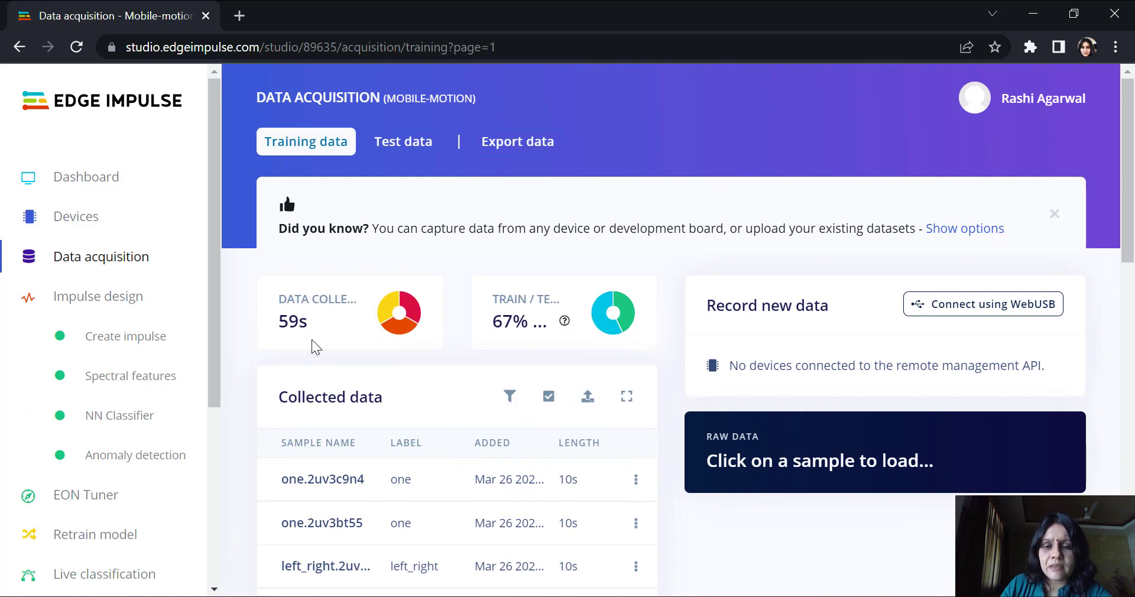
{"action": "scroll", "scroll_direction": "down", "scroll_amount": 3}
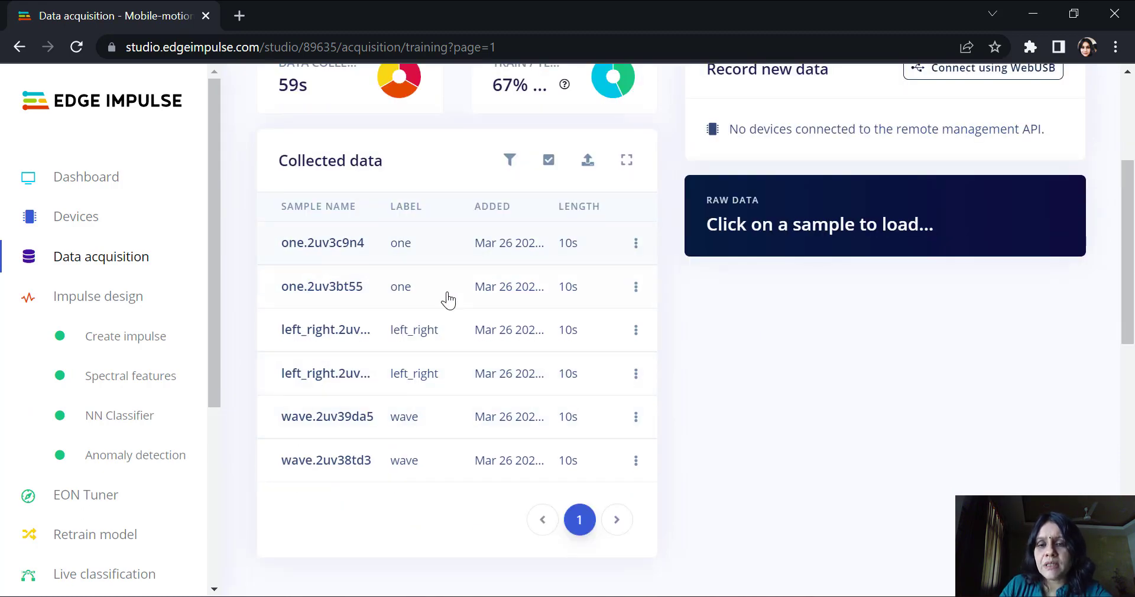
{"action": "mouse_move", "coordinate": [322, 421]}
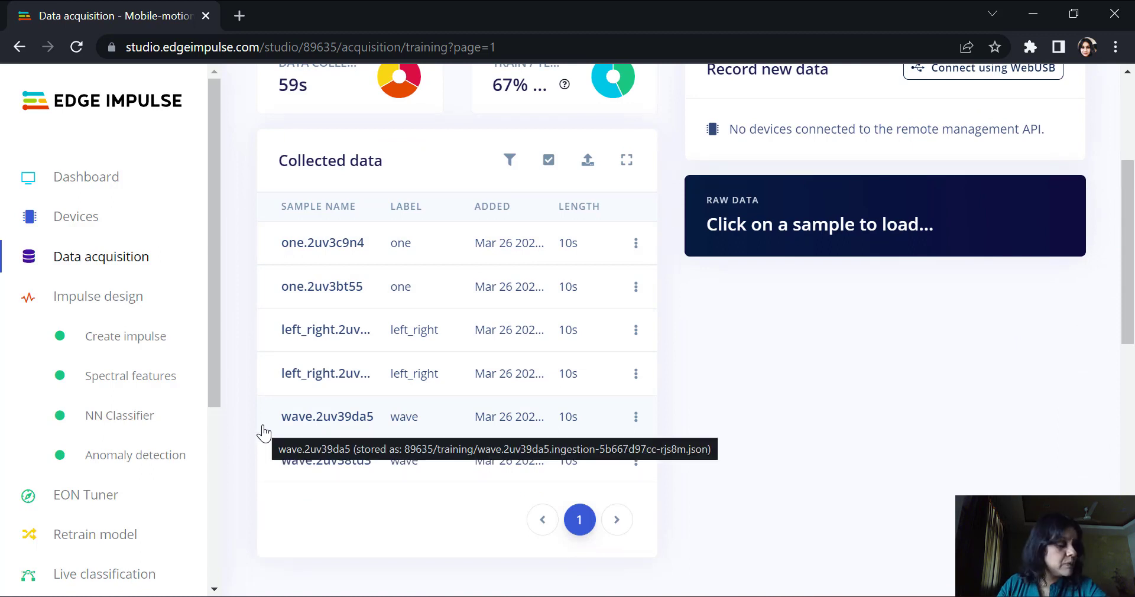
{"action": "mouse_move", "coordinate": [263, 417]}
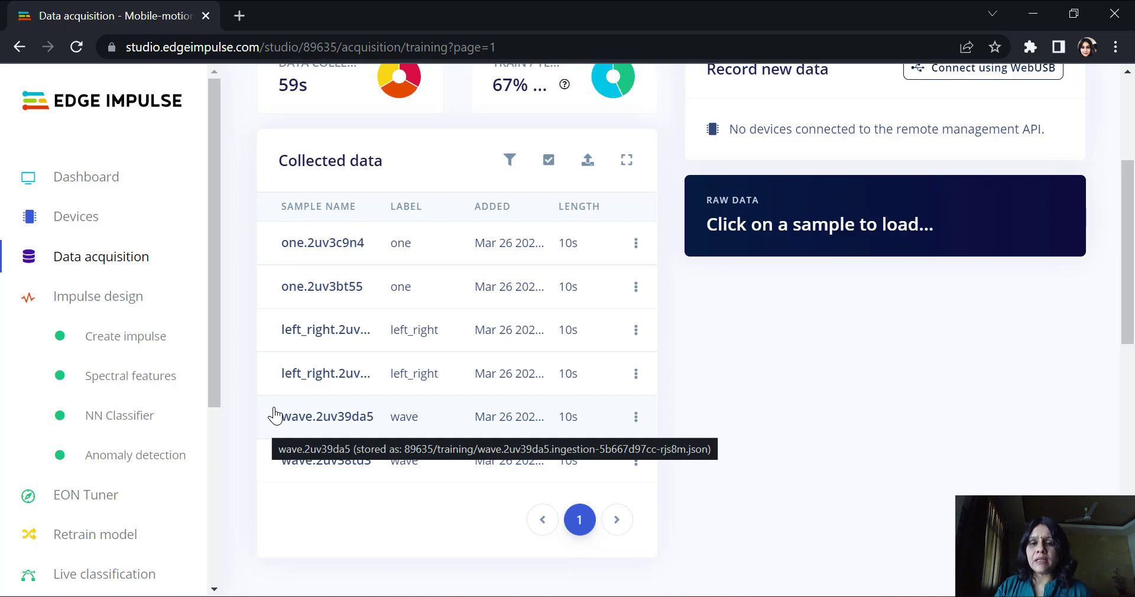
{"action": "mouse_move", "coordinate": [309, 384]}
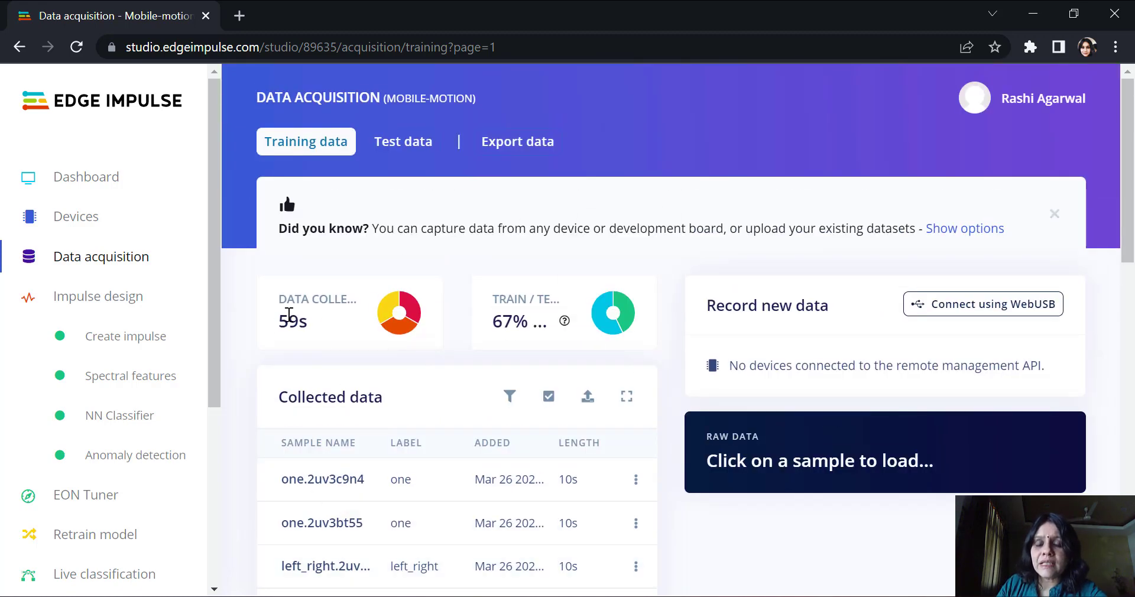
{"action": "double_click", "coordinate": [292, 320]}
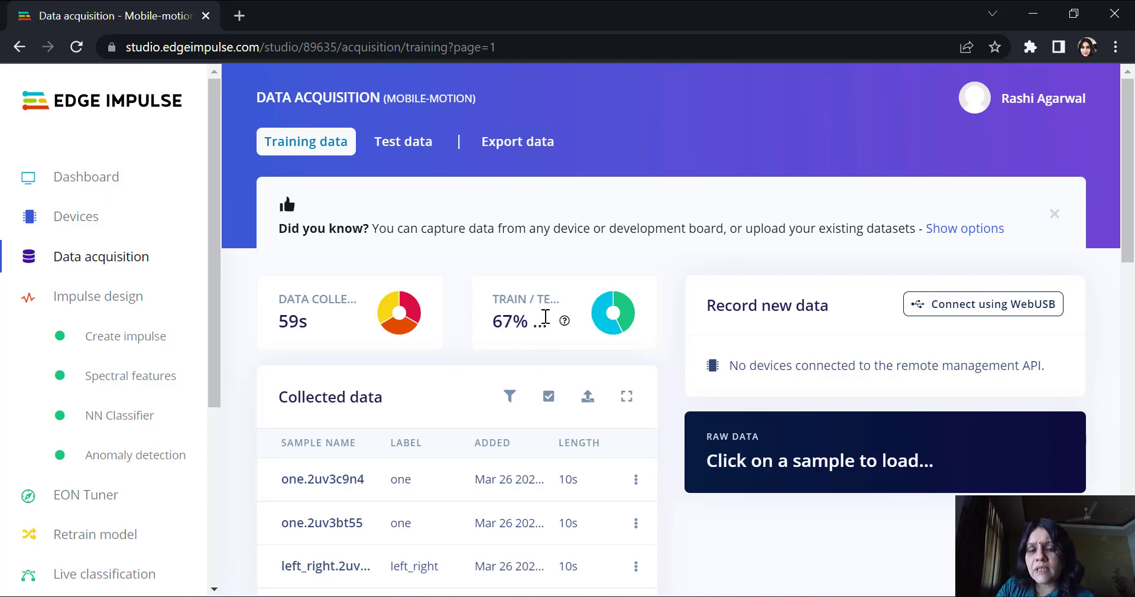
{"action": "scroll", "scroll_direction": "down", "scroll_amount": 3}
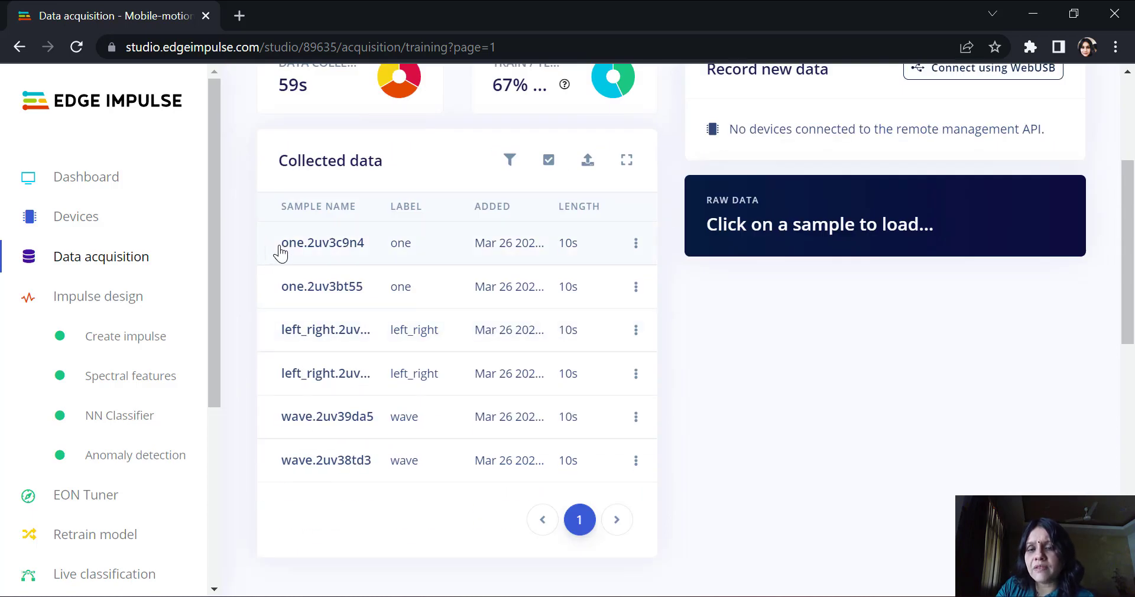
{"action": "mouse_move", "coordinate": [247, 270]}
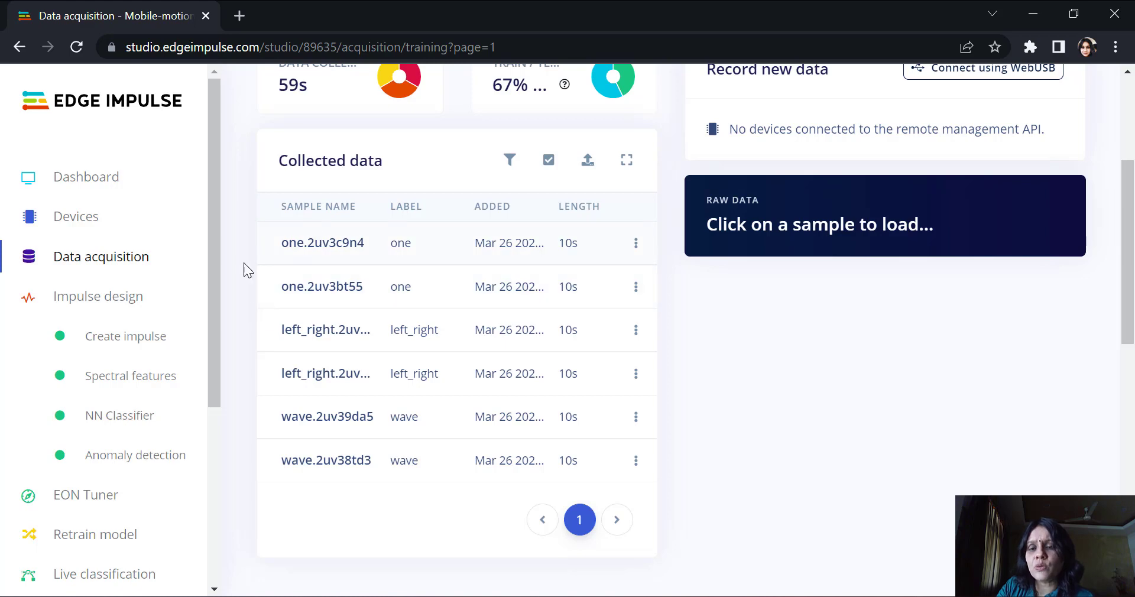
{"action": "mouse_move", "coordinate": [637, 276]}
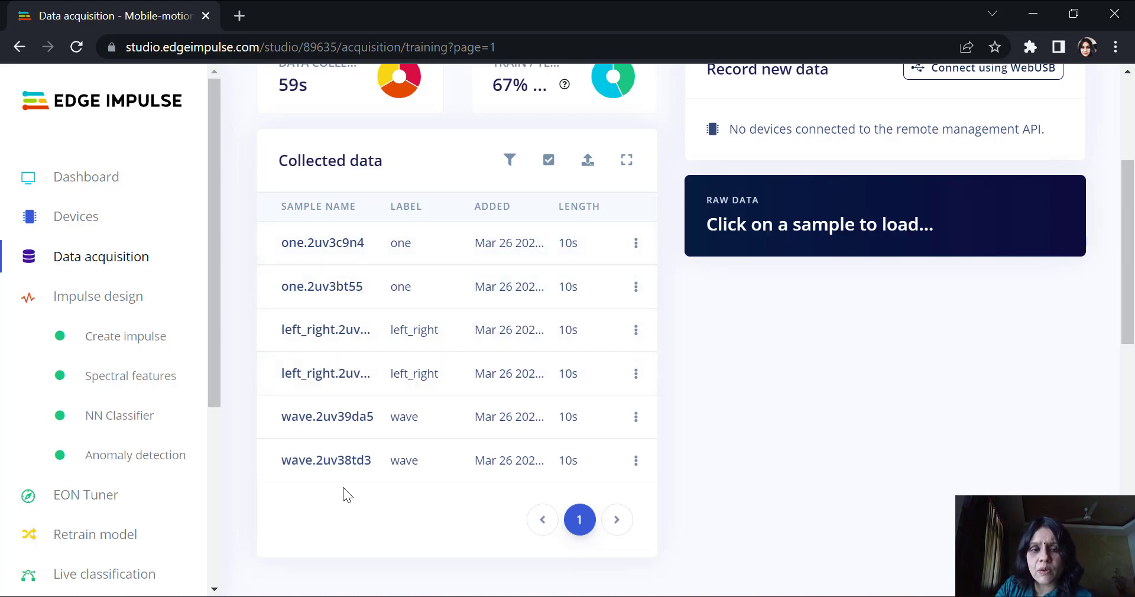
{"action": "scroll", "scroll_direction": "up", "scroll_amount": 3}
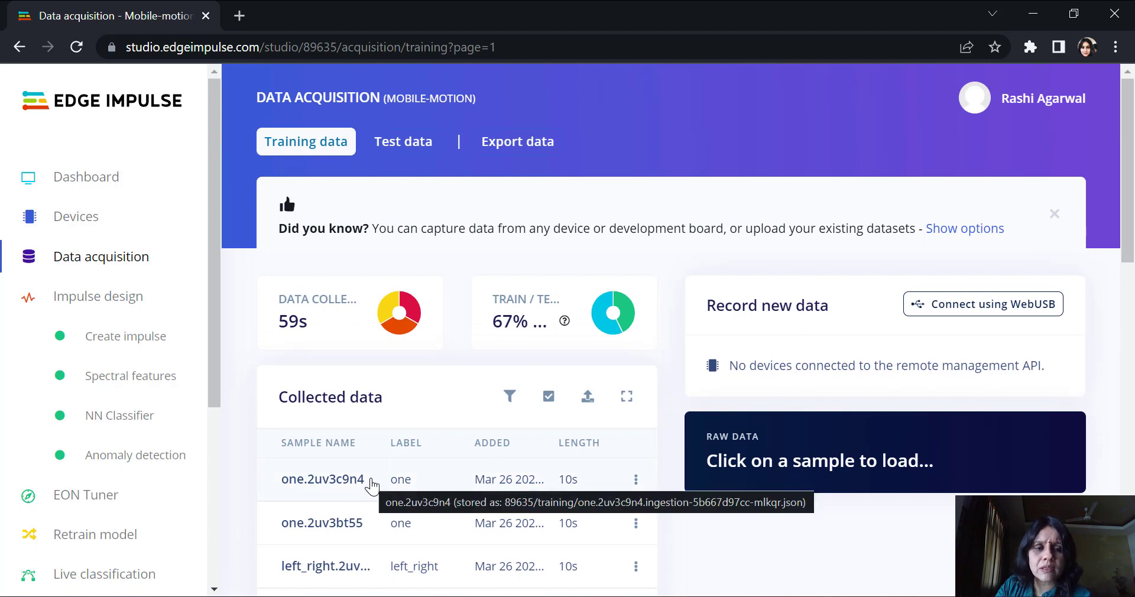
{"action": "mouse_move", "coordinate": [417, 344]}
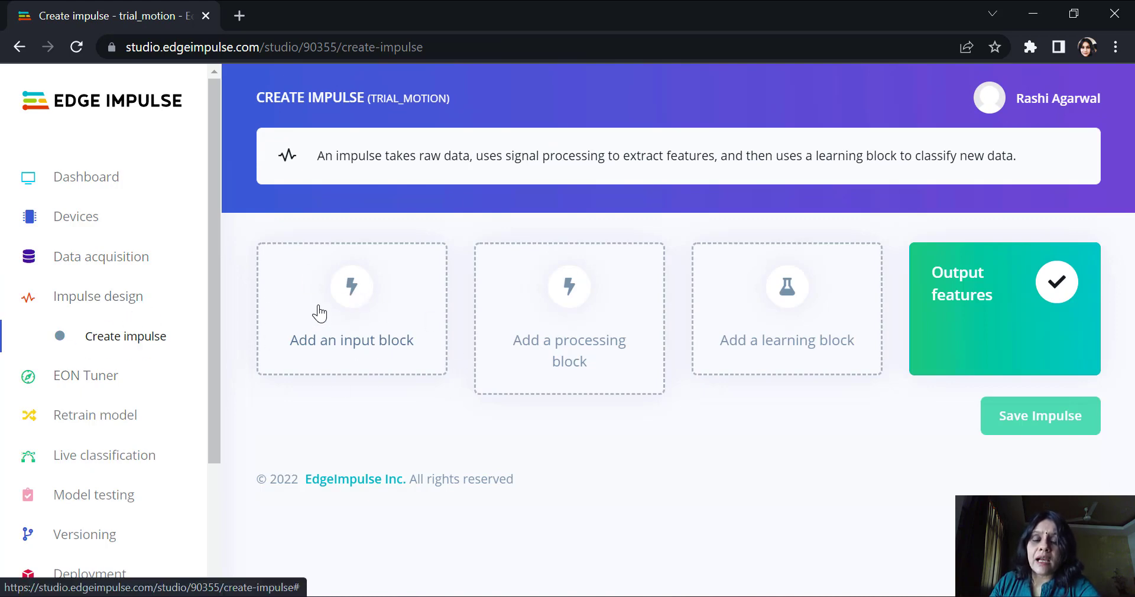
Use time series data as impulse input with 2000 ms window size and 80 ms window increase.
{"action": "left_click", "coordinate": [353, 311]}
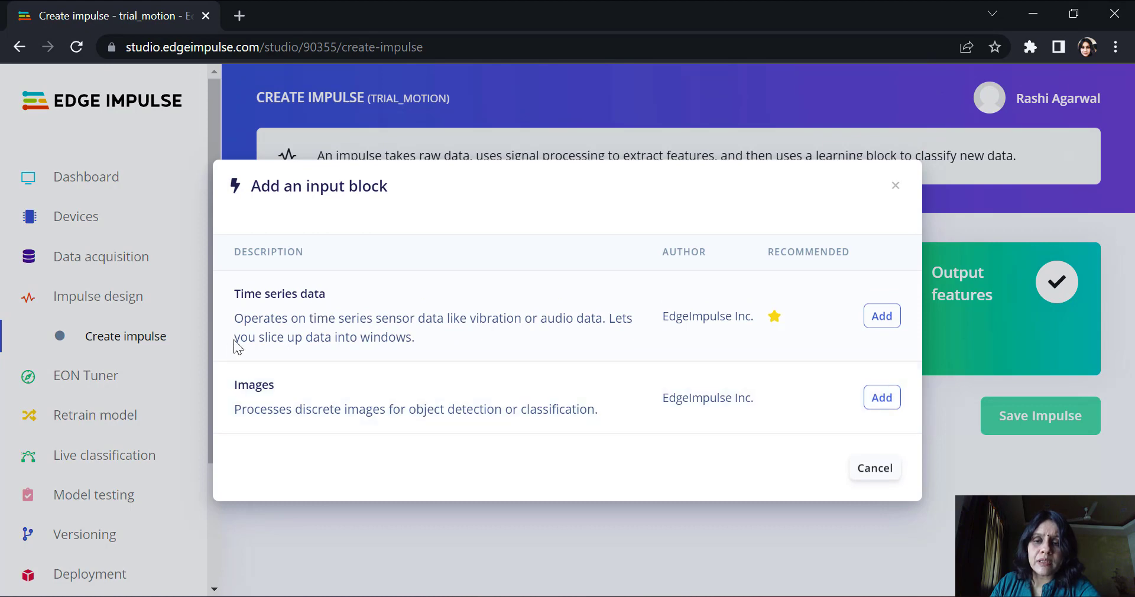
{"action": "mouse_move", "coordinate": [701, 319]}
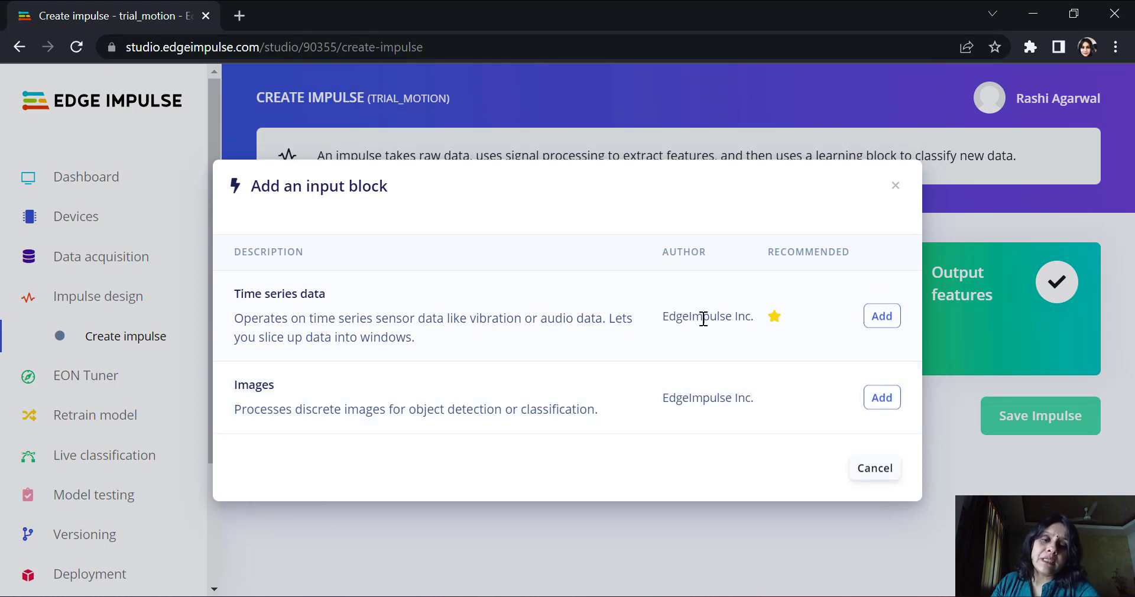
{"action": "left_click", "coordinate": [881, 316]}
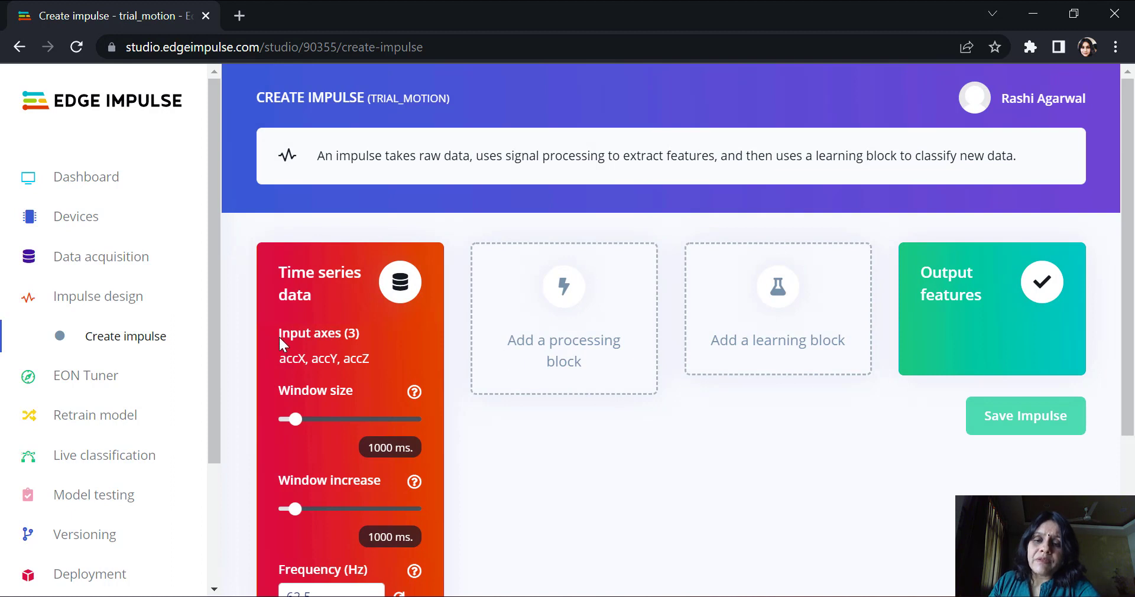
{"action": "mouse_move", "coordinate": [291, 363]}
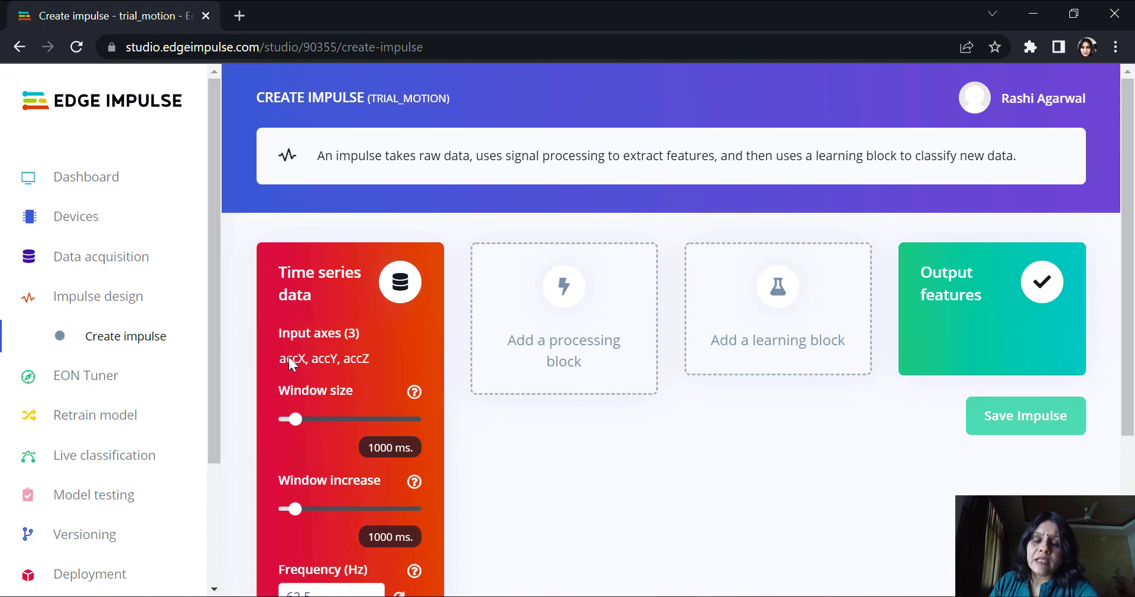
{"action": "mouse_move", "coordinate": [399, 374]}
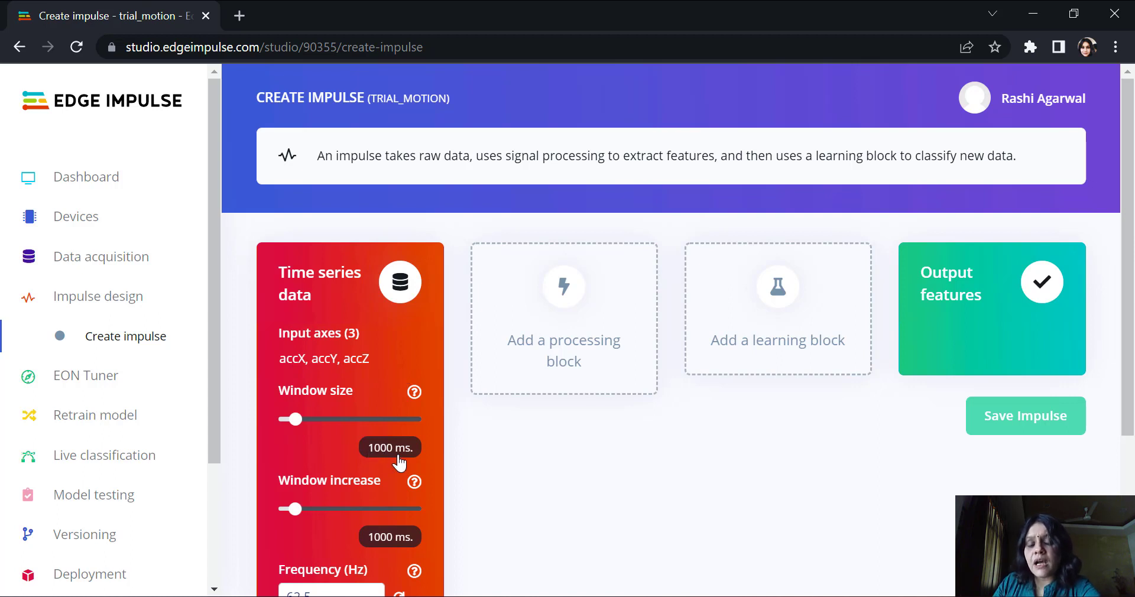
{"action": "mouse_move", "coordinate": [406, 525]}
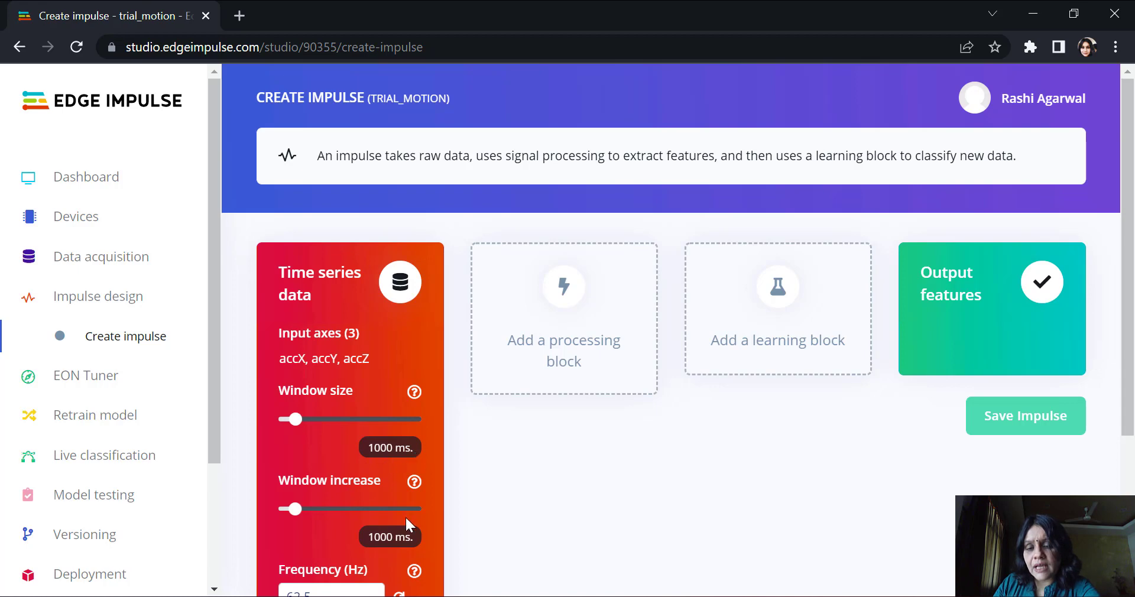
{"action": "scroll", "scroll_direction": "down", "scroll_amount": 3}
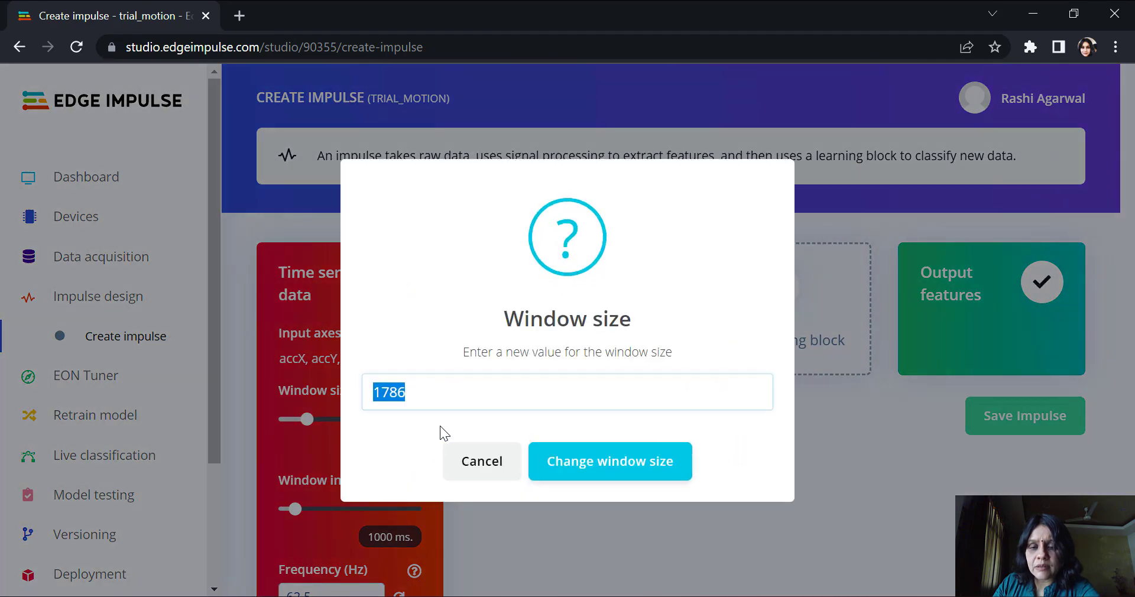
{"action": "type", "text": "2000"}
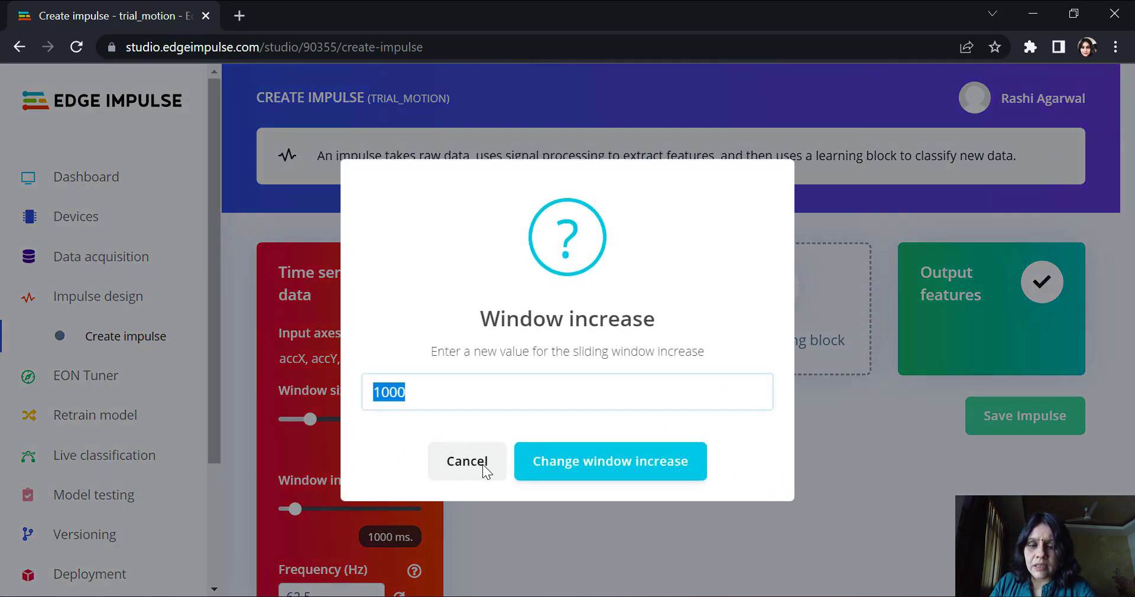
{"action": "type", "text": "80"}
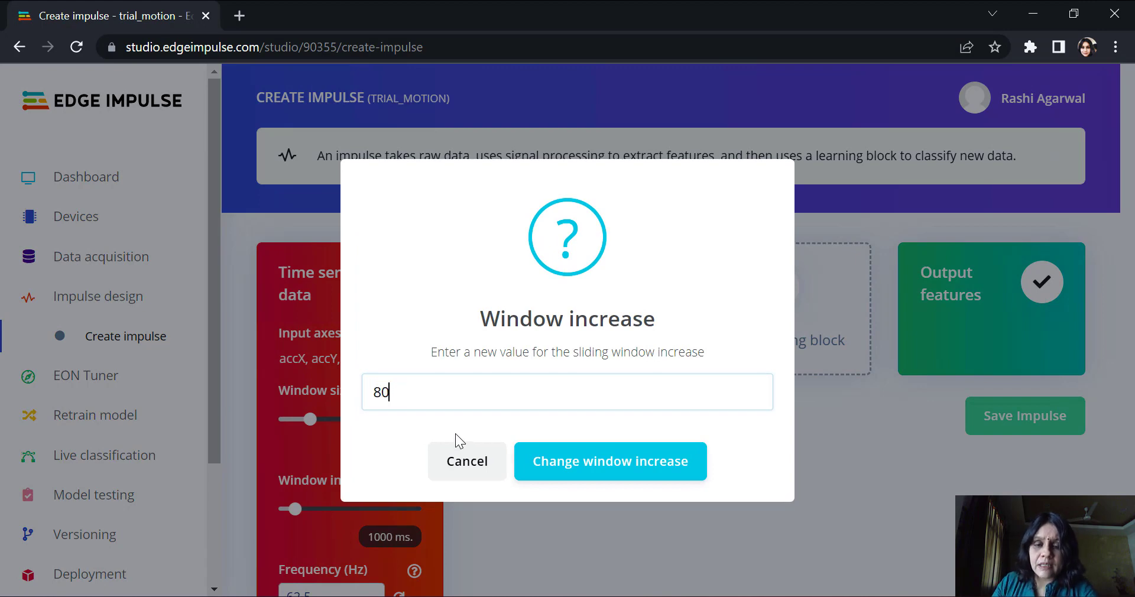
{"action": "left_click", "coordinate": [610, 461]}
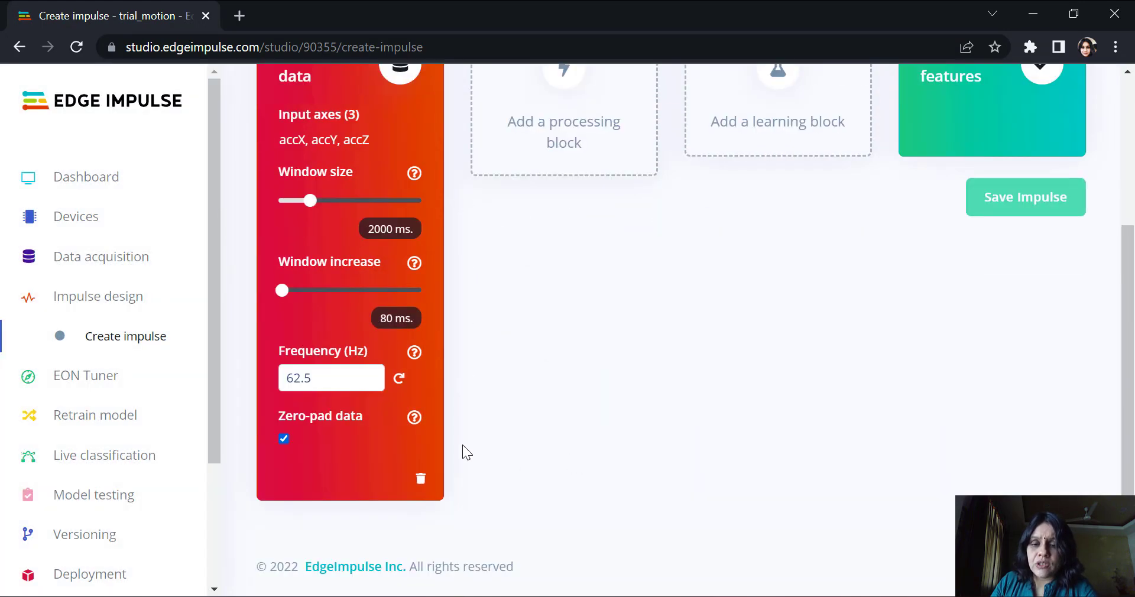
{"action": "scroll", "scroll_direction": "up", "scroll_amount": 3}
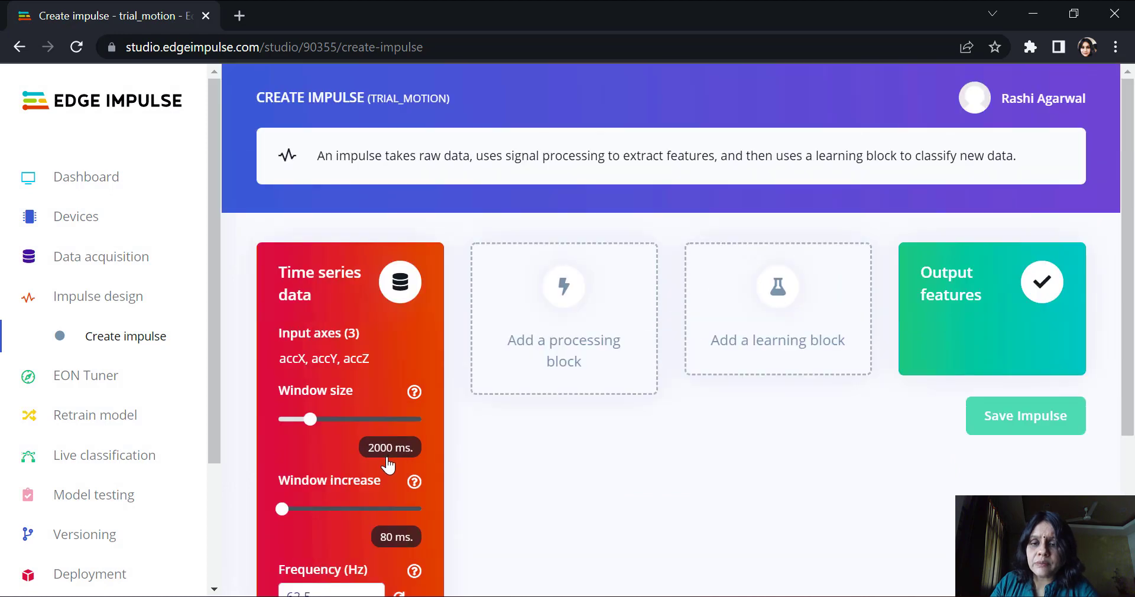
{"action": "left_click", "coordinate": [563, 318]}
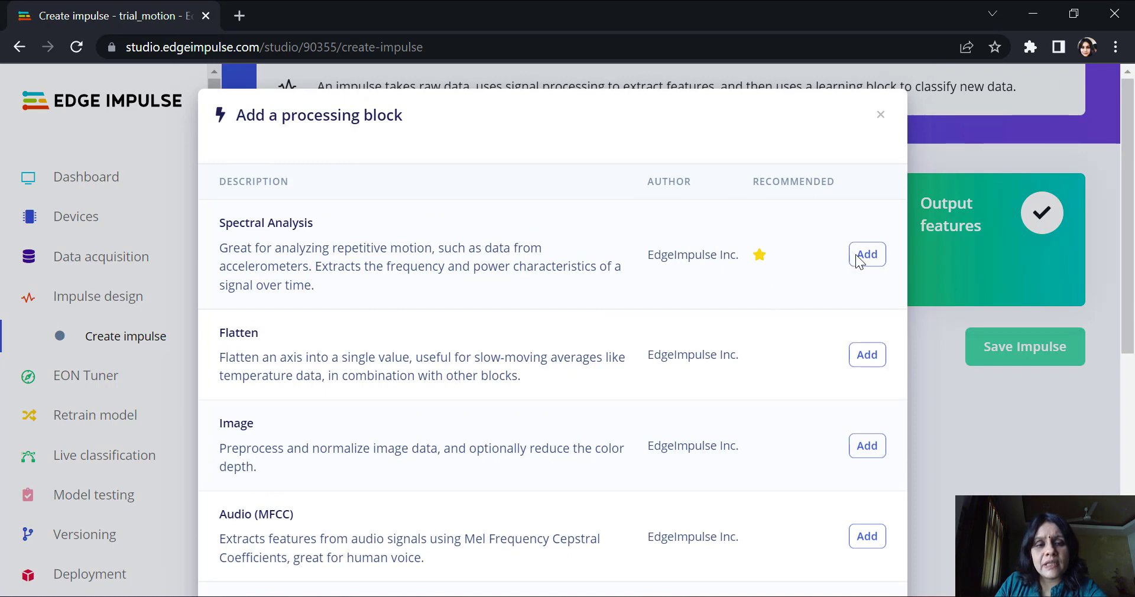
Add the Spectral Analysis processing block and Classification (Keras) learning block to the impulse.
{"action": "left_click", "coordinate": [867, 254]}
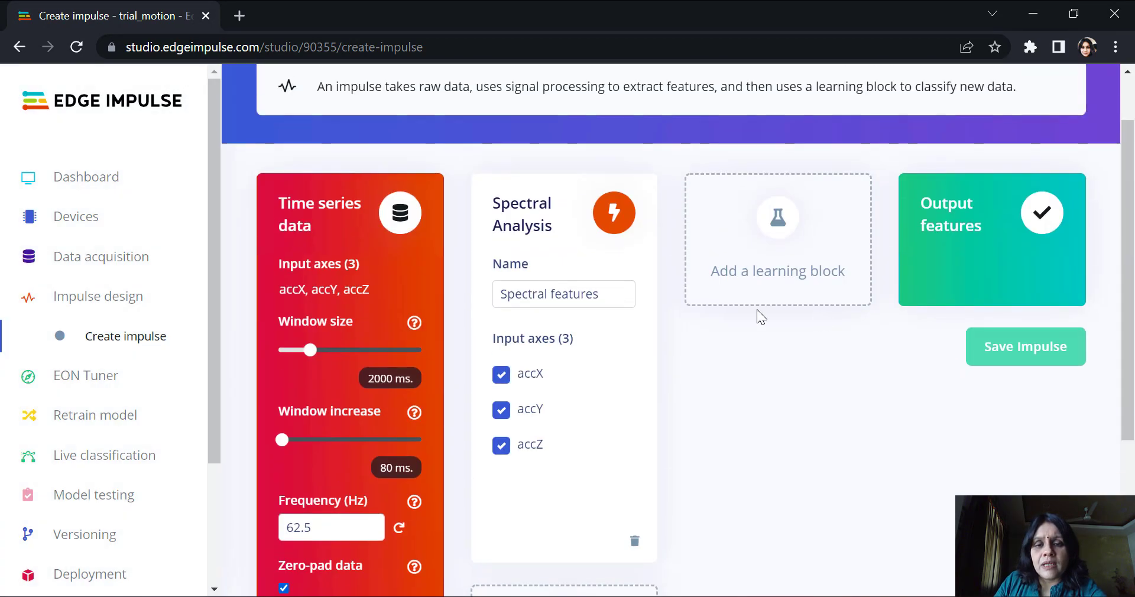
{"action": "mouse_move", "coordinate": [569, 353]}
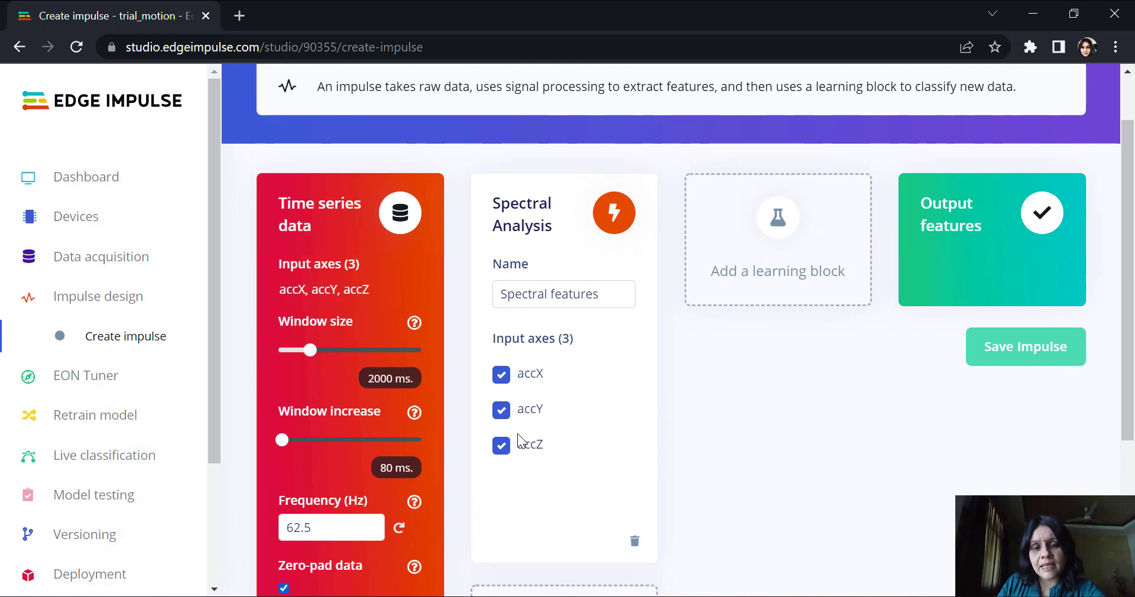
{"action": "mouse_move", "coordinate": [778, 255]}
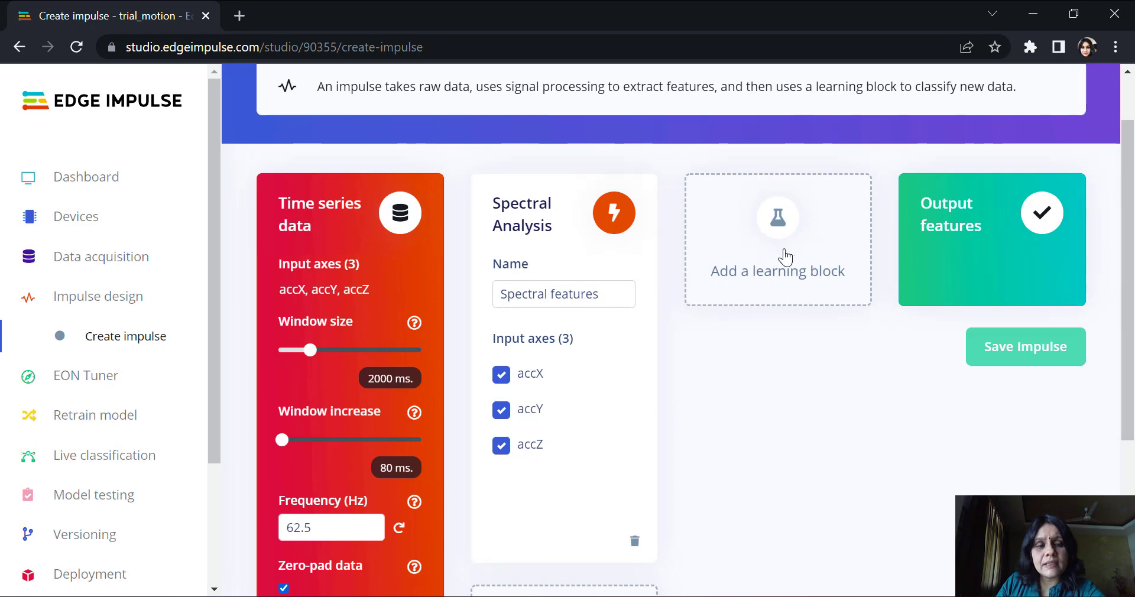
{"action": "left_click", "coordinate": [778, 241]}
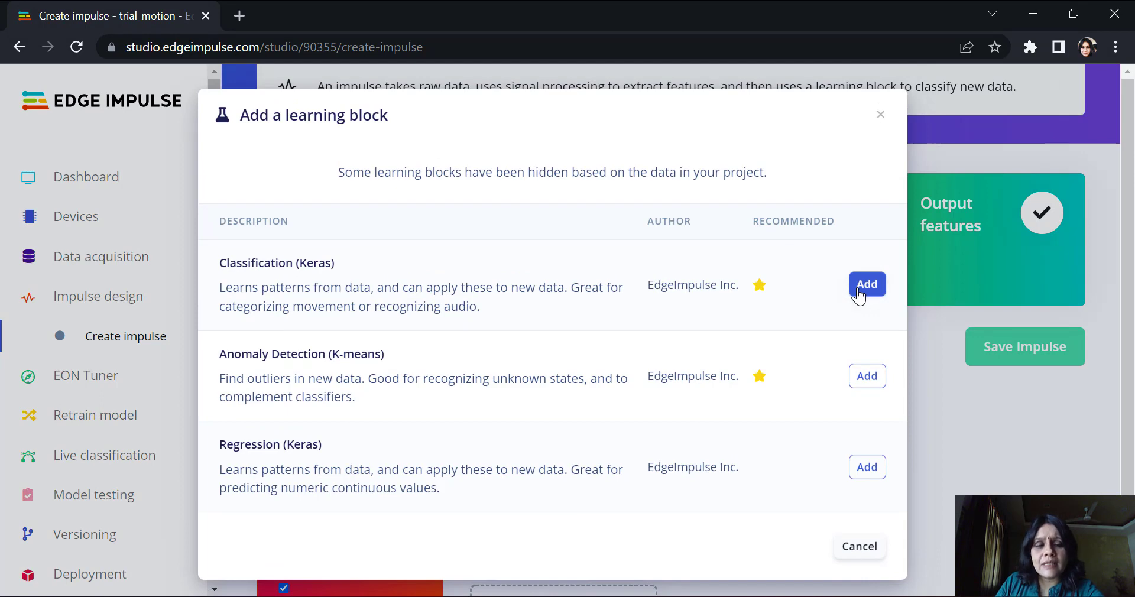
{"action": "left_click", "coordinate": [867, 284]}
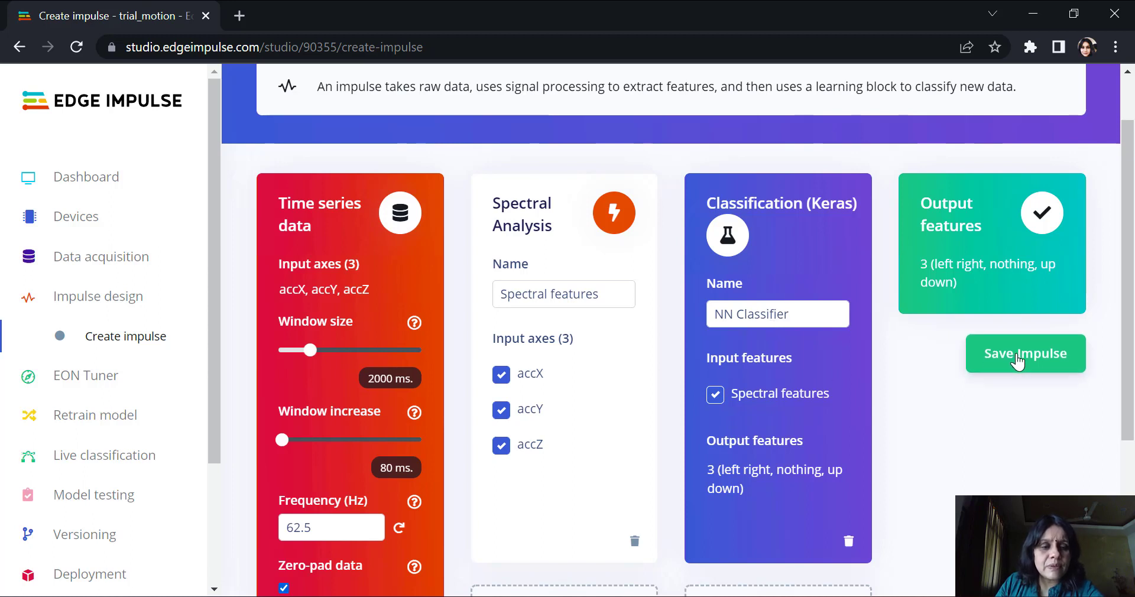
{"action": "mouse_move", "coordinate": [708, 483]}
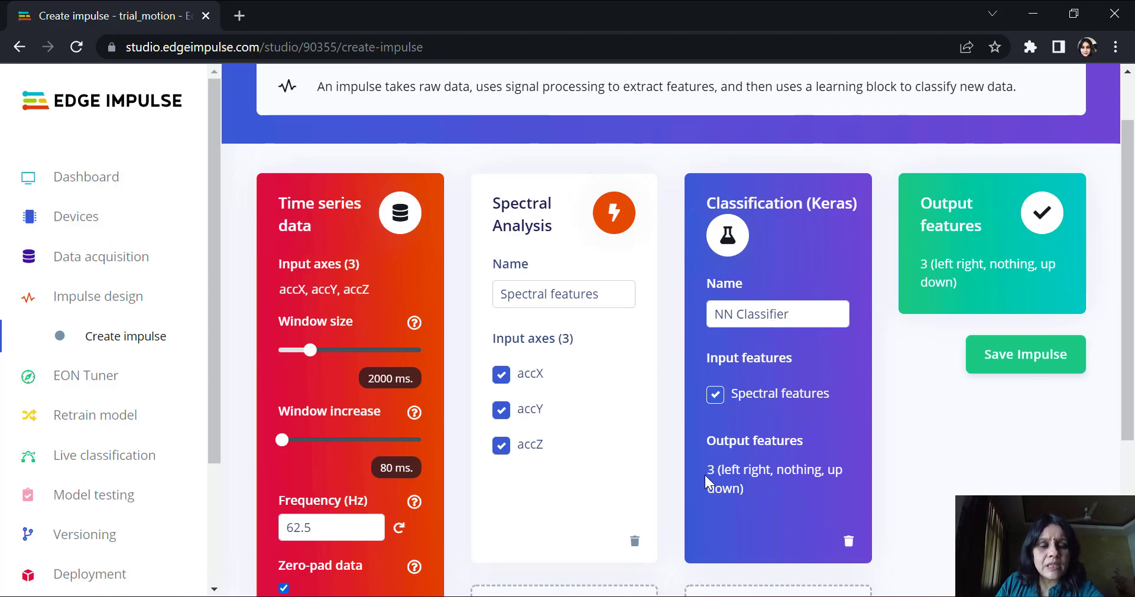
{"action": "mouse_move", "coordinate": [744, 485]}
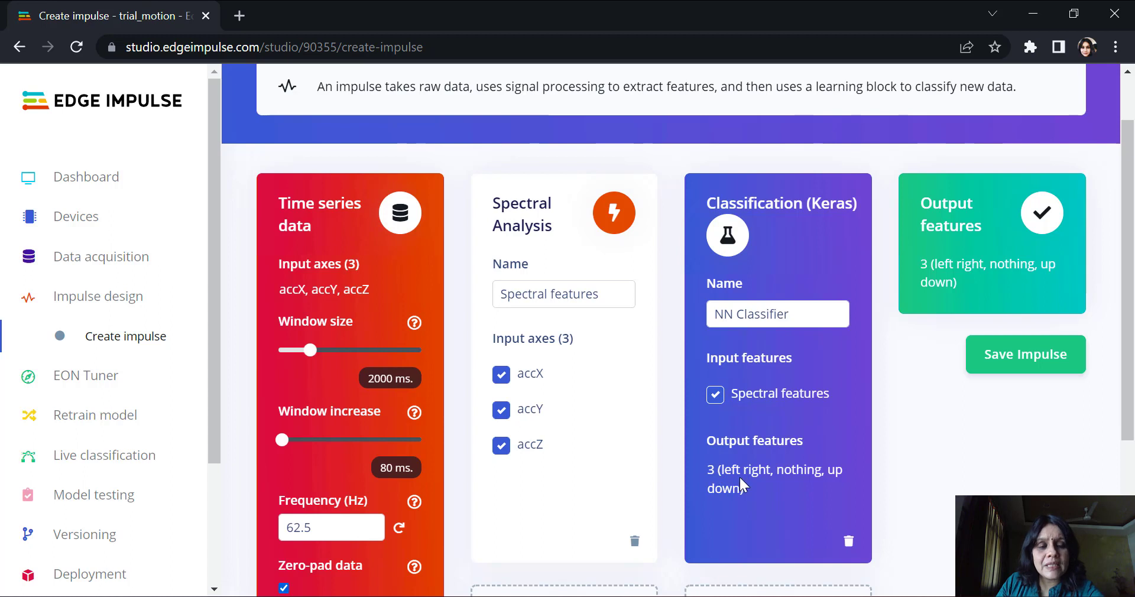
{"action": "mouse_move", "coordinate": [727, 470]}
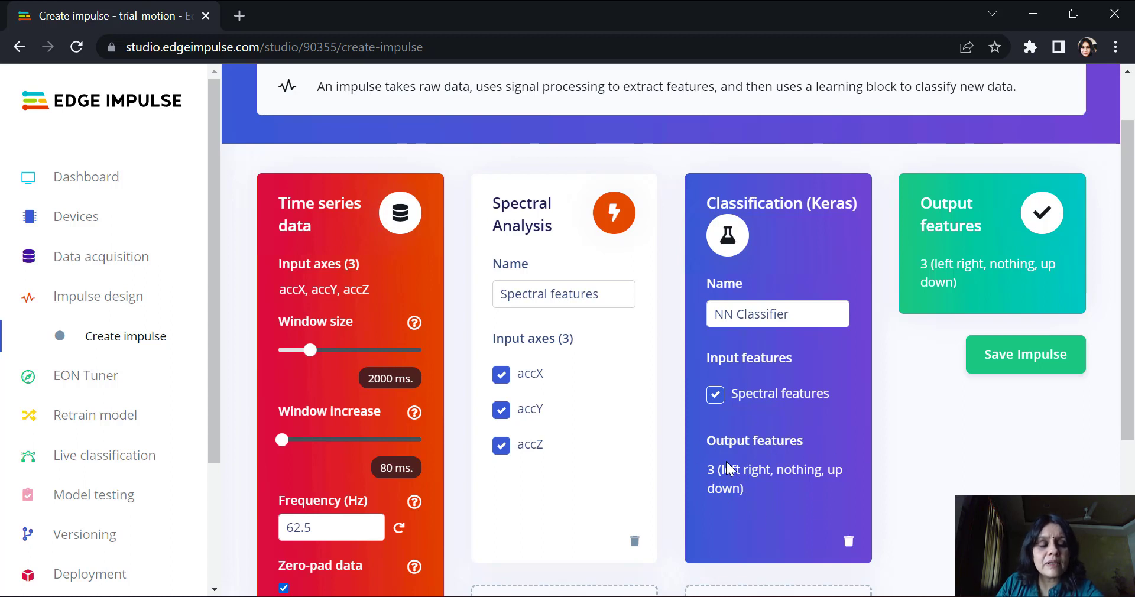
{"action": "left_click", "coordinate": [1024, 354]}
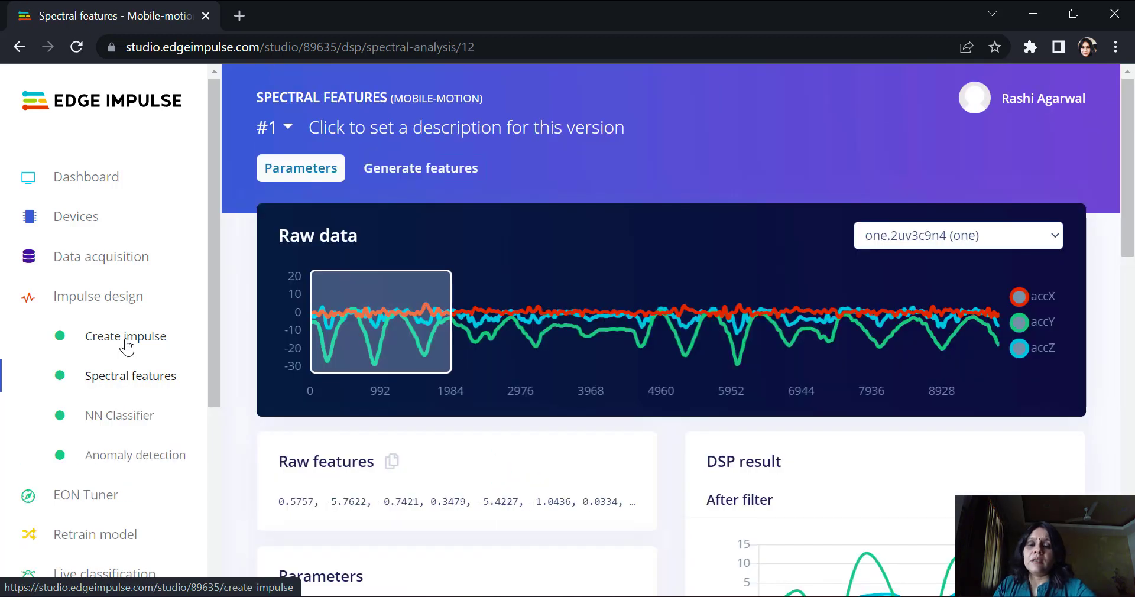
View the raw data of the one.2uv3bt55 and left_right.2uv3b0u9 samples in Mobile-motion's spectral features.
{"action": "left_click", "coordinate": [126, 336]}
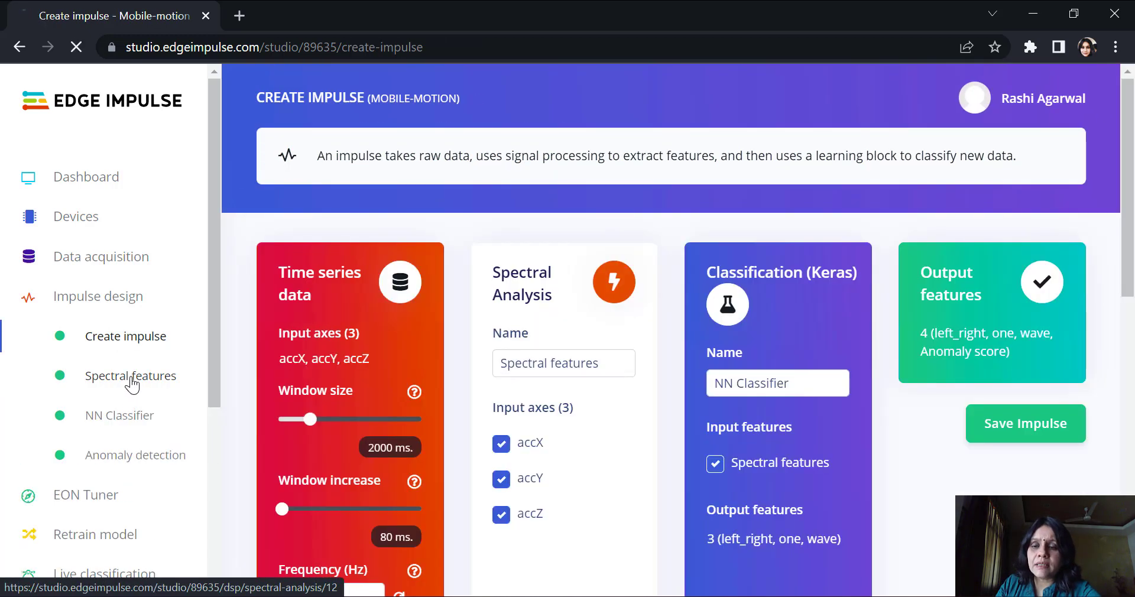
{"action": "left_click", "coordinate": [132, 376]}
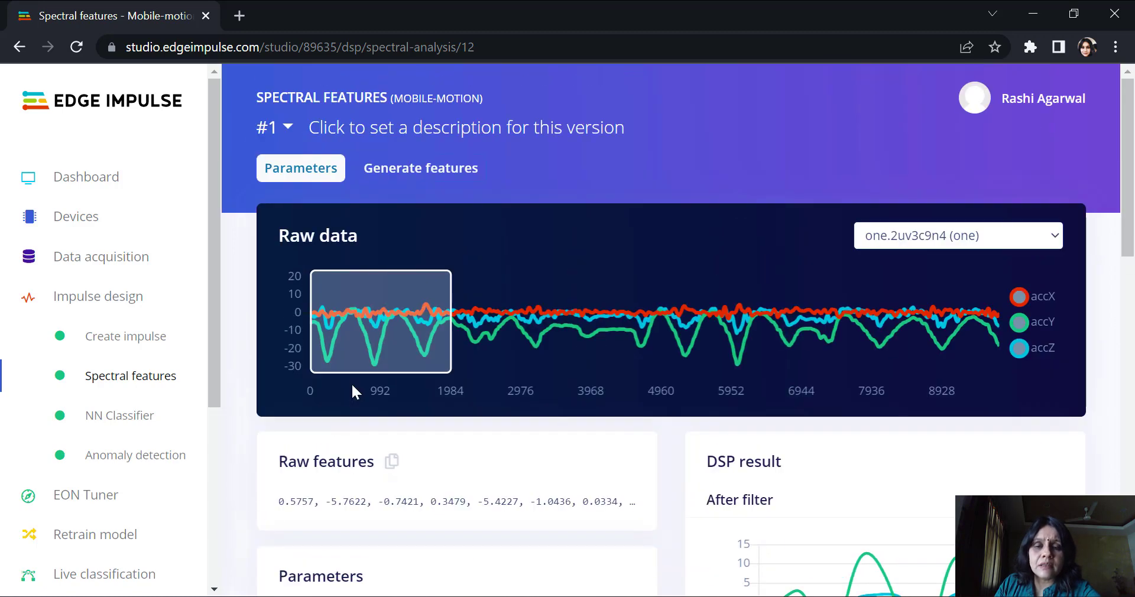
{"action": "mouse_move", "coordinate": [978, 242]}
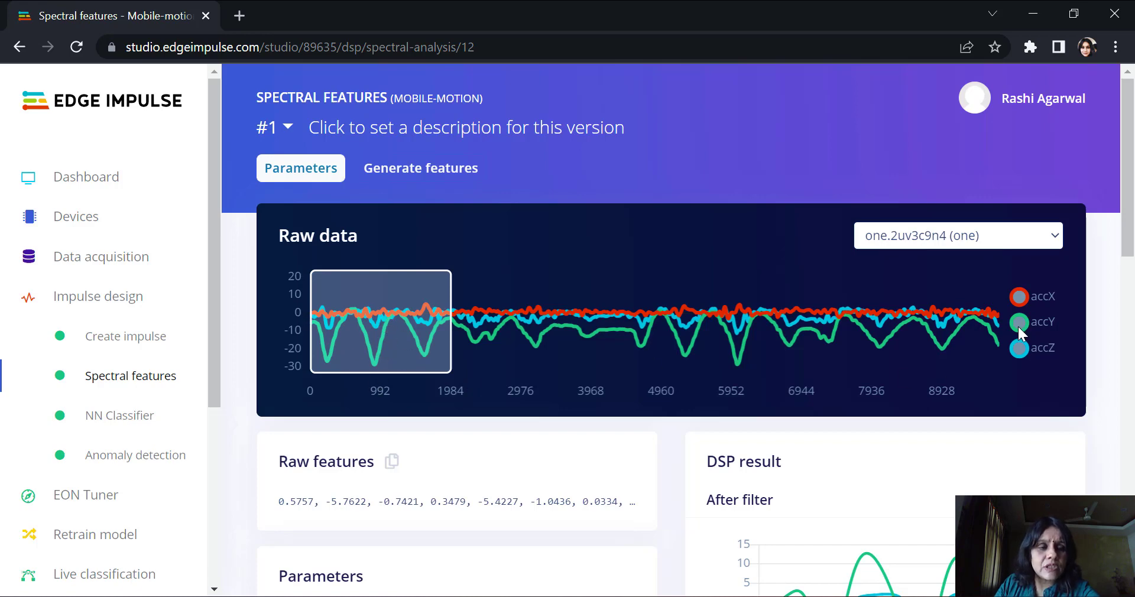
{"action": "mouse_move", "coordinate": [433, 375]}
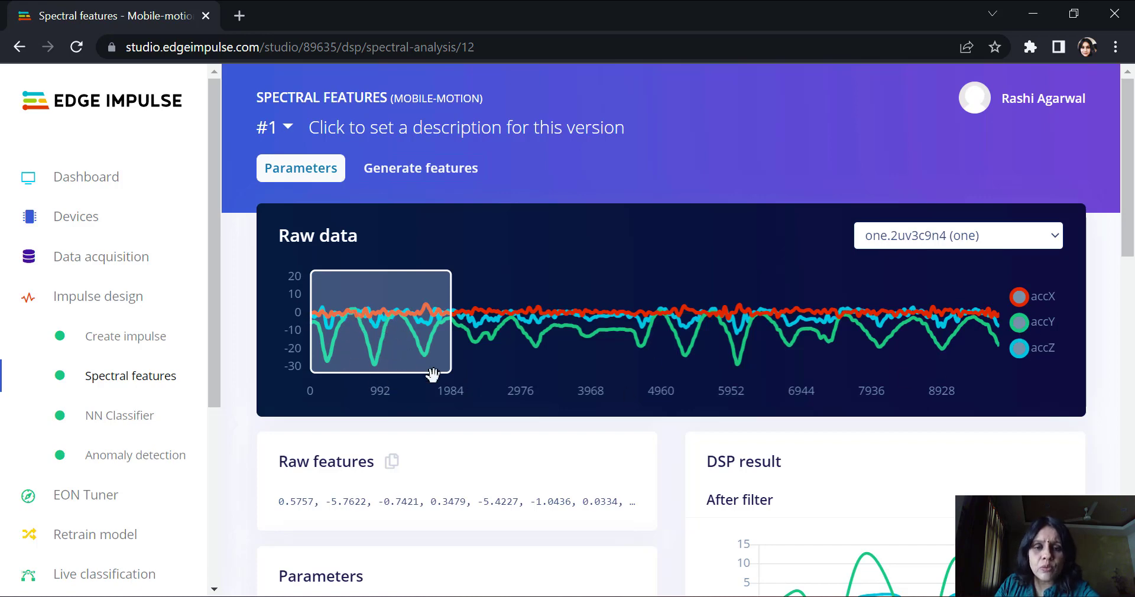
{"action": "left_click", "coordinate": [956, 235]}
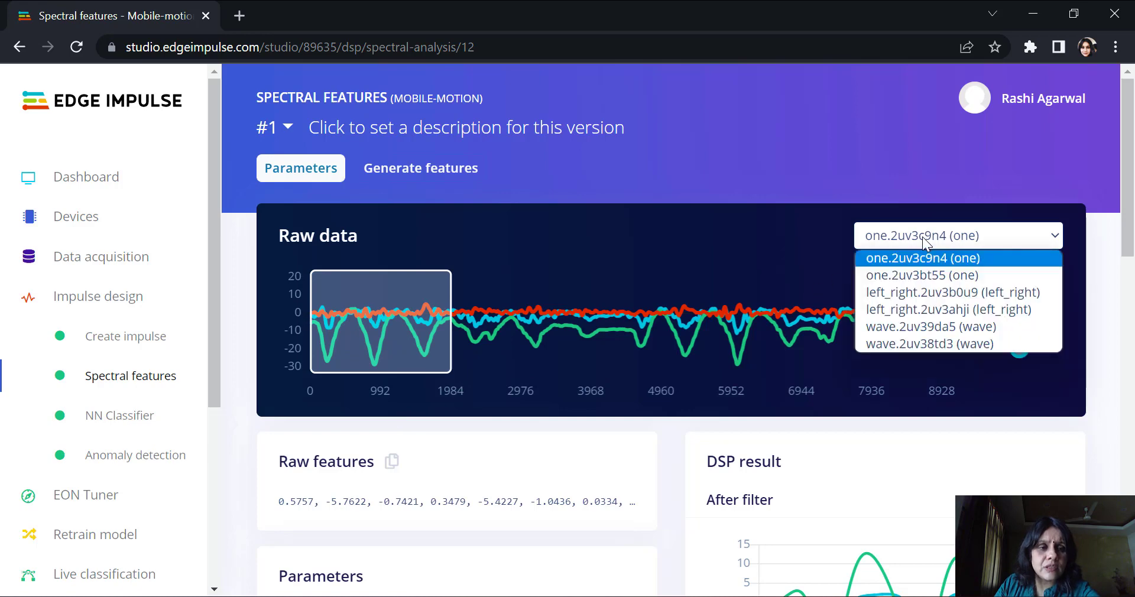
{"action": "left_click", "coordinate": [922, 275]}
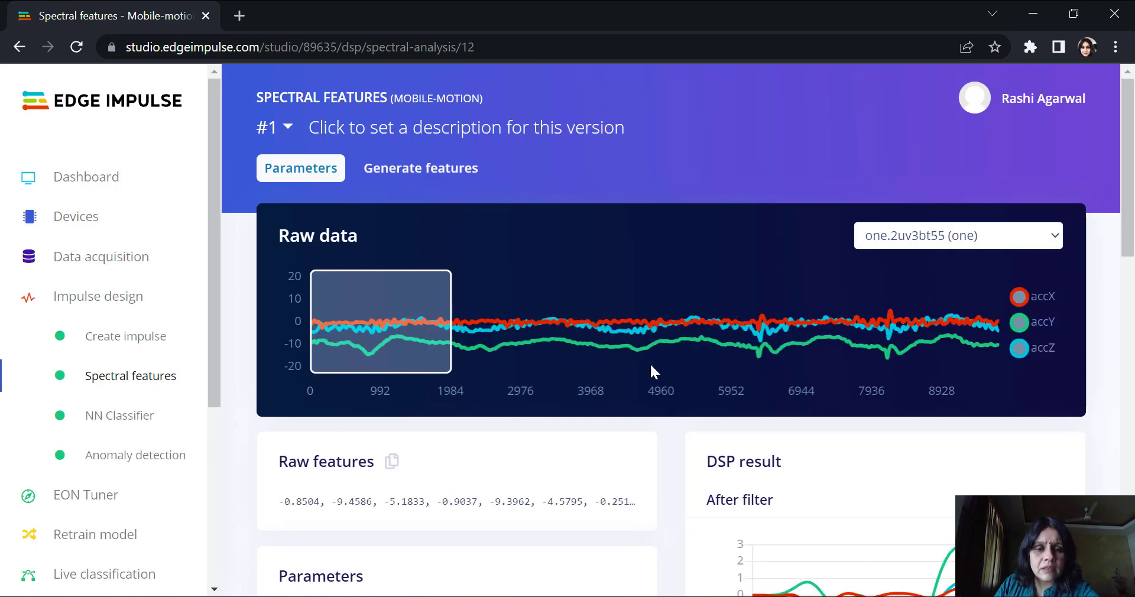
{"action": "left_click", "coordinate": [957, 235]}
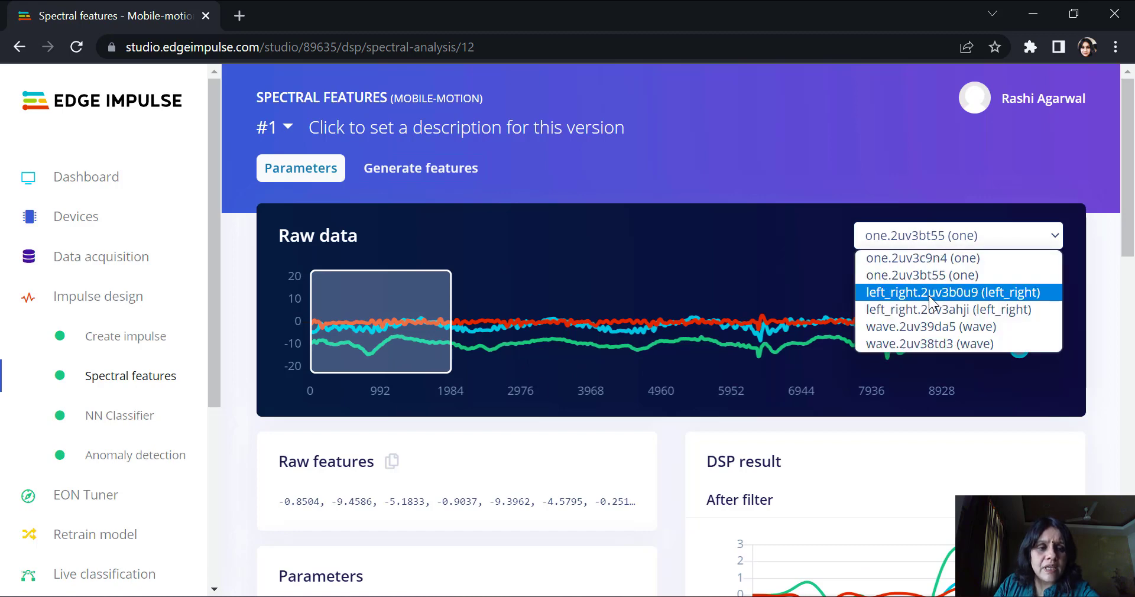
{"action": "left_click", "coordinate": [953, 292]}
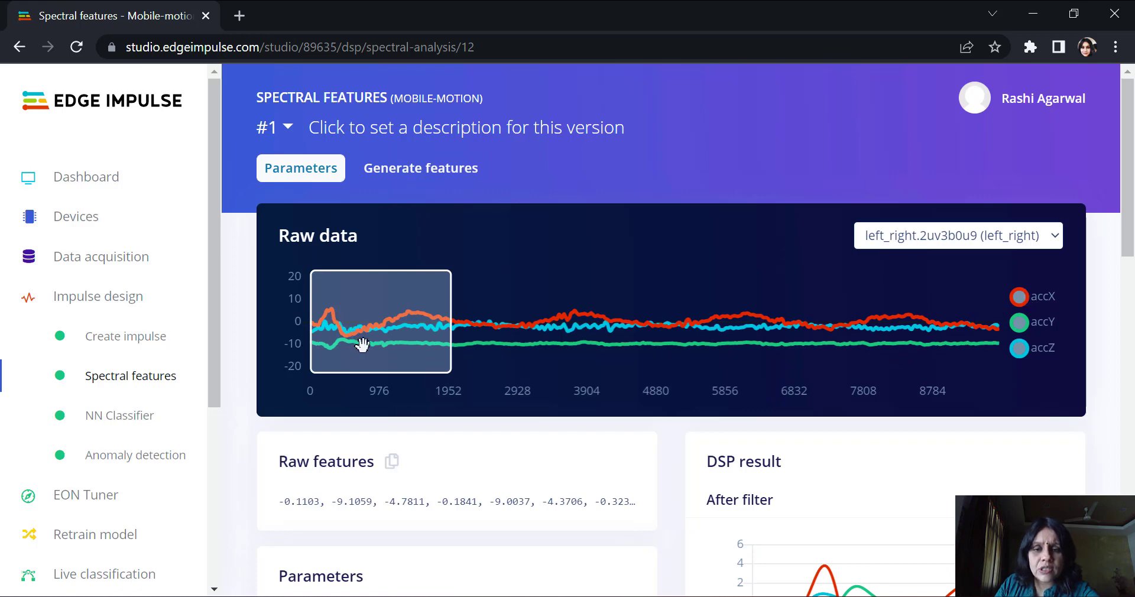
Compare the raw data of the left_right.2uv3ahji and wave.2uv39da5 samples.
{"action": "left_click", "coordinate": [957, 235]}
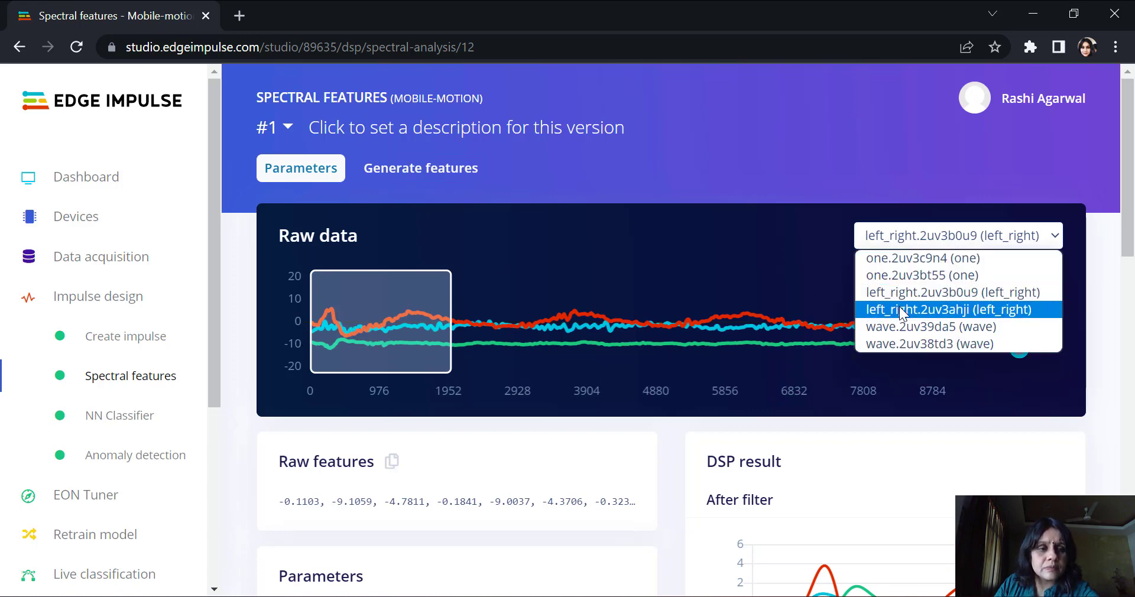
{"action": "left_click", "coordinate": [950, 309]}
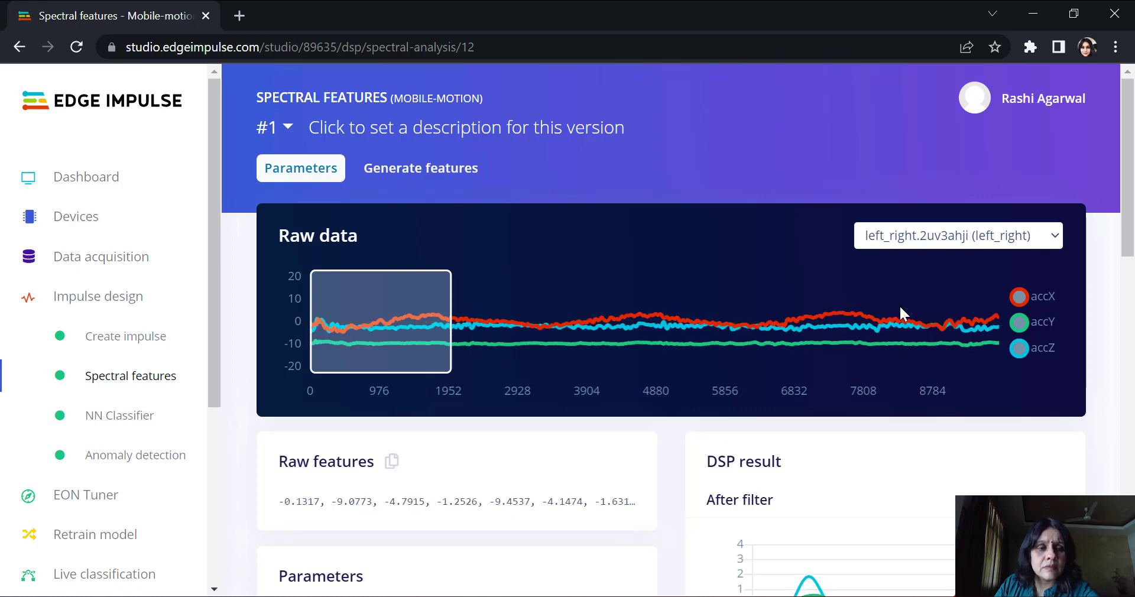
{"action": "left_click", "coordinate": [958, 235]}
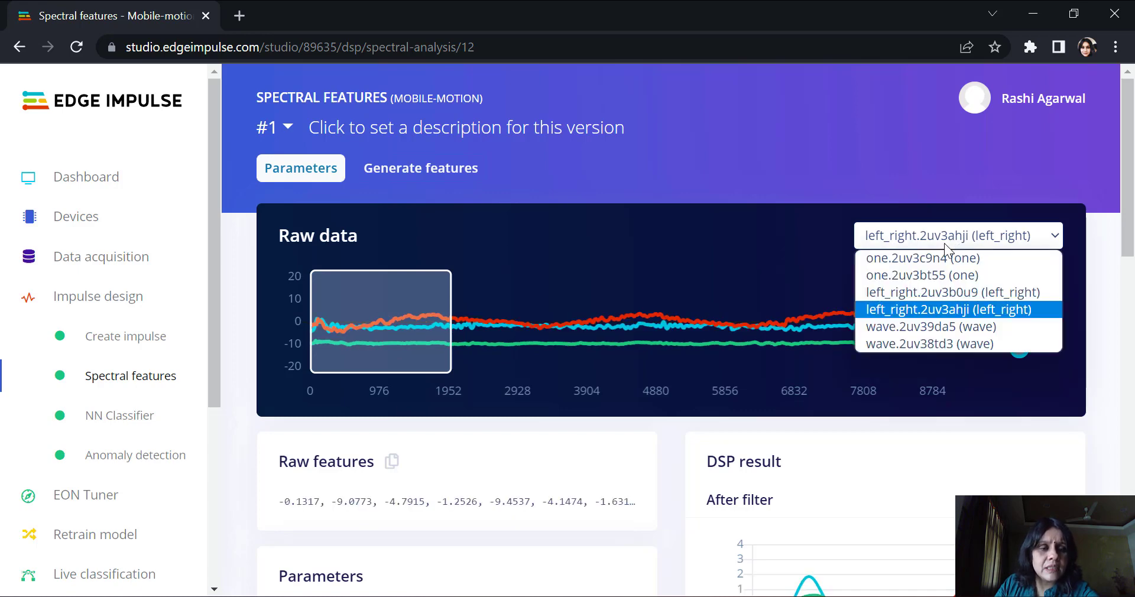
{"action": "left_click", "coordinate": [931, 326]}
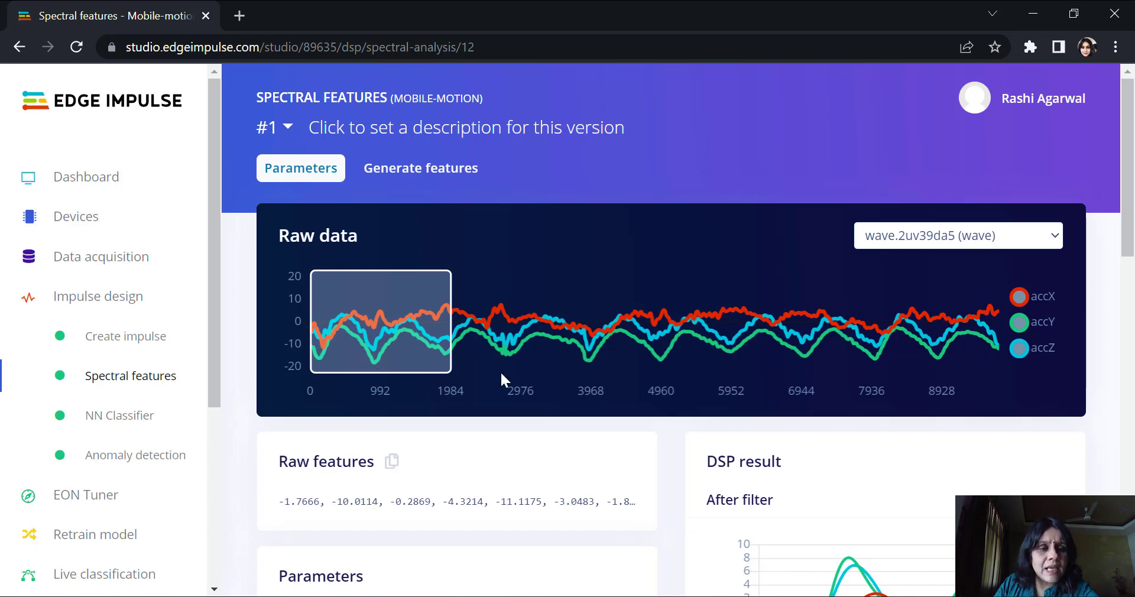
{"action": "mouse_move", "coordinate": [1021, 334]}
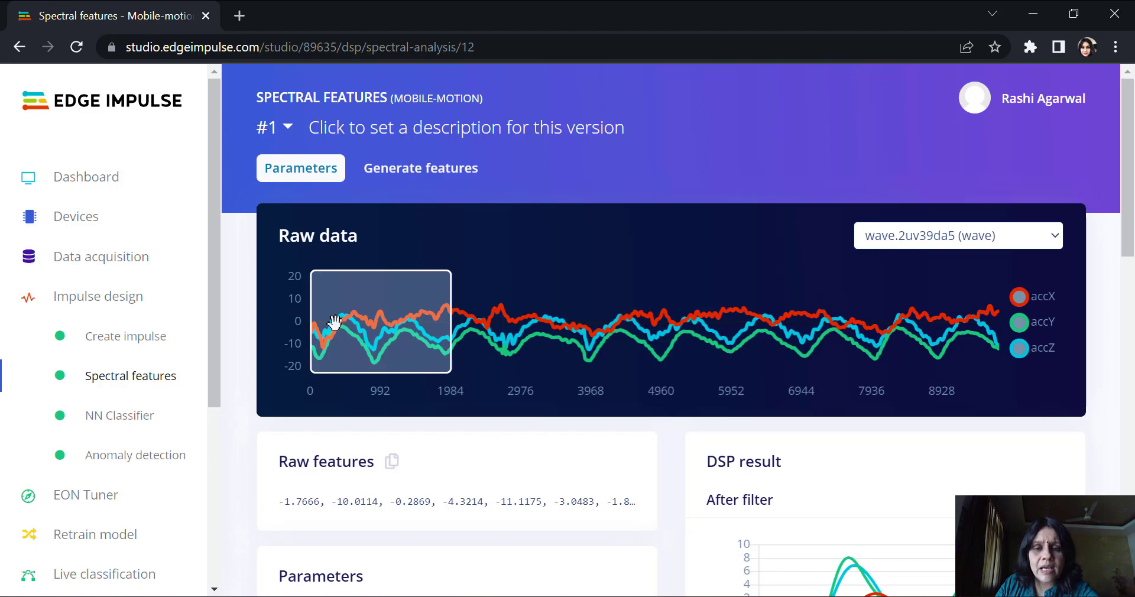
Slide the analysis window to around 3000–4000 ms and re-select the one.2uv3c9n4 sample.
{"action": "scroll", "scroll_direction": "down", "scroll_amount": 3}
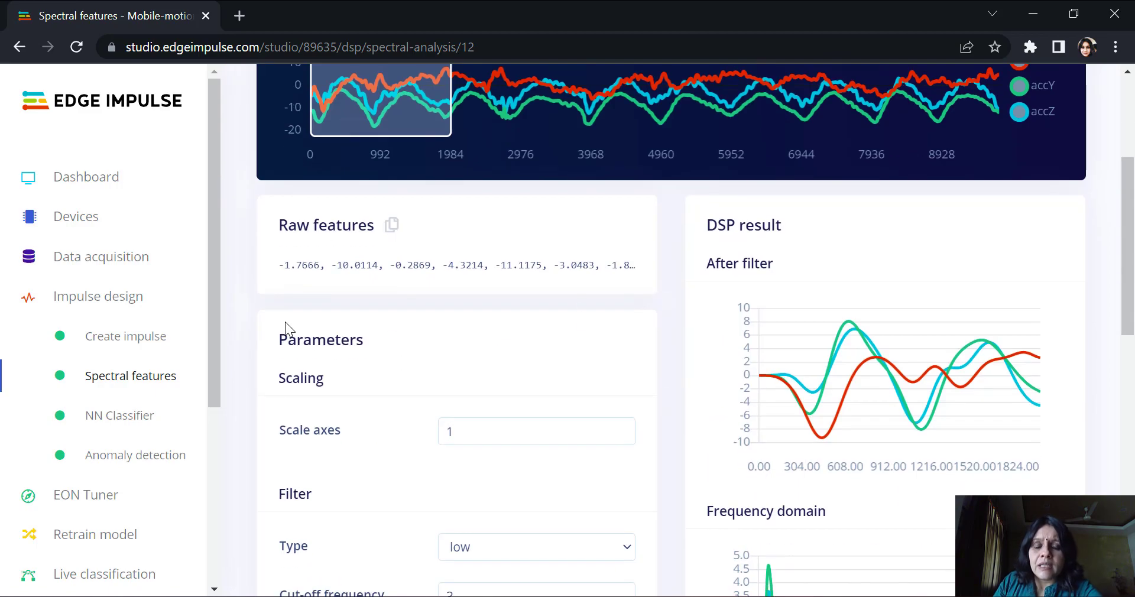
{"action": "scroll", "scroll_direction": "up", "scroll_amount": 3}
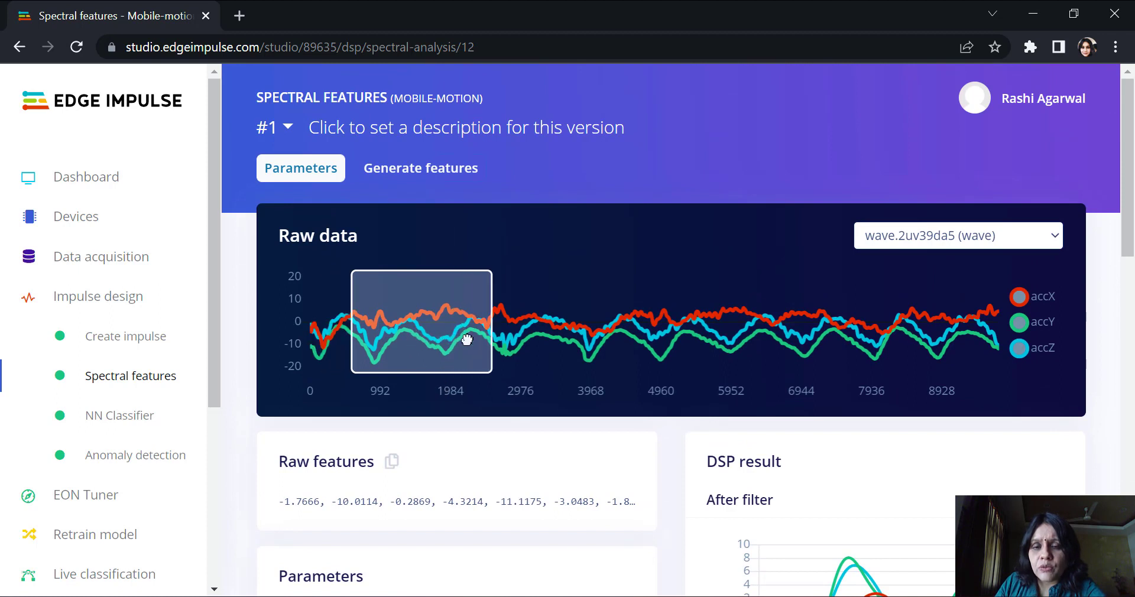
{"action": "left_click_drag", "start_coordinate": [421, 322], "coordinate": [454, 322]}
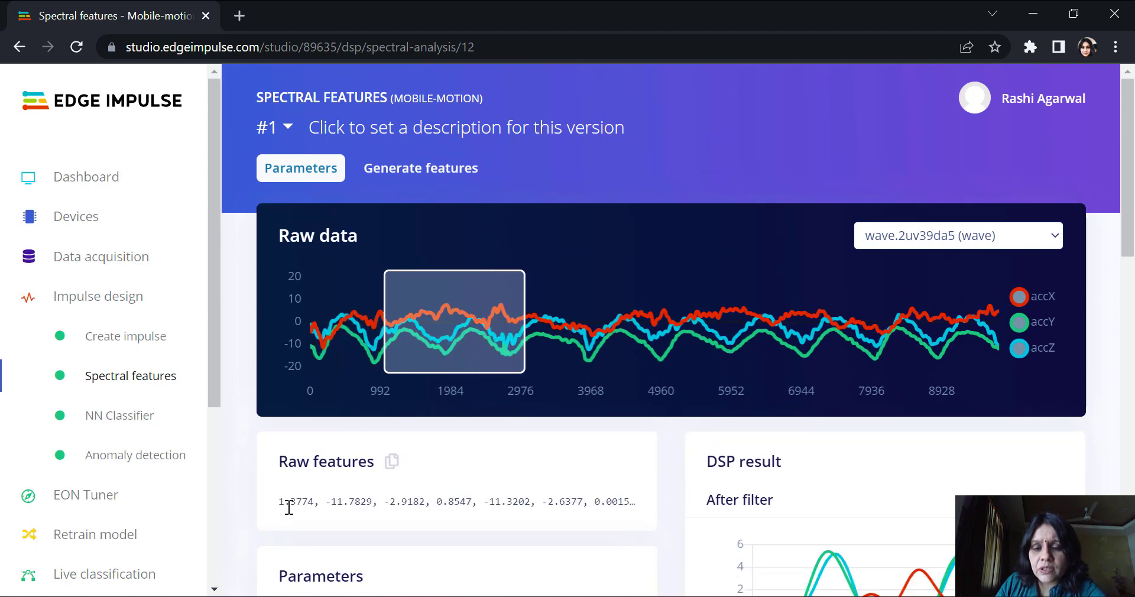
{"action": "left_click_drag", "start_coordinate": [454, 320], "coordinate": [576, 321]}
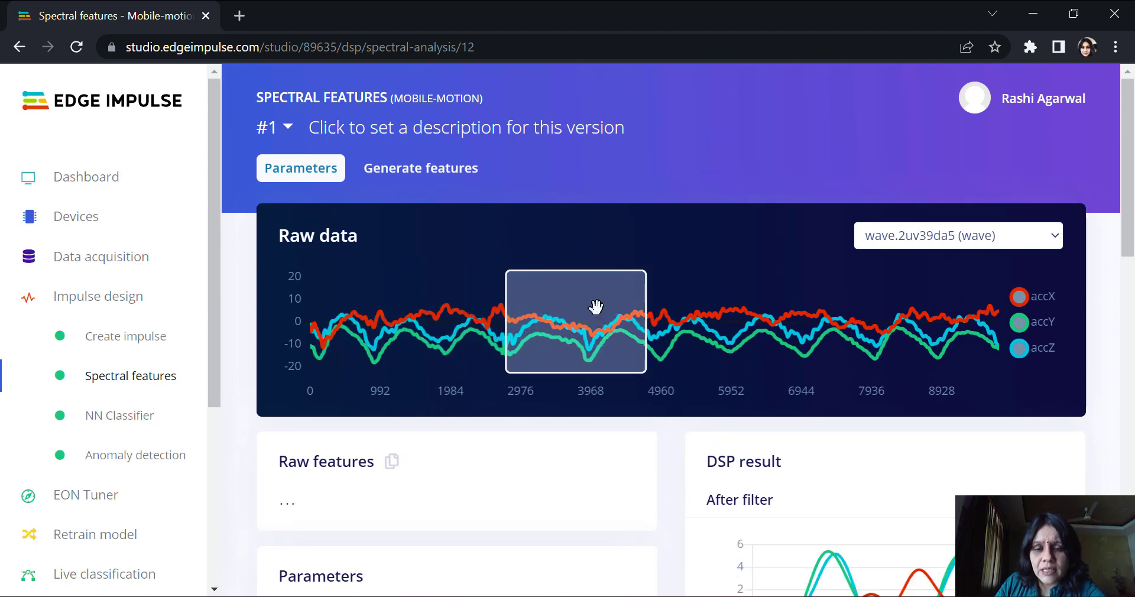
{"action": "left_click", "coordinate": [957, 235]}
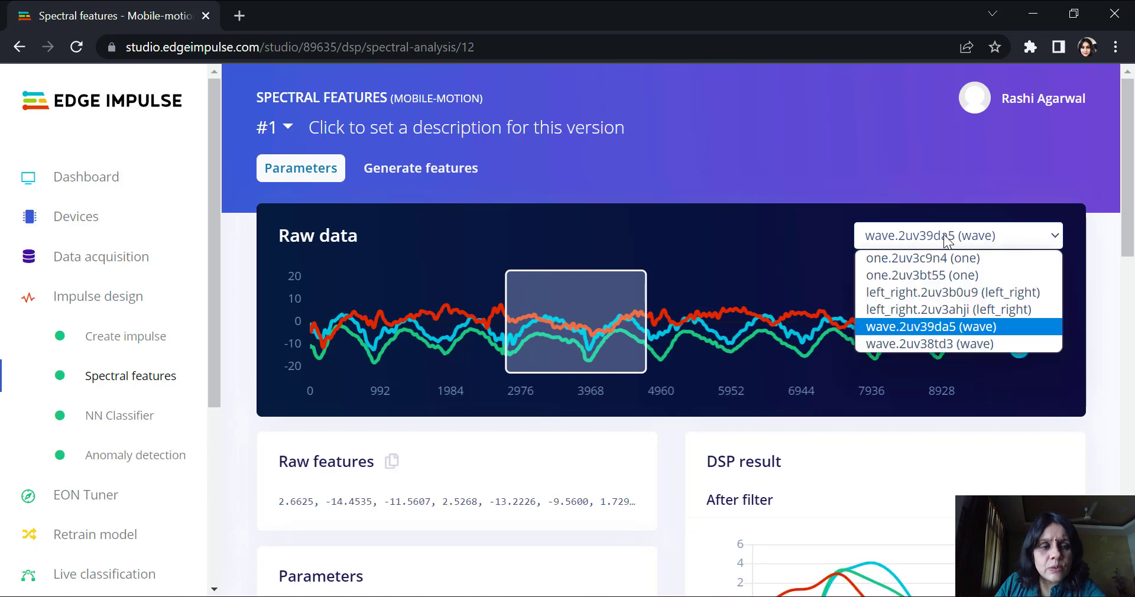
{"action": "left_click", "coordinate": [920, 258]}
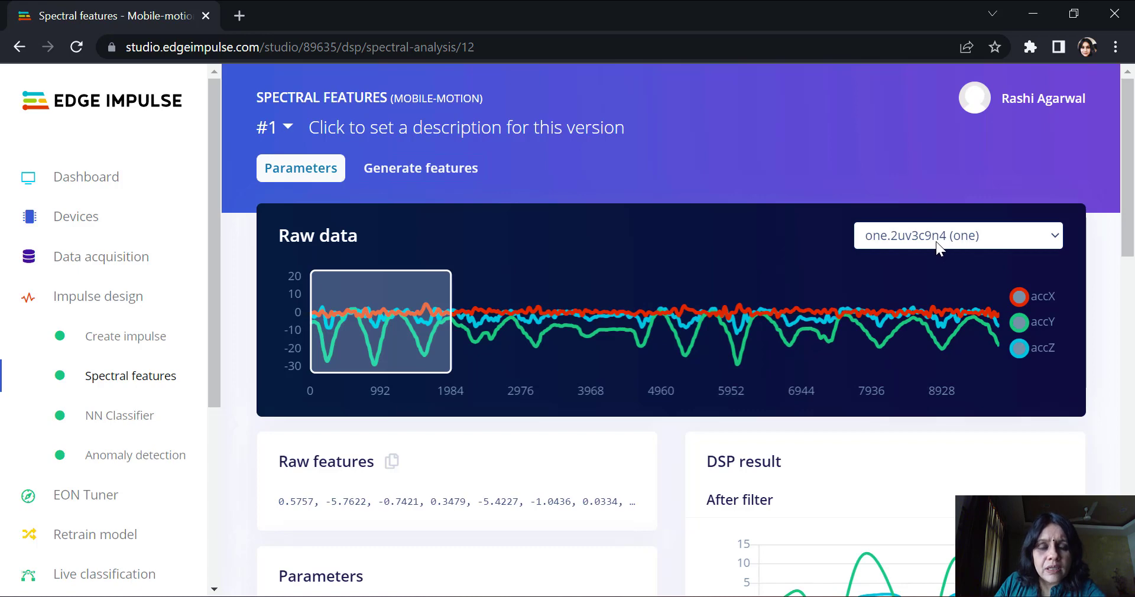
{"action": "mouse_move", "coordinate": [388, 386]}
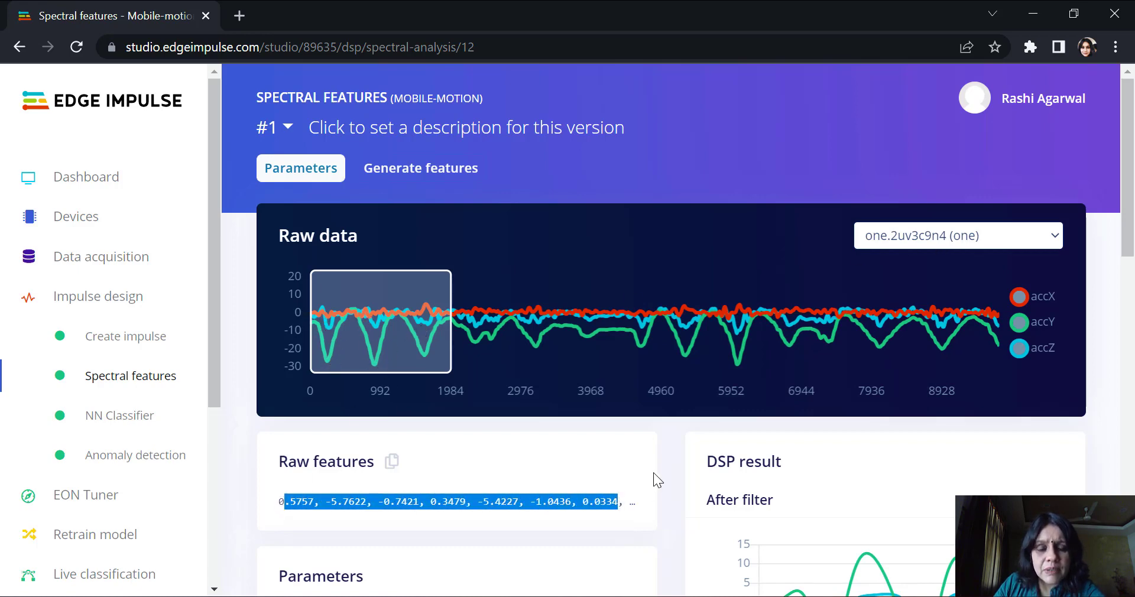
Switch the Raw data sample to wave.2uv39da5 and review its low-pass filter parameters and DSP result.
{"action": "left_click", "coordinate": [956, 235]}
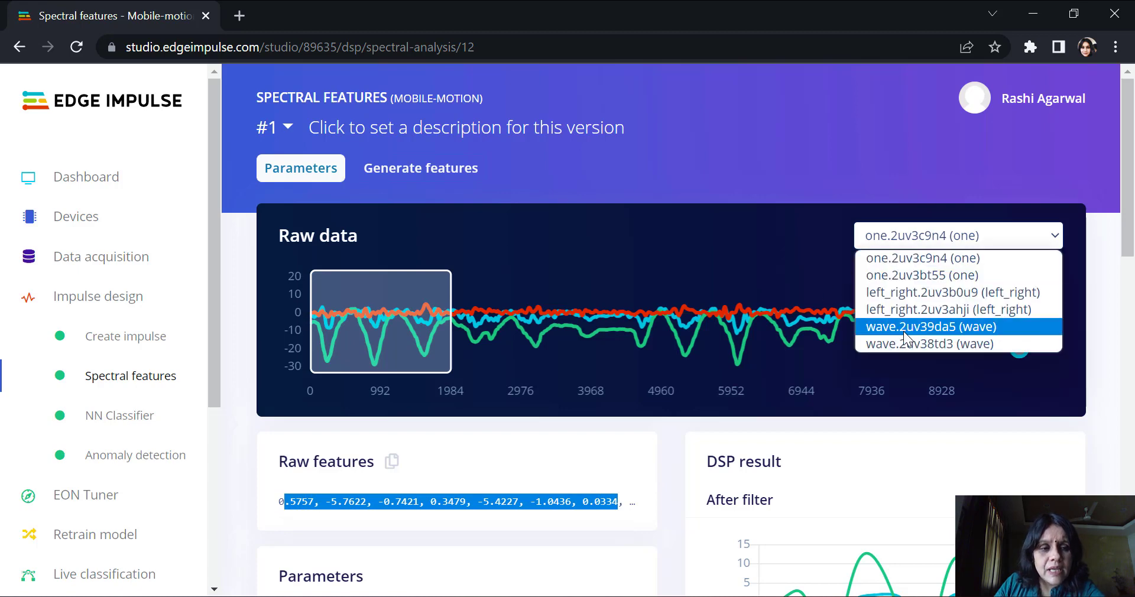
{"action": "left_click", "coordinate": [929, 327]}
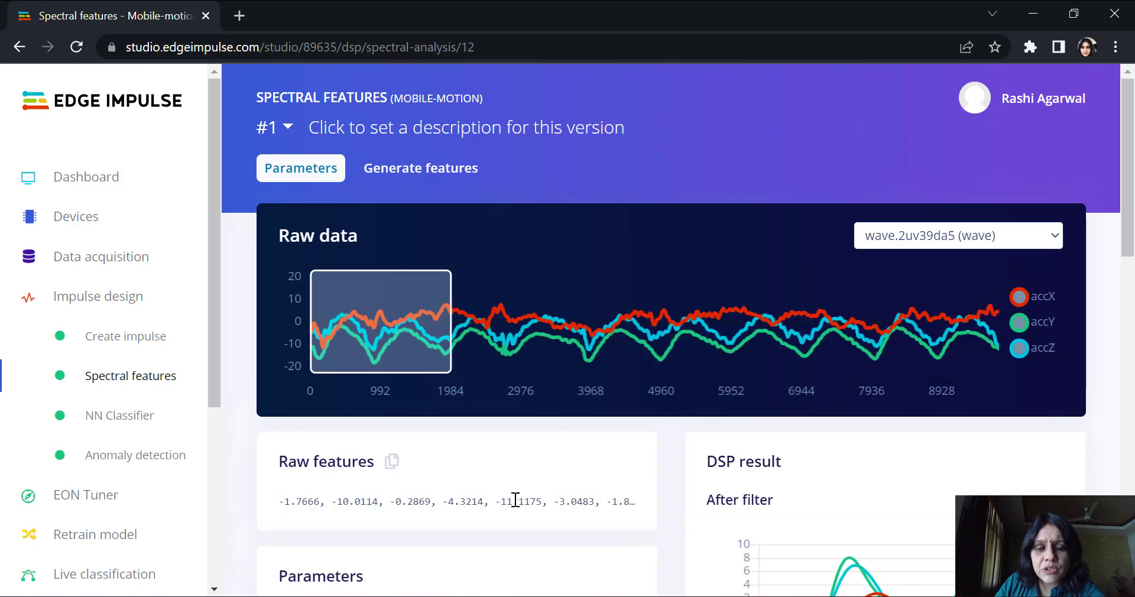
{"action": "scroll", "scroll_direction": "down", "scroll_amount": 3}
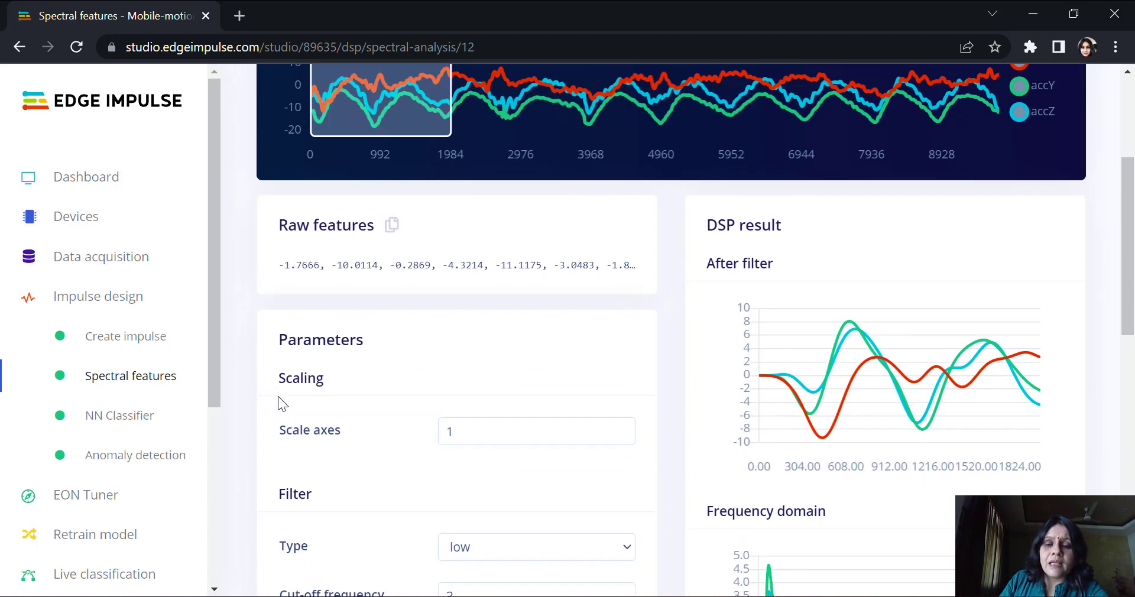
{"action": "scroll", "scroll_direction": "down", "scroll_amount": 3}
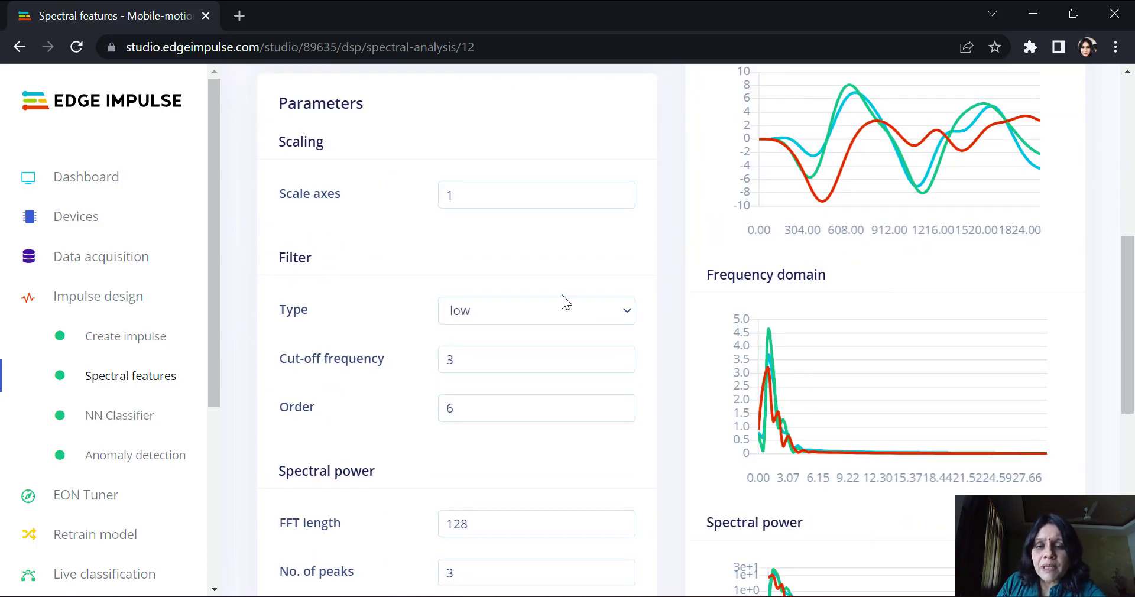
{"action": "mouse_move", "coordinate": [533, 282]}
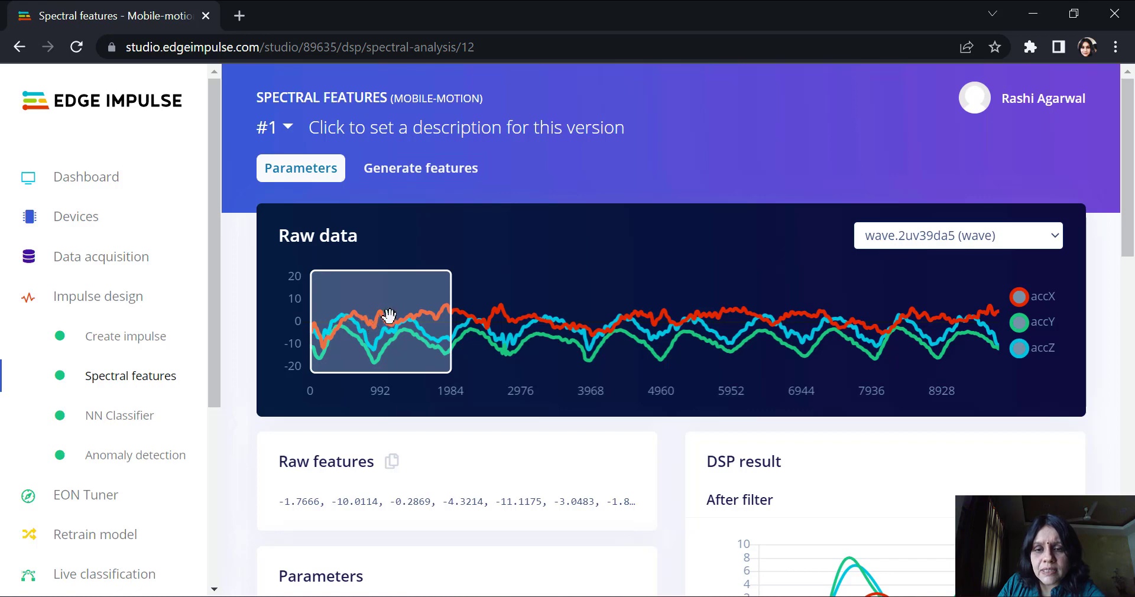
{"action": "scroll", "scroll_direction": "down", "scroll_amount": 3}
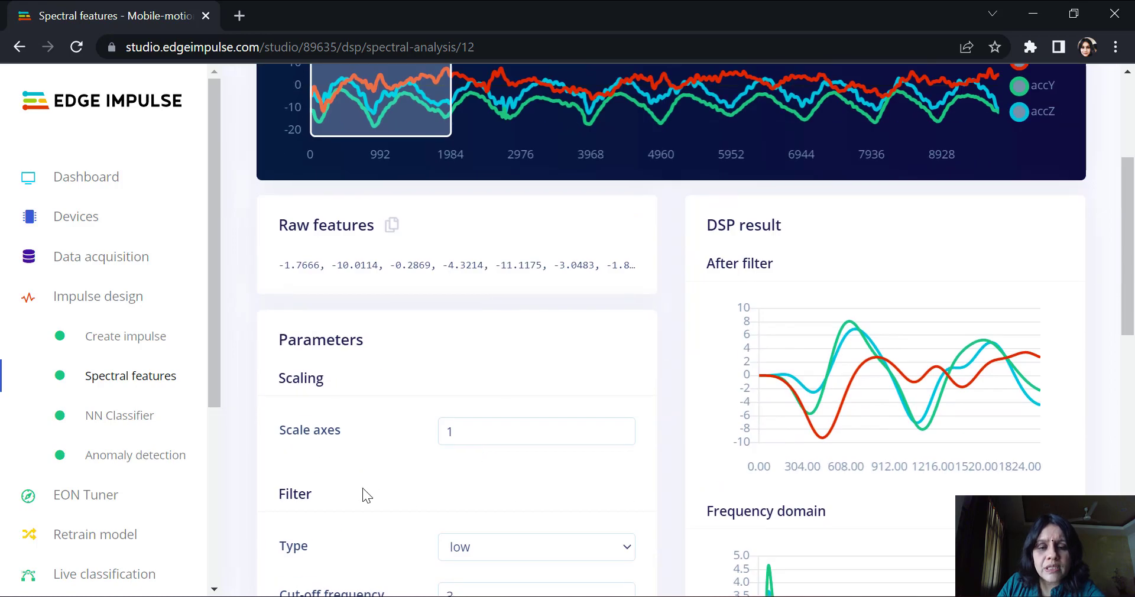
{"action": "scroll", "scroll_direction": "down", "scroll_amount": 3}
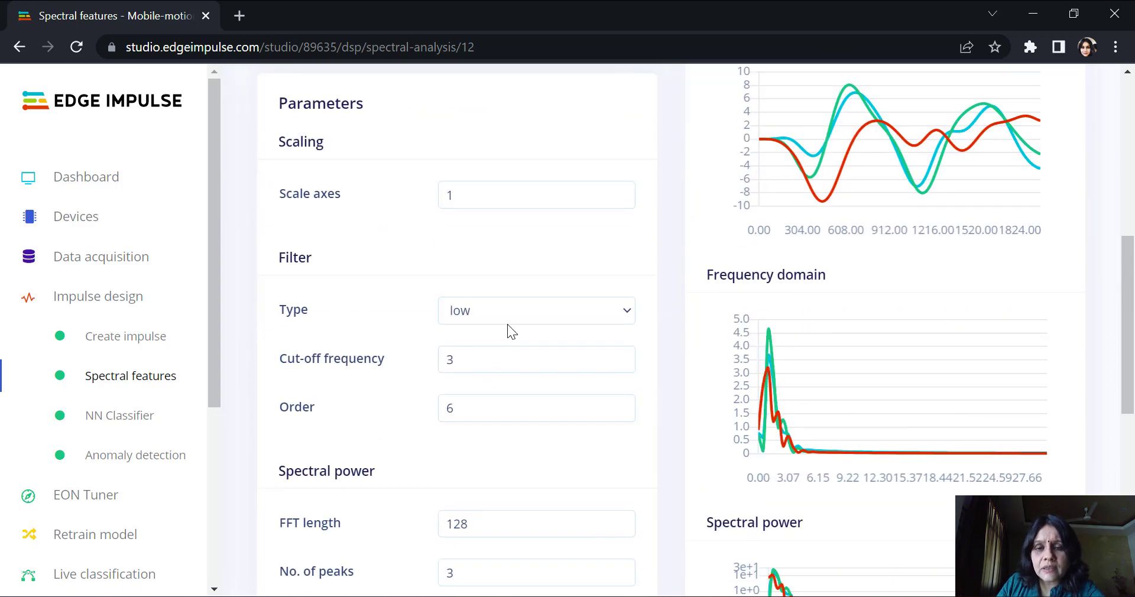
{"action": "left_click", "coordinate": [535, 310]}
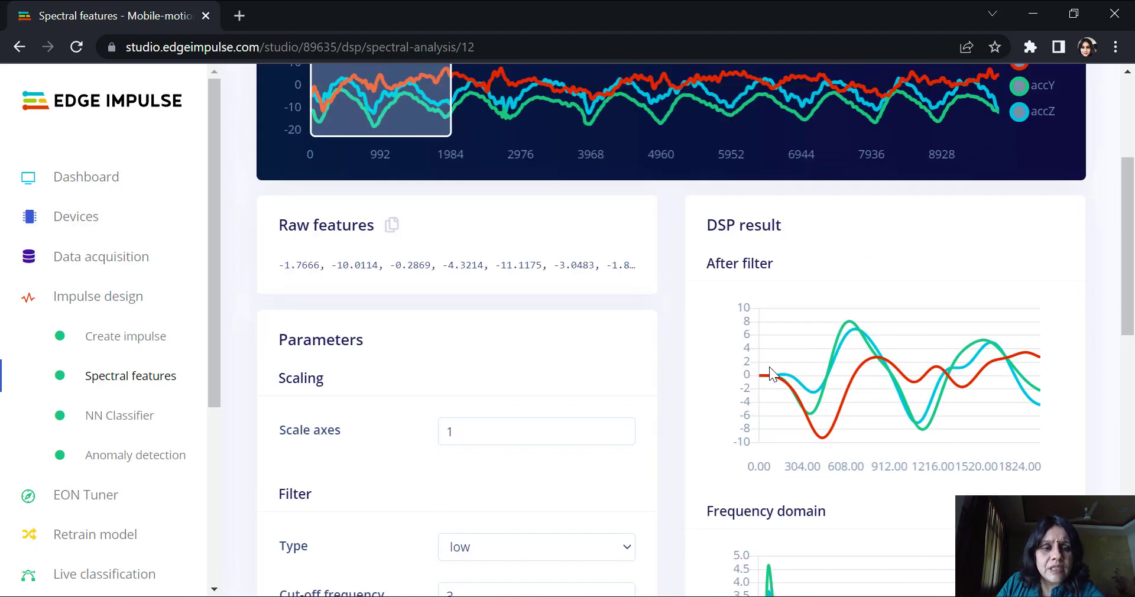
{"action": "mouse_move", "coordinate": [746, 318]}
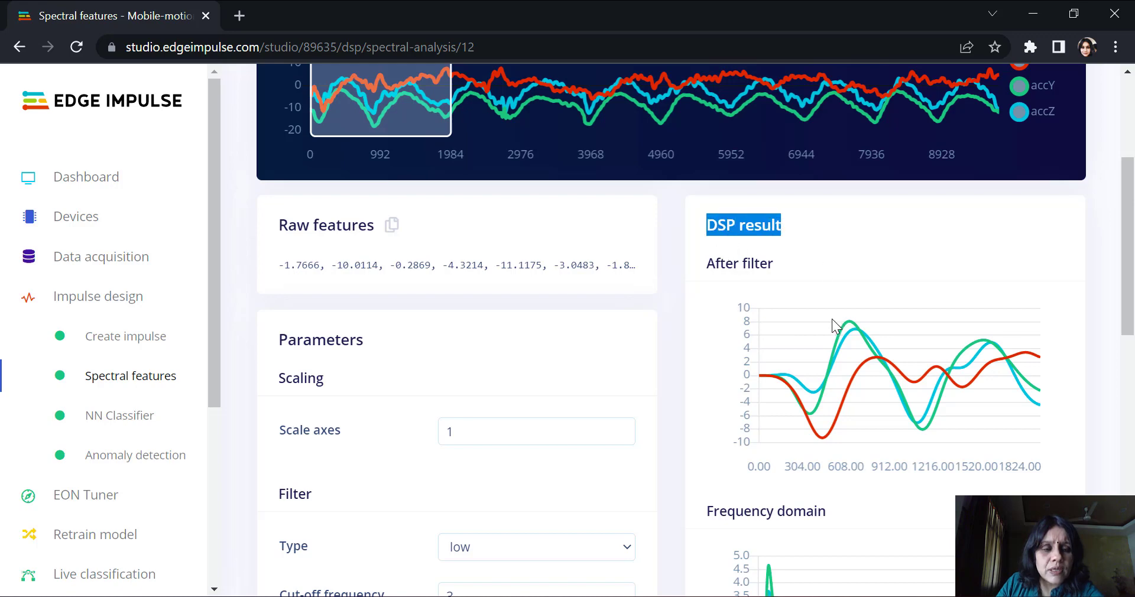
{"action": "mouse_move", "coordinate": [719, 427]}
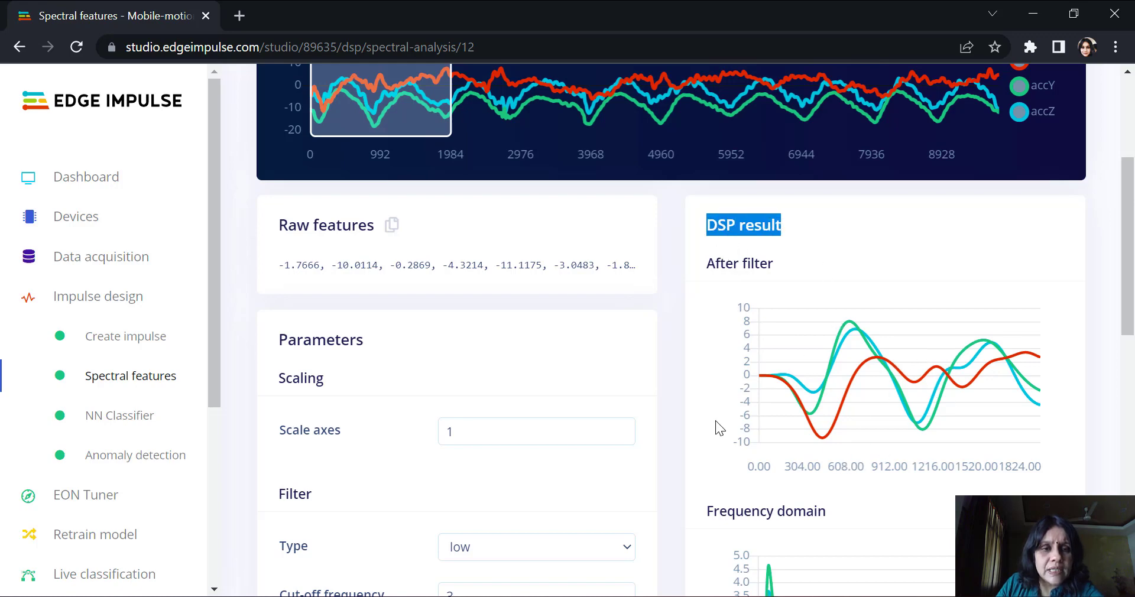
{"action": "scroll", "scroll_direction": "down", "scroll_amount": 3}
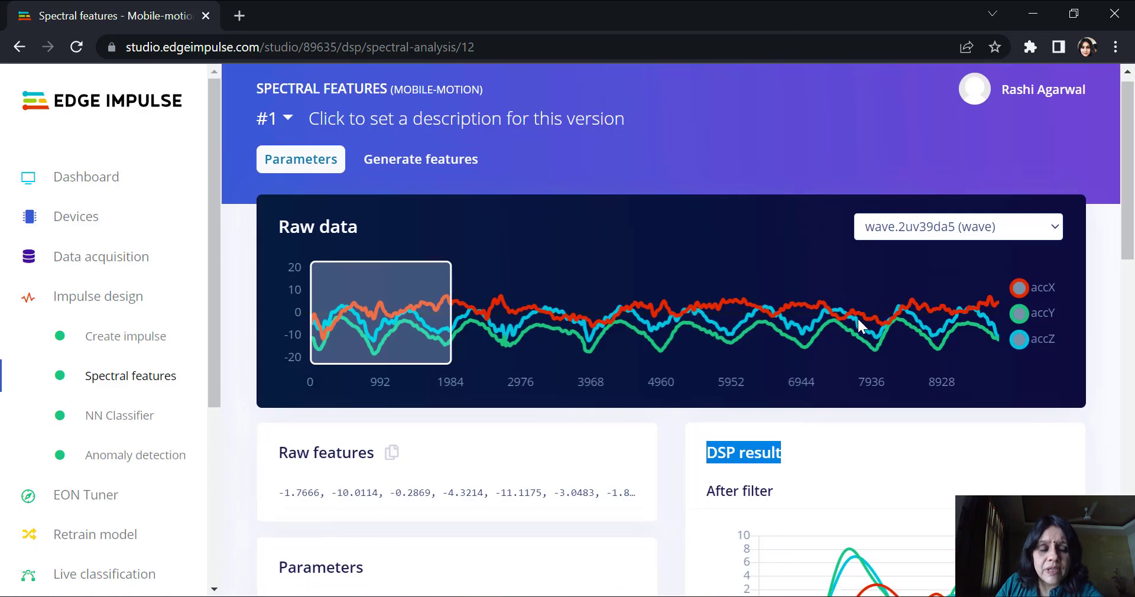
Select one.2uv3c9n4 again and scroll through its filter, spectral power settings and processed features.
{"action": "left_click", "coordinate": [957, 228]}
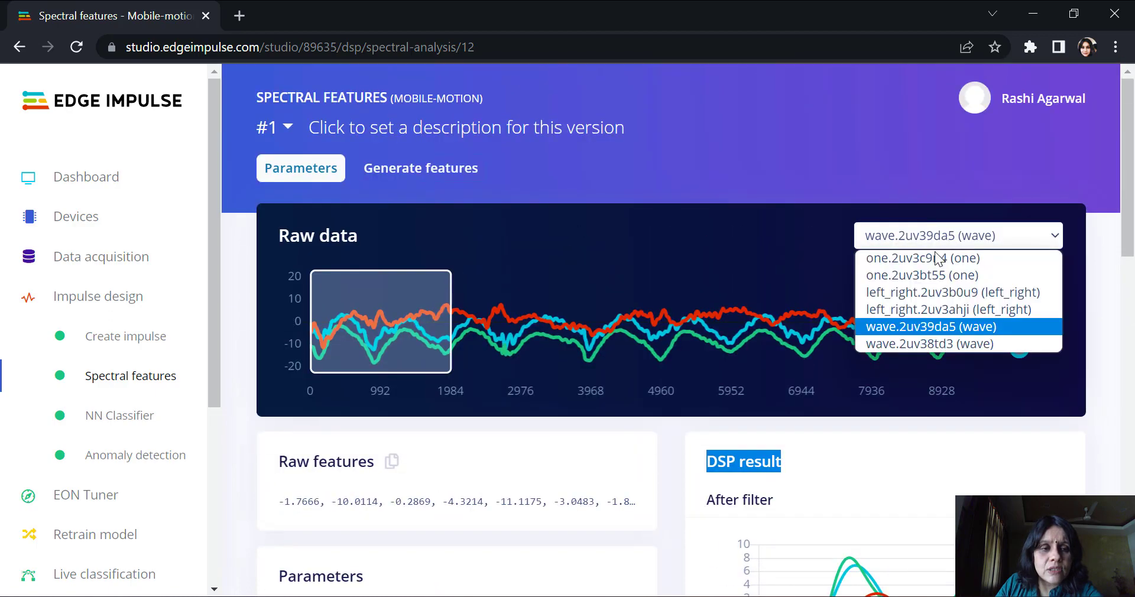
{"action": "scroll", "scroll_direction": "down", "scroll_amount": 3}
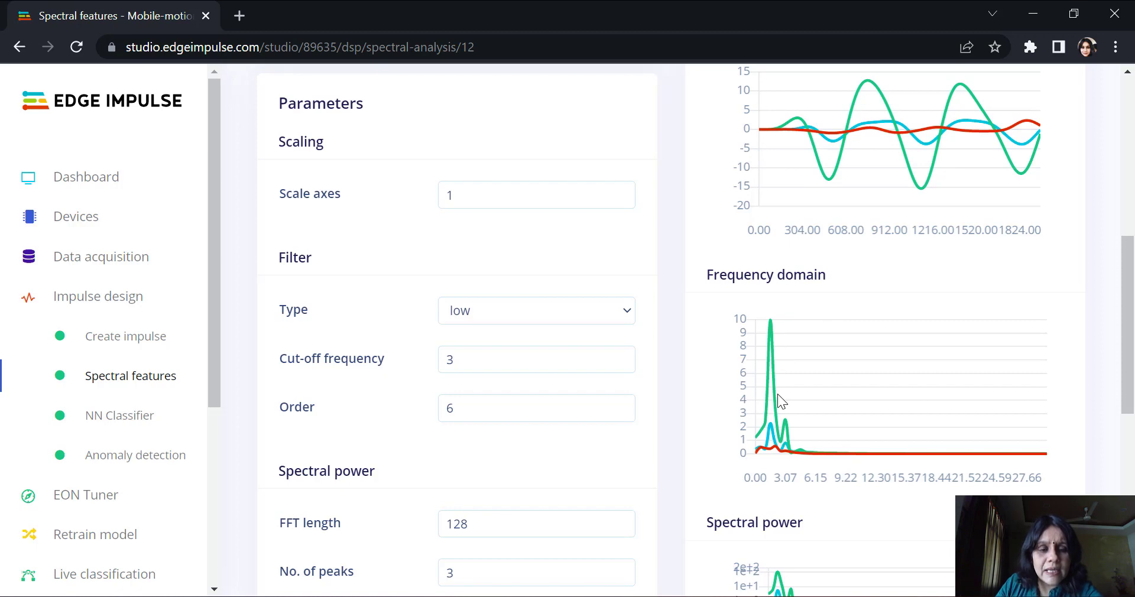
{"action": "scroll", "scroll_direction": "down", "scroll_amount": 3}
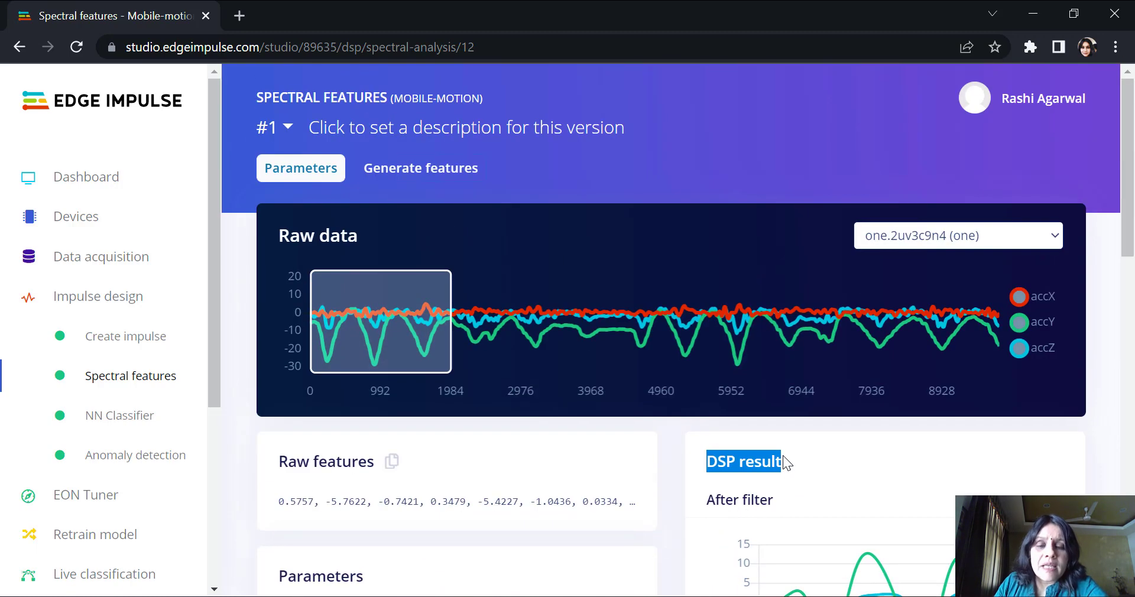
{"action": "mouse_move", "coordinate": [456, 259]}
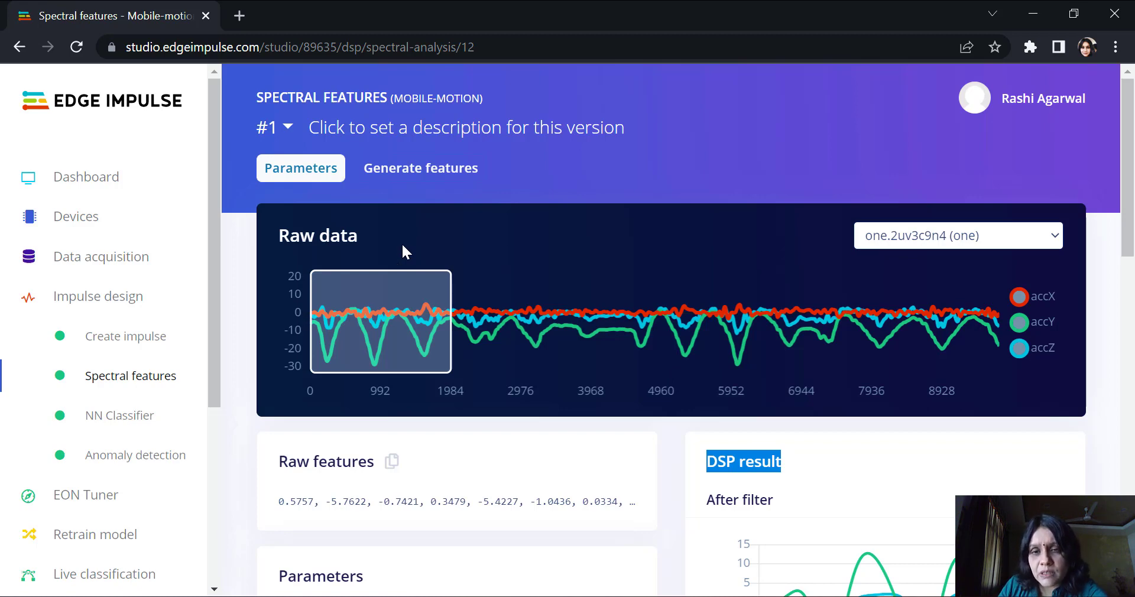
{"action": "scroll", "scroll_direction": "down", "scroll_amount": 3}
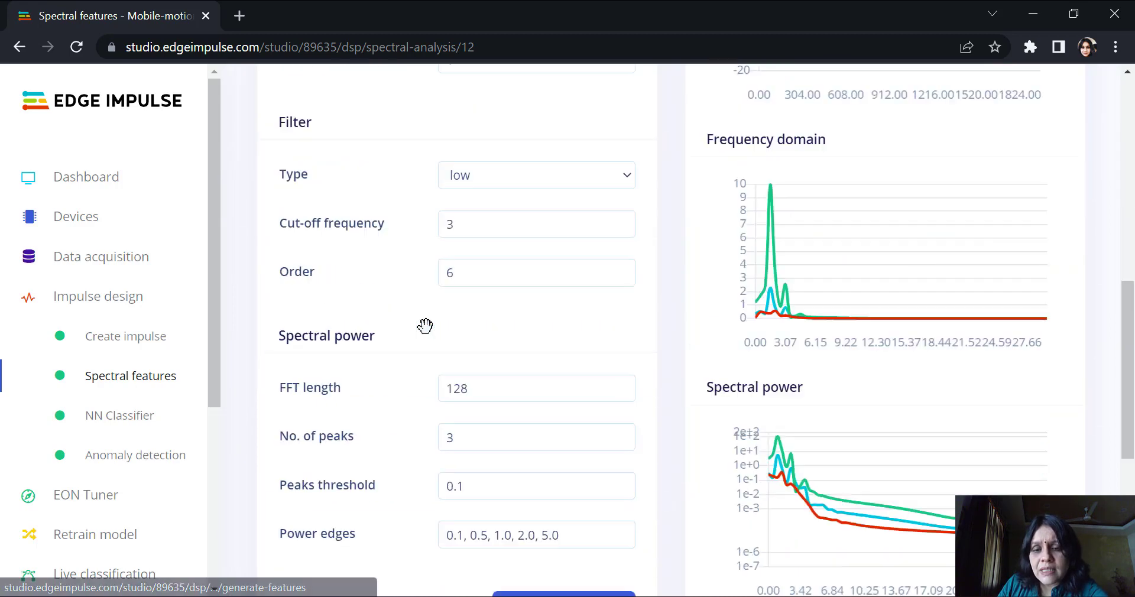
{"action": "scroll", "scroll_direction": "down", "scroll_amount": 3}
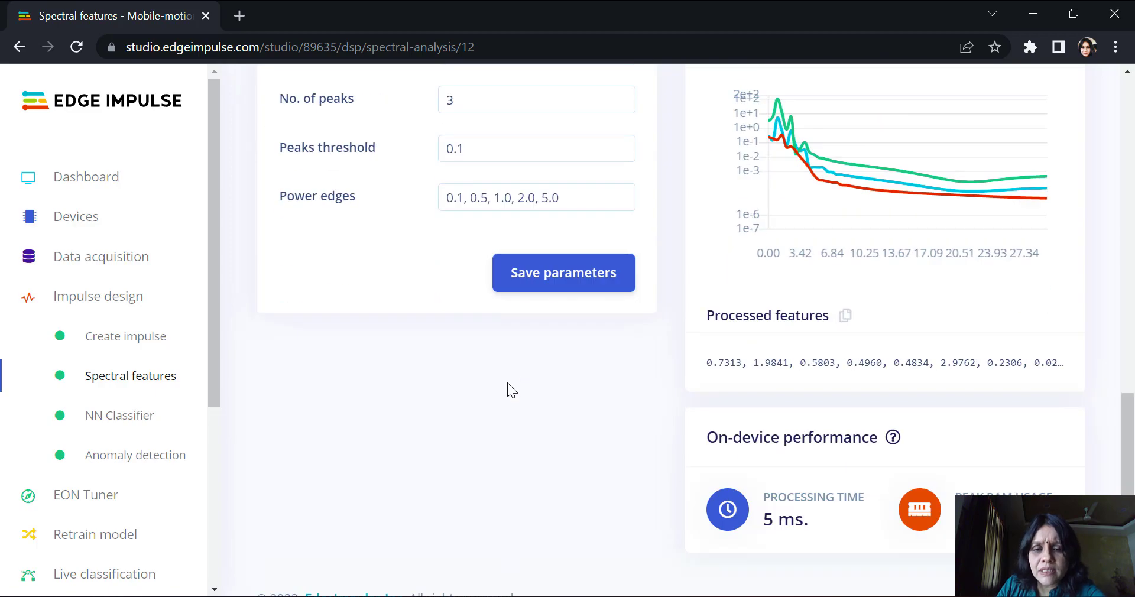
{"action": "scroll", "scroll_direction": "down", "scroll_amount": 3}
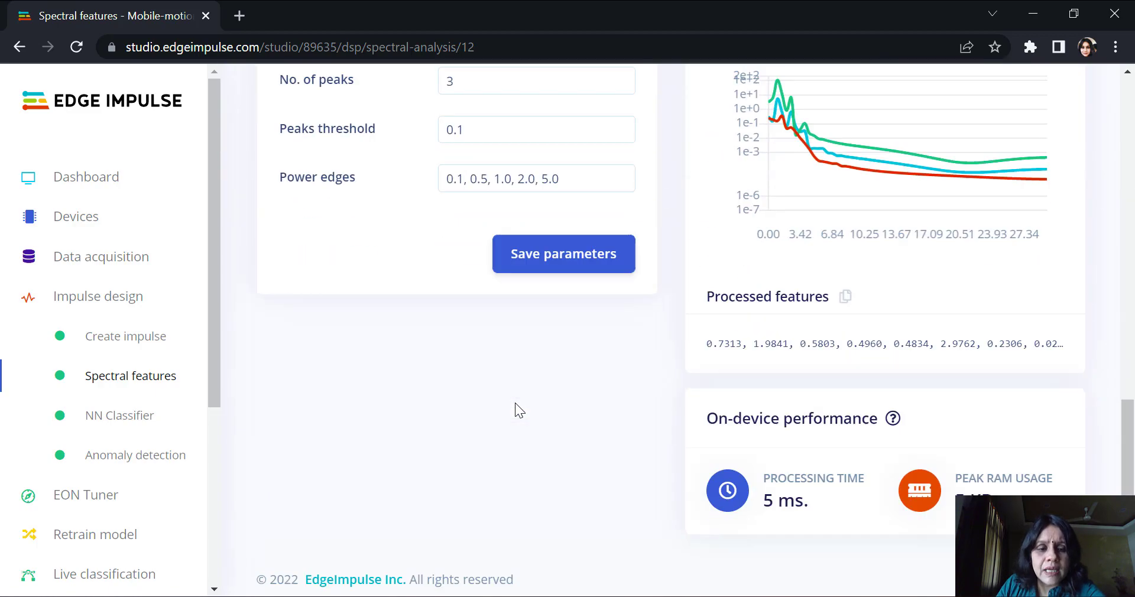
{"action": "scroll", "scroll_direction": "down", "scroll_amount": 3}
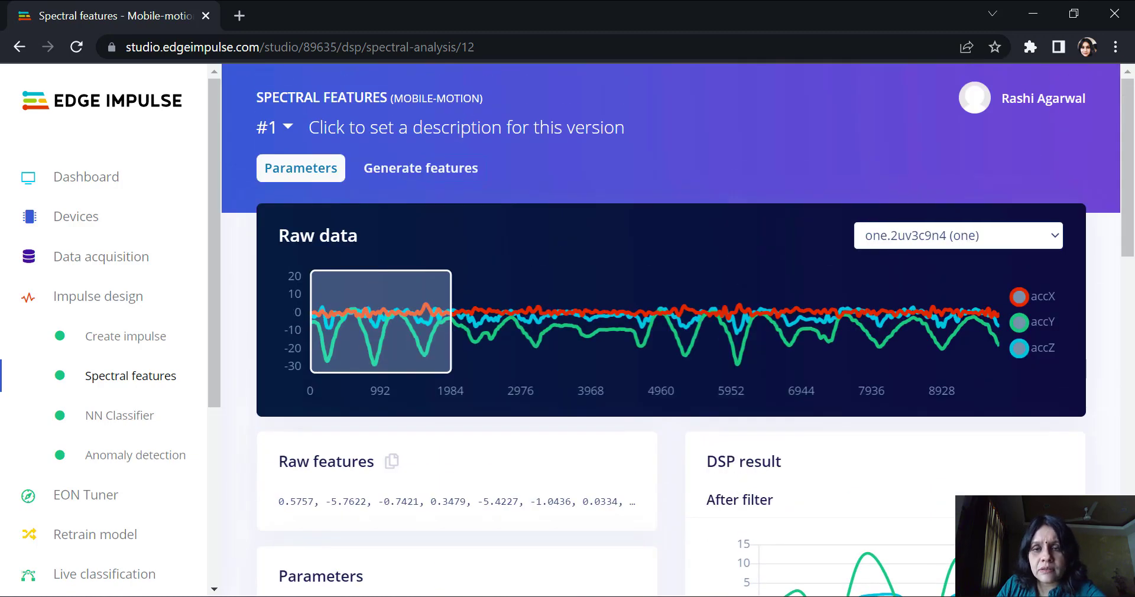
Show Generate features for 586 windows, hide the wave class, and rotate the 3D feature plot.
{"action": "left_click", "coordinate": [420, 168]}
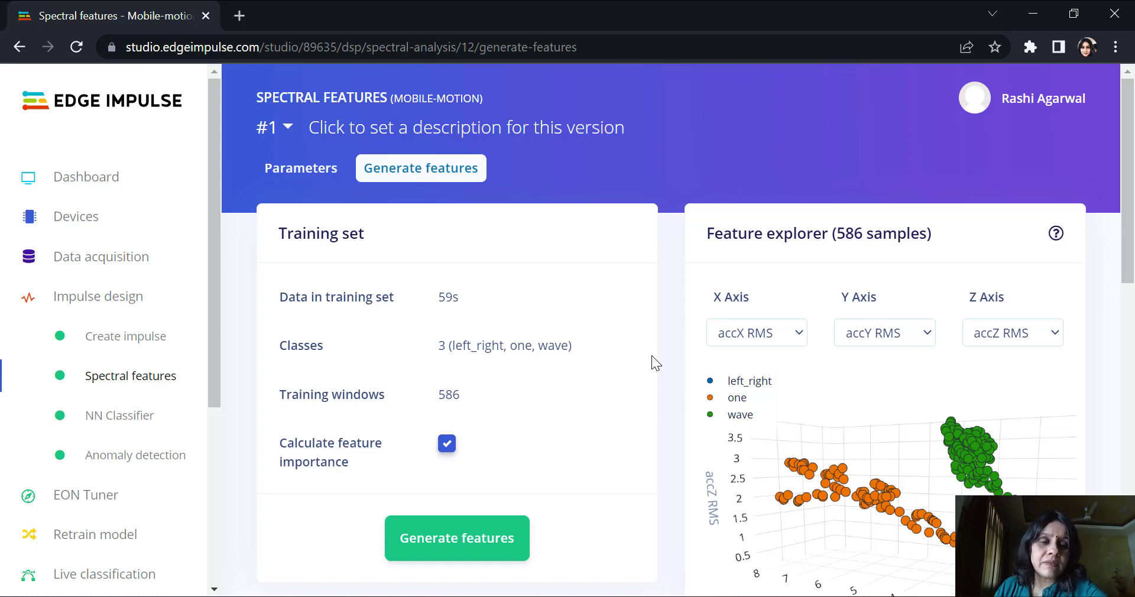
{"action": "mouse_move", "coordinate": [589, 219]}
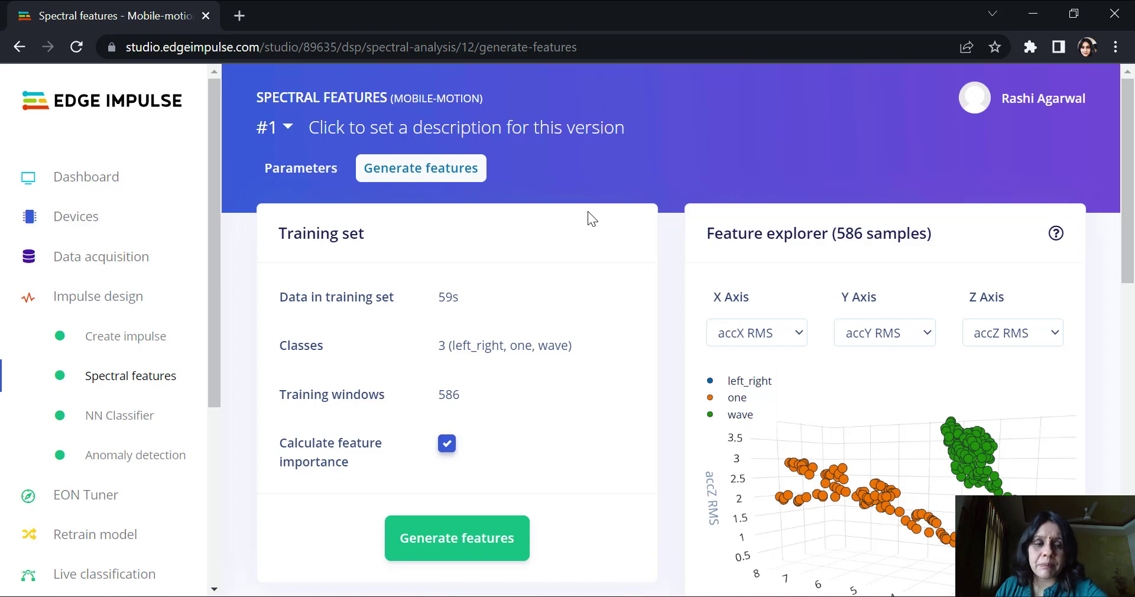
{"action": "mouse_move", "coordinate": [739, 351]}
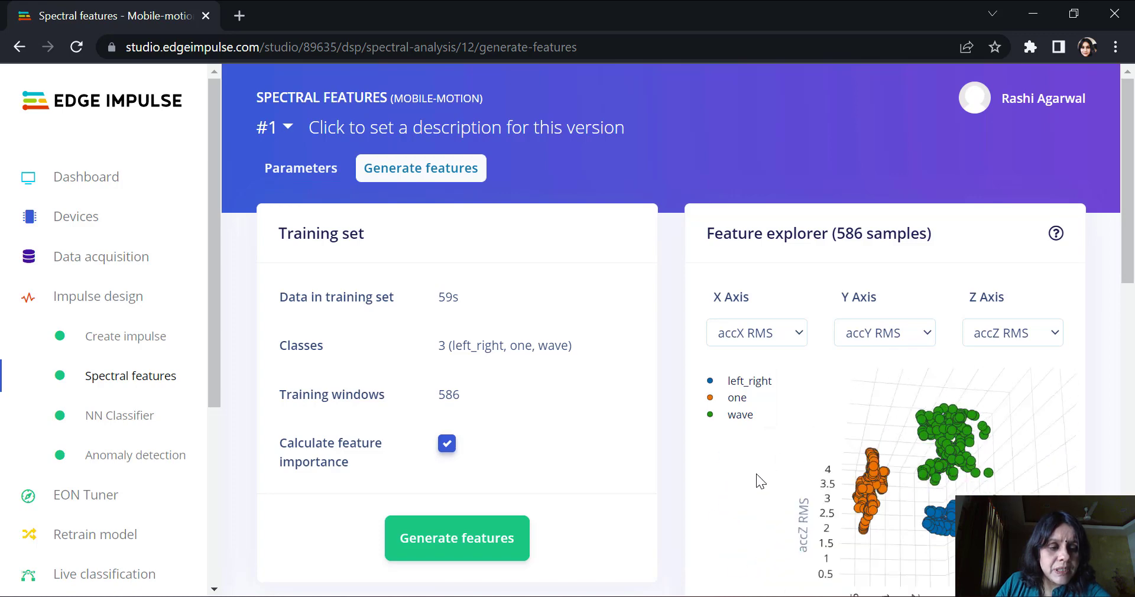
{"action": "left_click", "coordinate": [740, 414]}
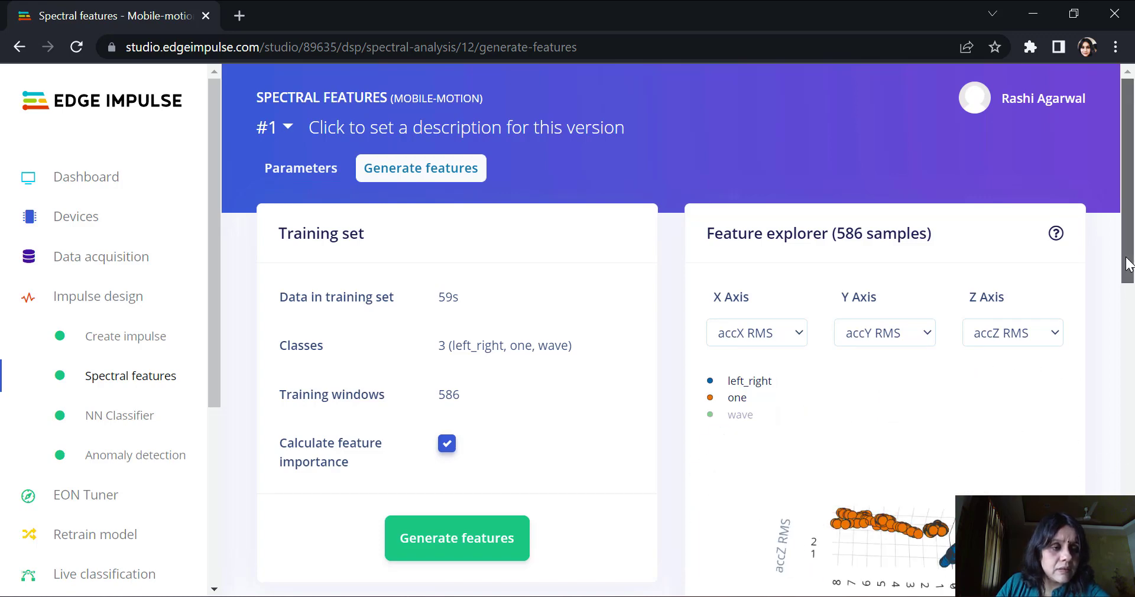
{"action": "scroll", "scroll_direction": "down", "scroll_amount": 3}
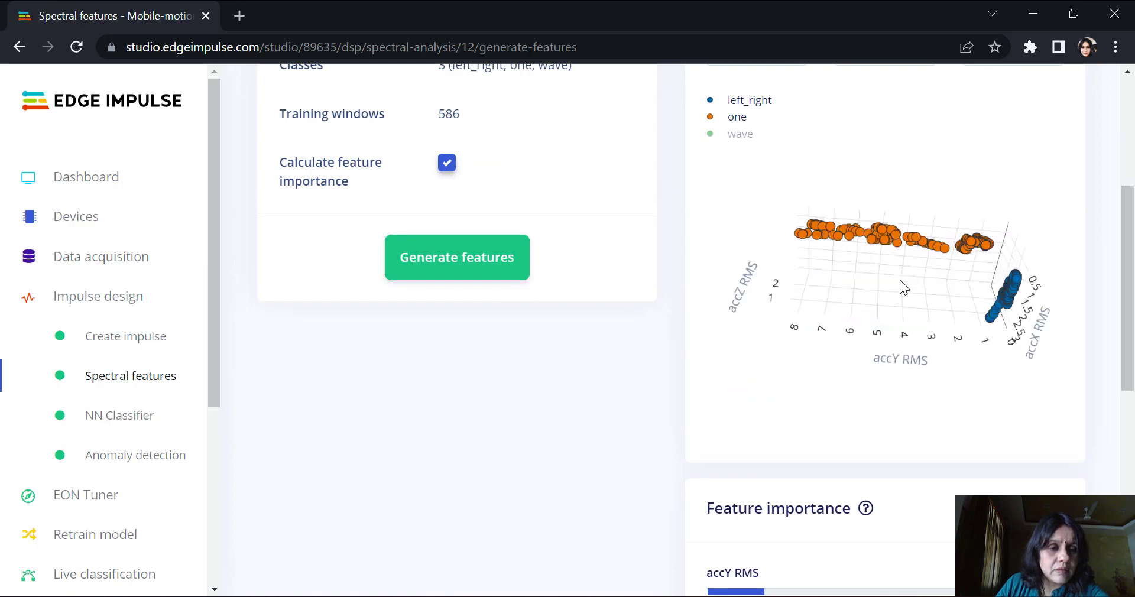
{"action": "left_click_drag", "start_coordinate": [904, 286], "coordinate": [991, 289]}
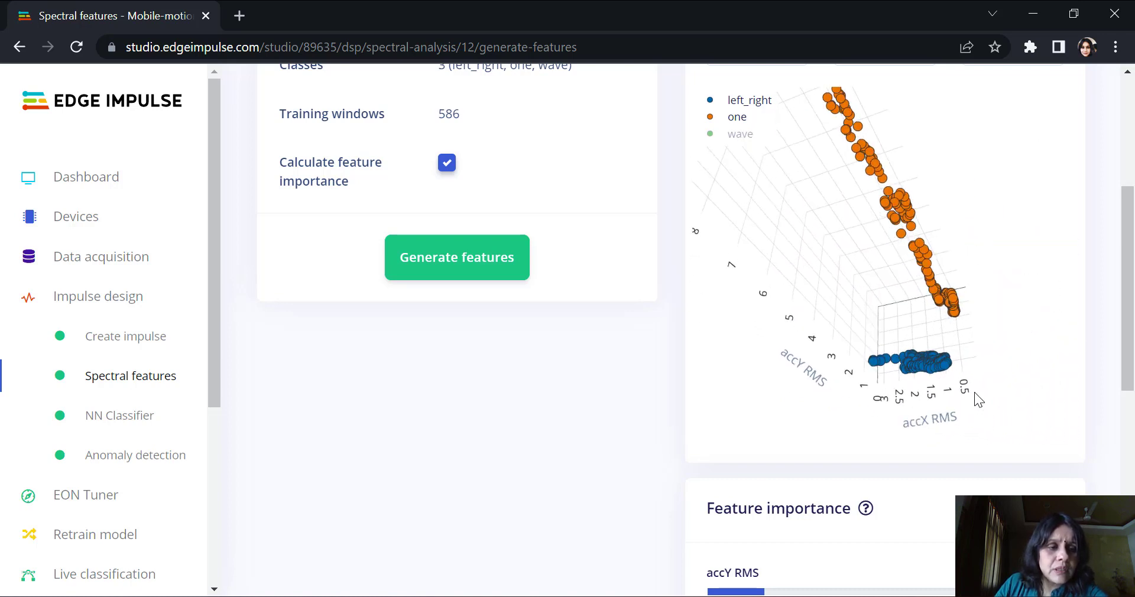
{"action": "left_click_drag", "start_coordinate": [978, 399], "coordinate": [829, 302]}
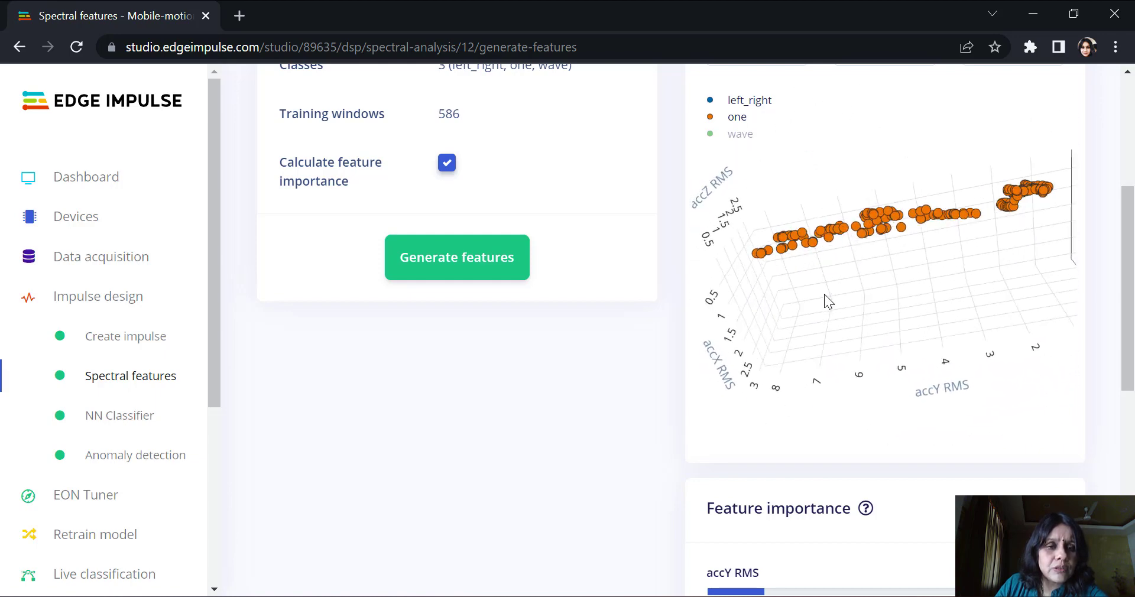
{"action": "left_click_drag", "start_coordinate": [829, 302], "coordinate": [712, 140]}
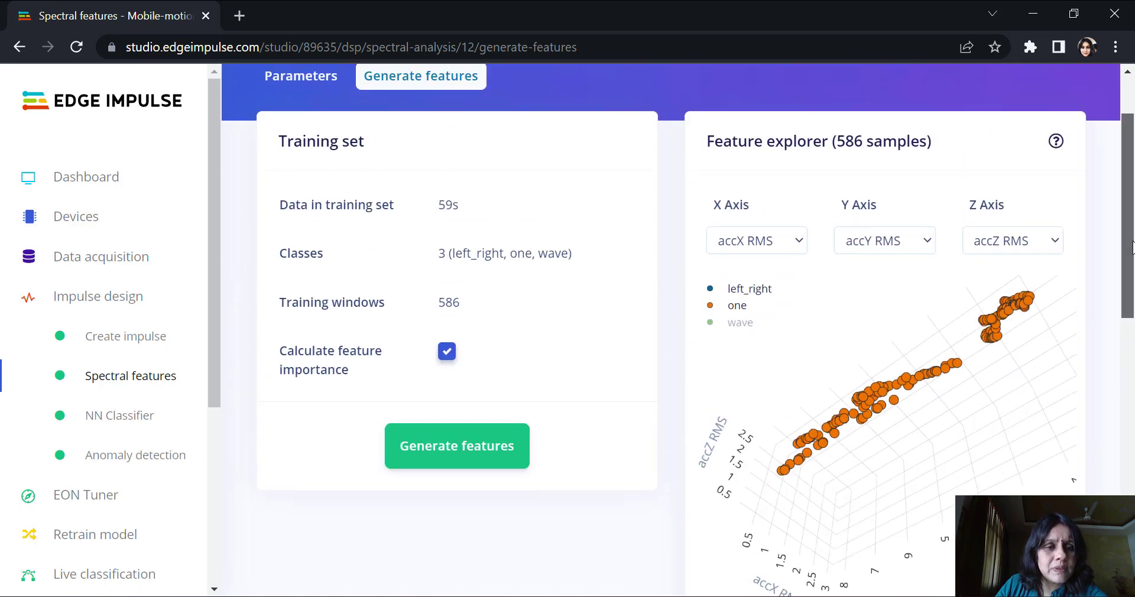
Plot an accX spectral power feature on the explorer's X axis against accY RMS and accZ RMS.
{"action": "left_click", "coordinate": [756, 240]}
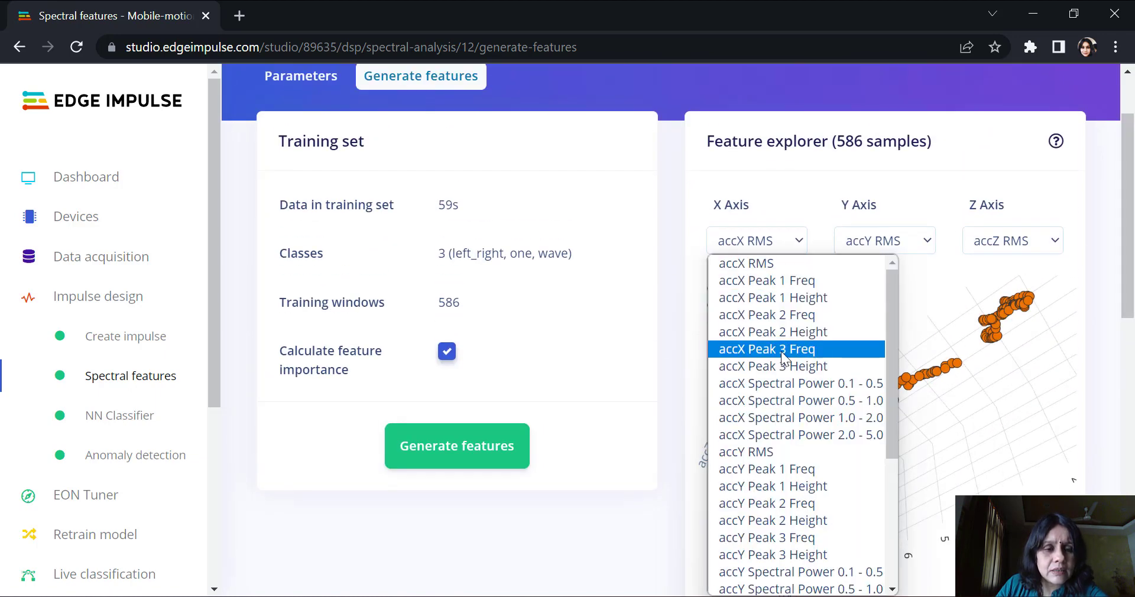
{"action": "left_click", "coordinate": [801, 383]}
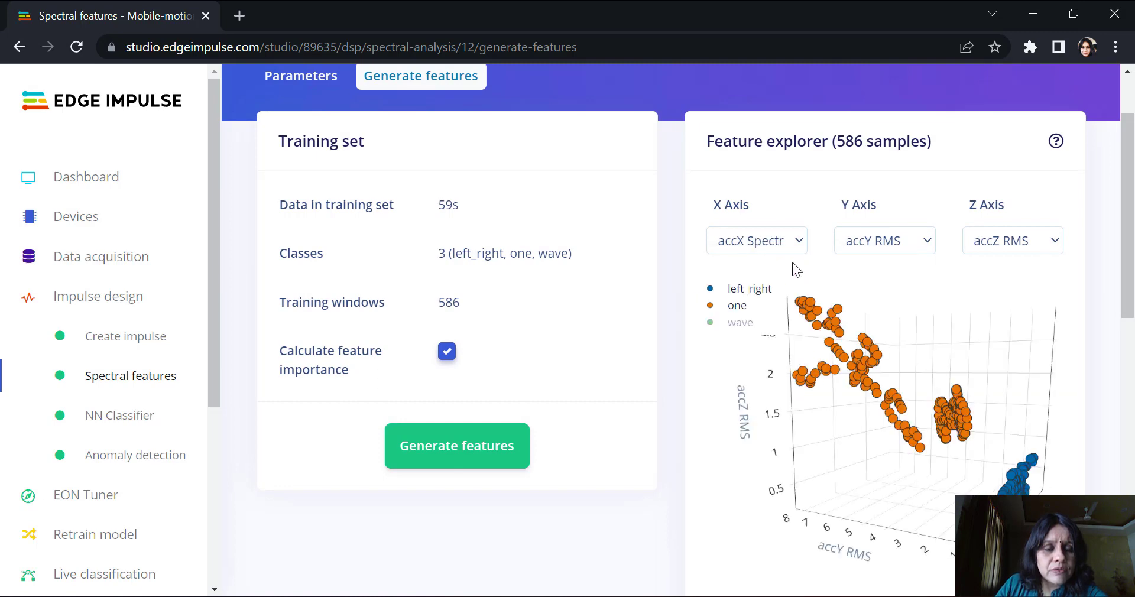
{"action": "left_click", "coordinate": [756, 240]}
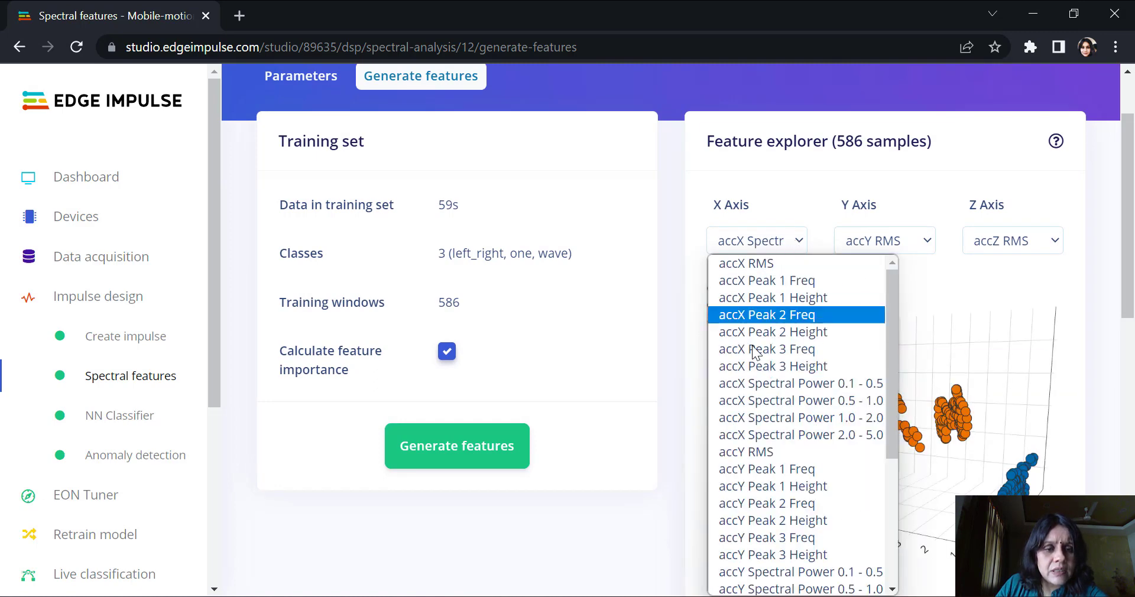
{"action": "mouse_move", "coordinate": [745, 263]}
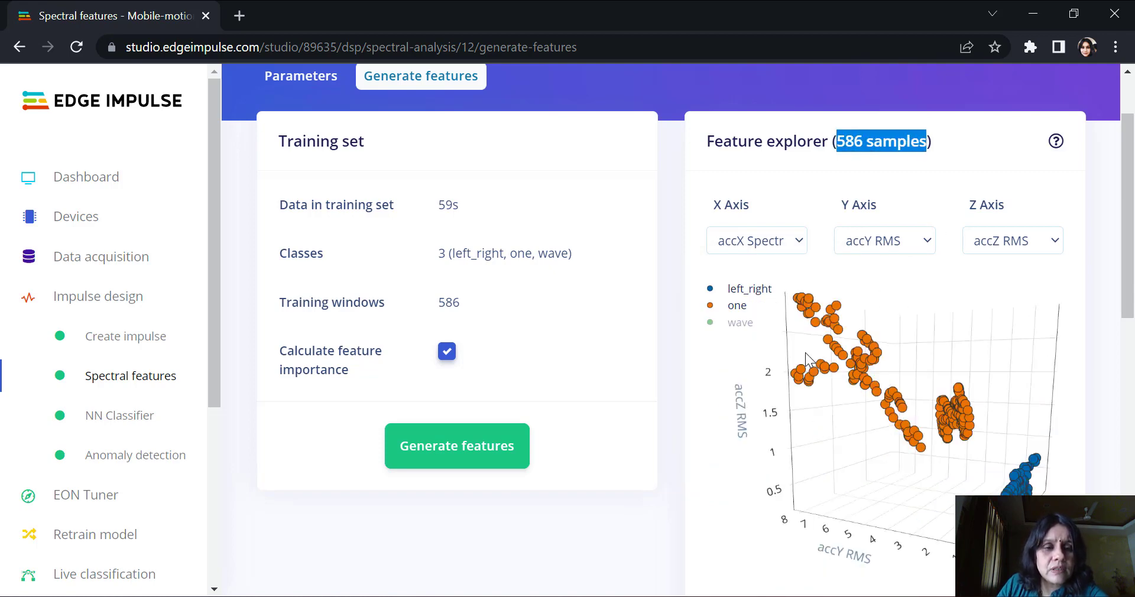
{"action": "left_click", "coordinate": [755, 240]}
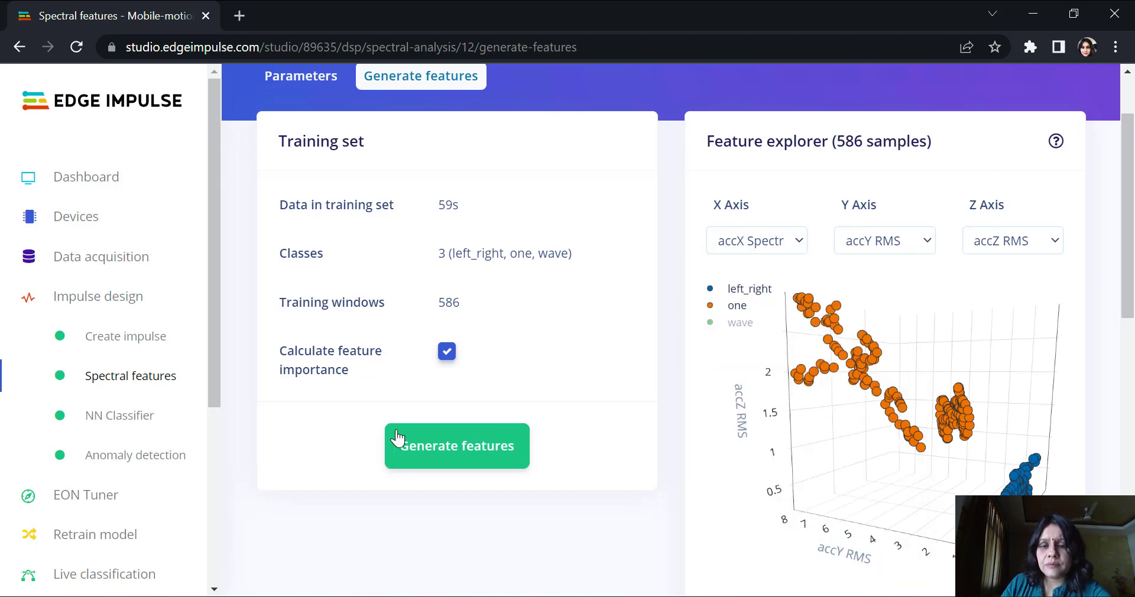
{"action": "mouse_move", "coordinate": [426, 261]}
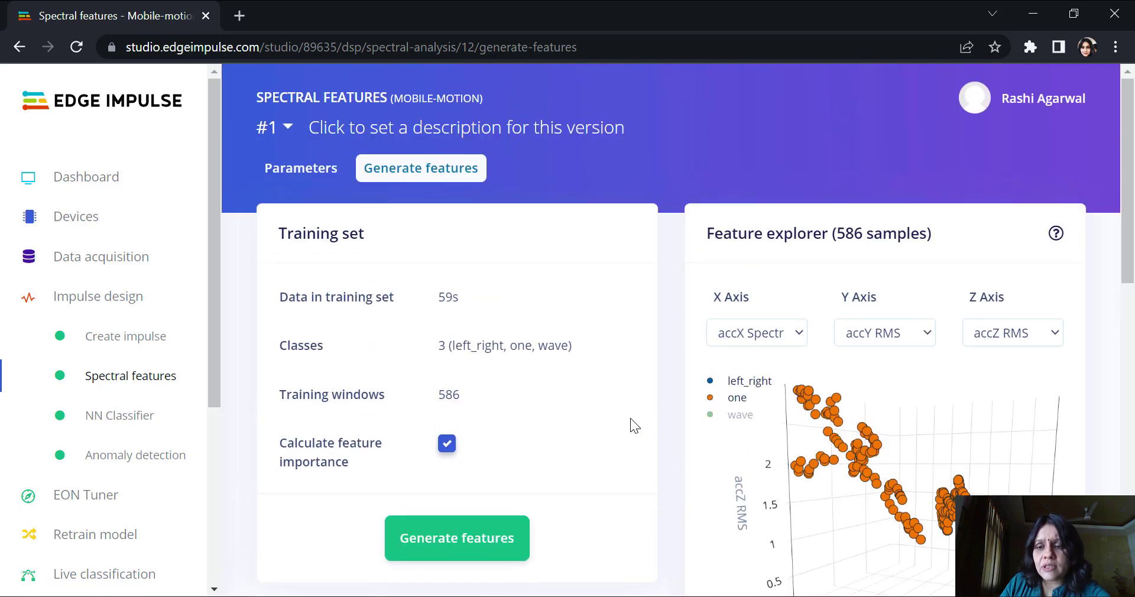
Review the Feature importance ranking topped by accY RMS, then go to the NN Classifier page.
{"action": "scroll", "scroll_direction": "down", "scroll_amount": 3}
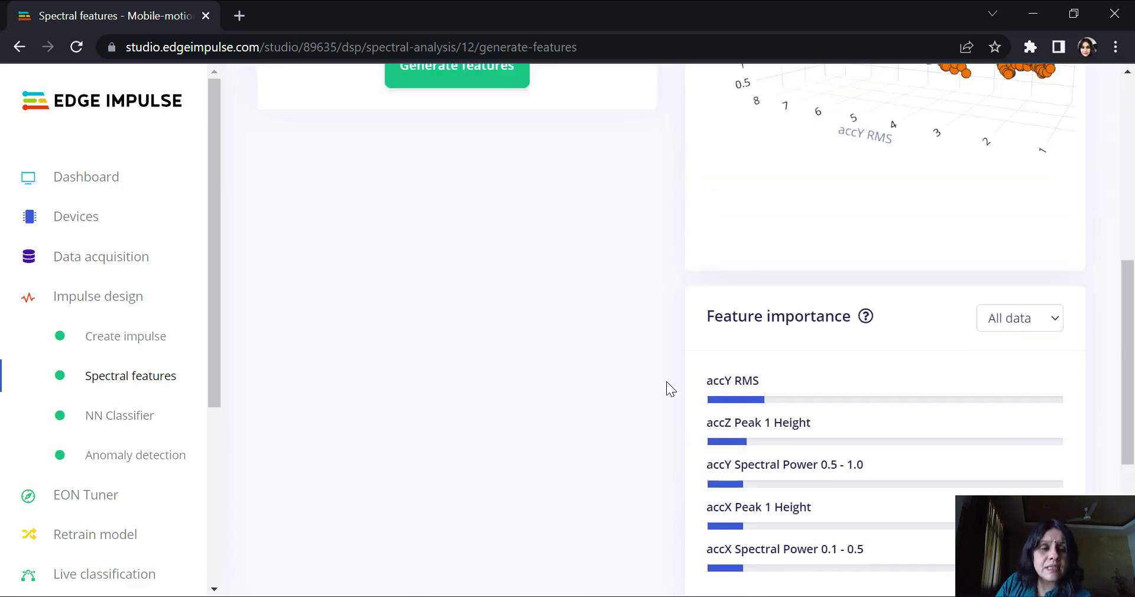
{"action": "mouse_move", "coordinate": [746, 406]}
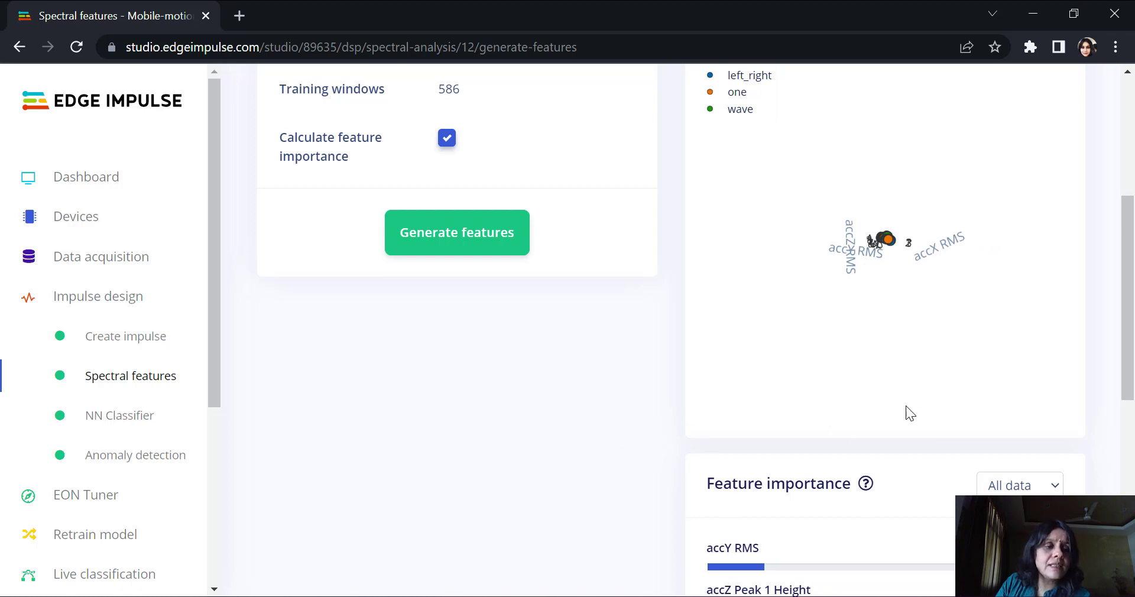
{"action": "scroll", "scroll_direction": "down", "scroll_amount": 3}
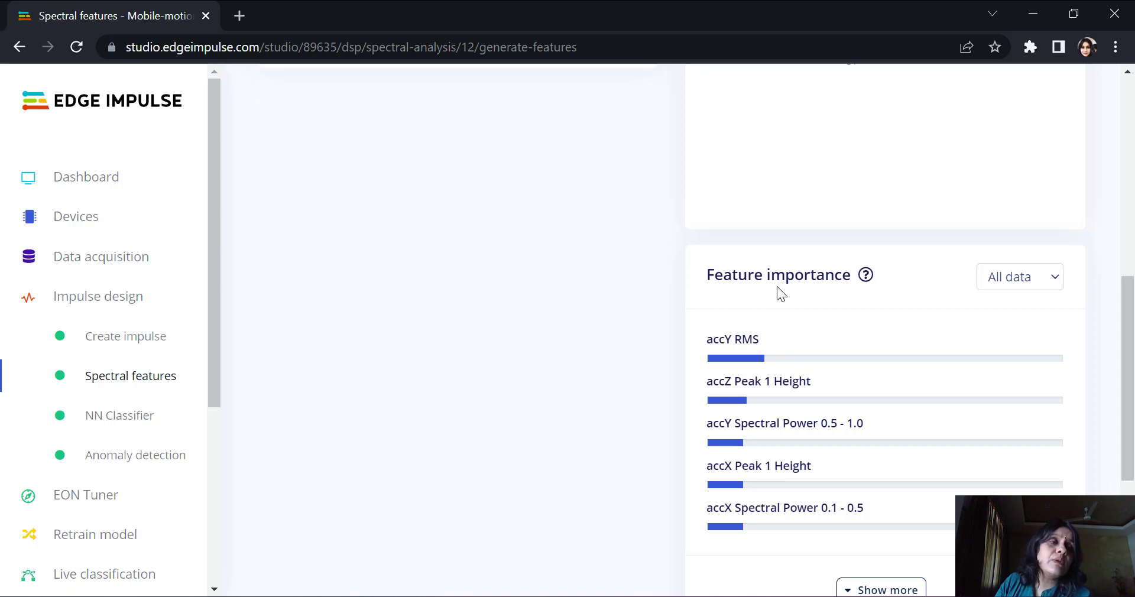
{"action": "mouse_move", "coordinate": [768, 337]}
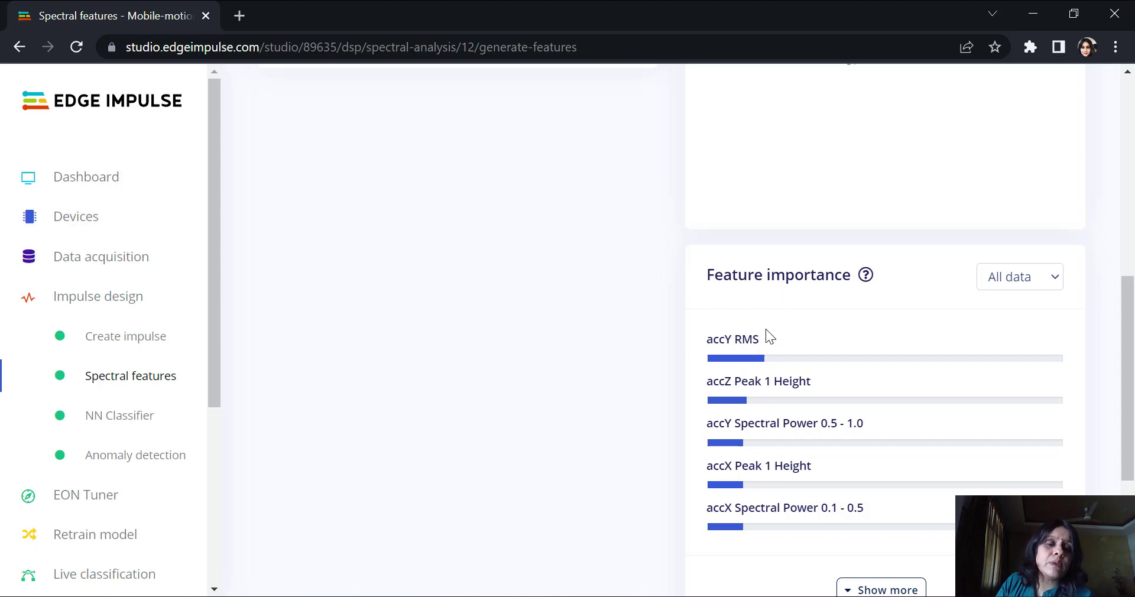
{"action": "double_click", "coordinate": [732, 338]}
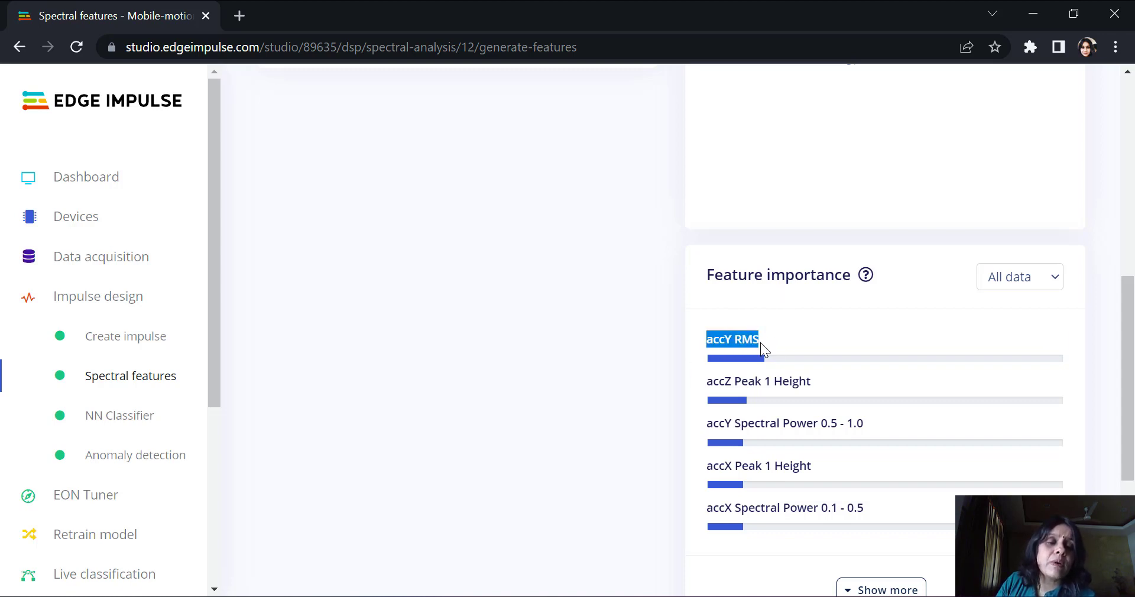
{"action": "mouse_move", "coordinate": [766, 353]}
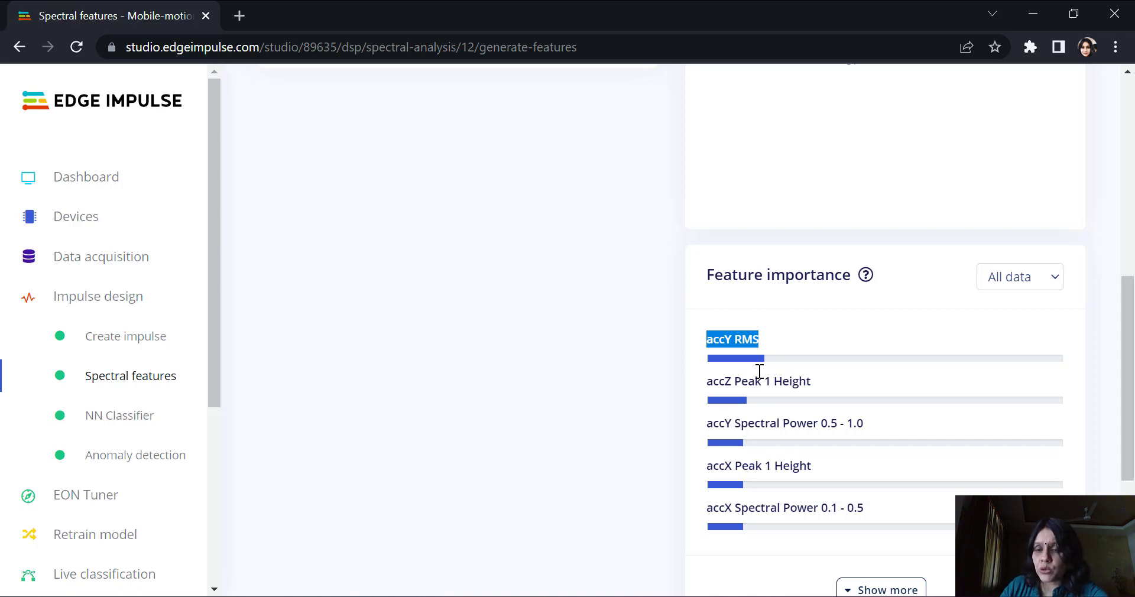
{"action": "left_click", "coordinate": [119, 415]}
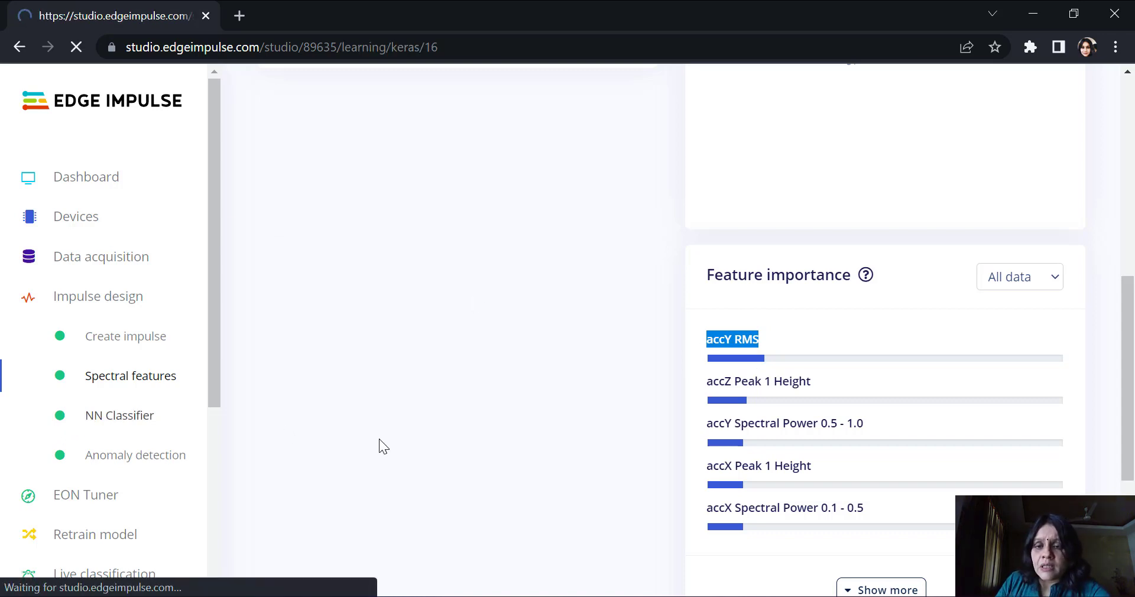
{"action": "left_click", "coordinate": [119, 415]}
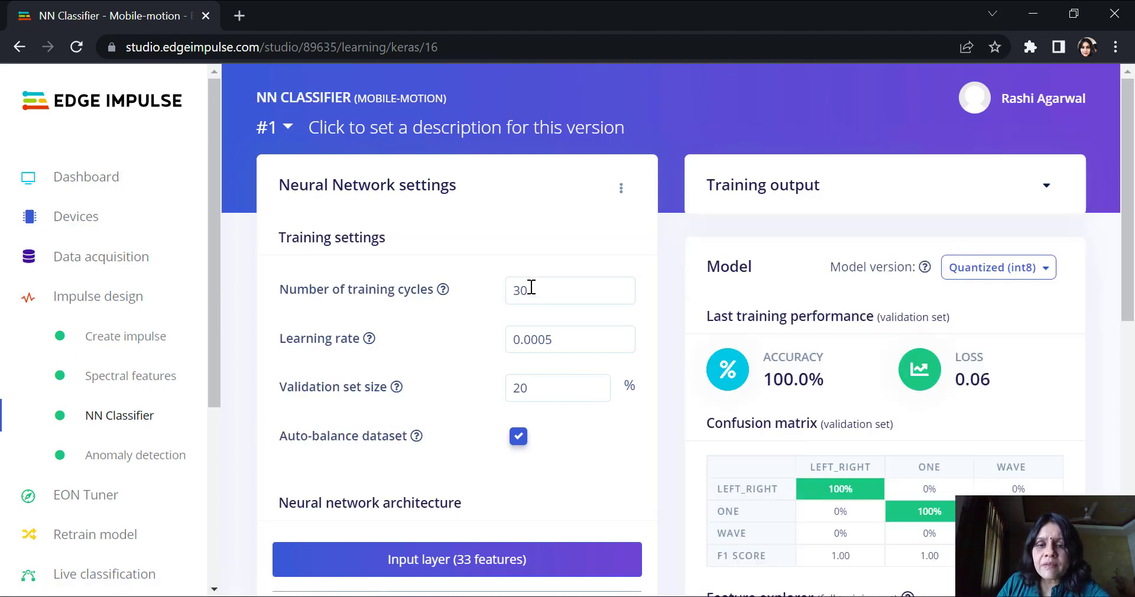
{"action": "double_click", "coordinate": [520, 290]}
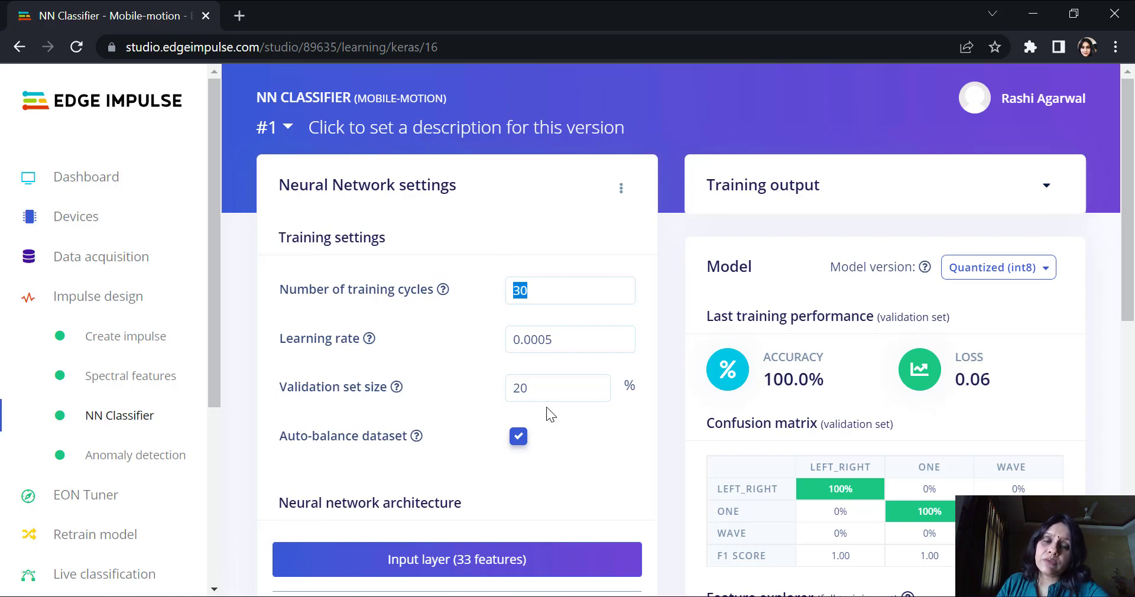
{"action": "left_click", "coordinate": [570, 338]}
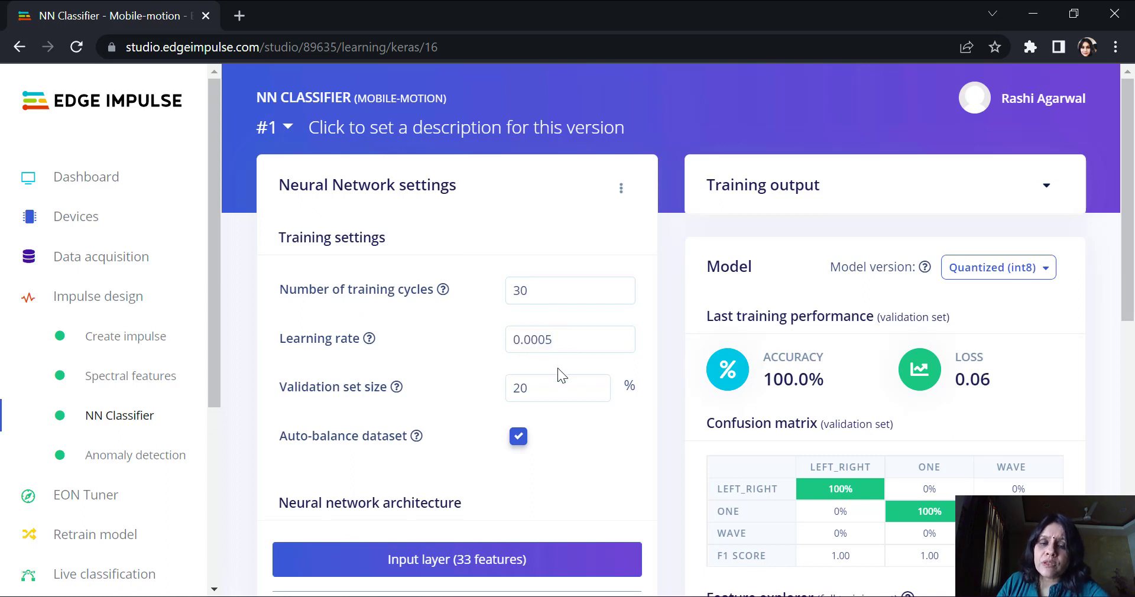
{"action": "left_click", "coordinate": [570, 338]}
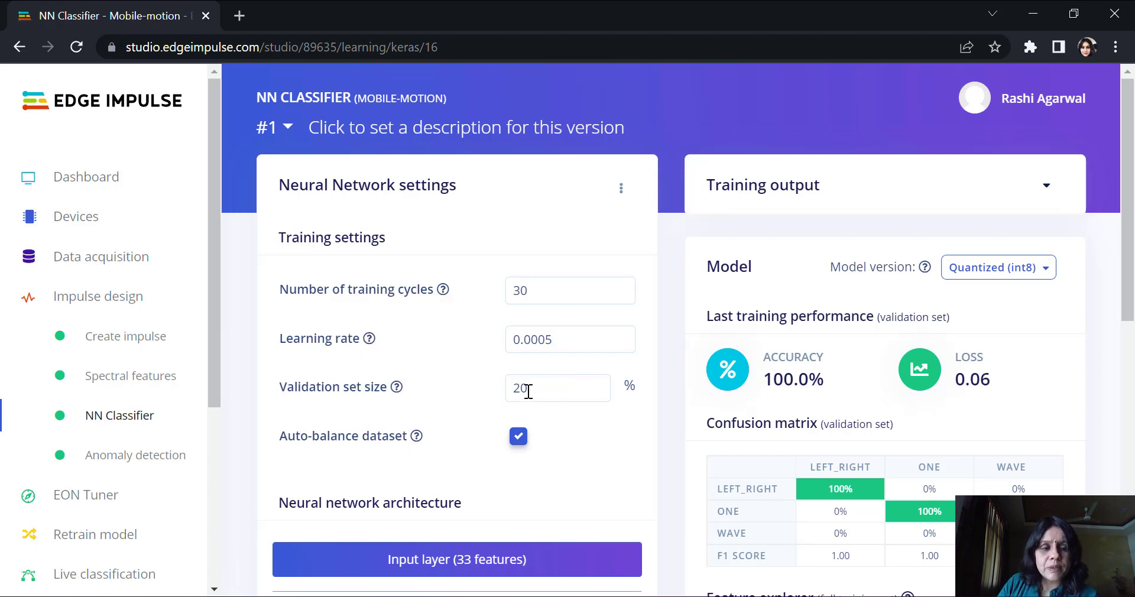
{"action": "scroll", "scroll_direction": "down", "scroll_amount": 3}
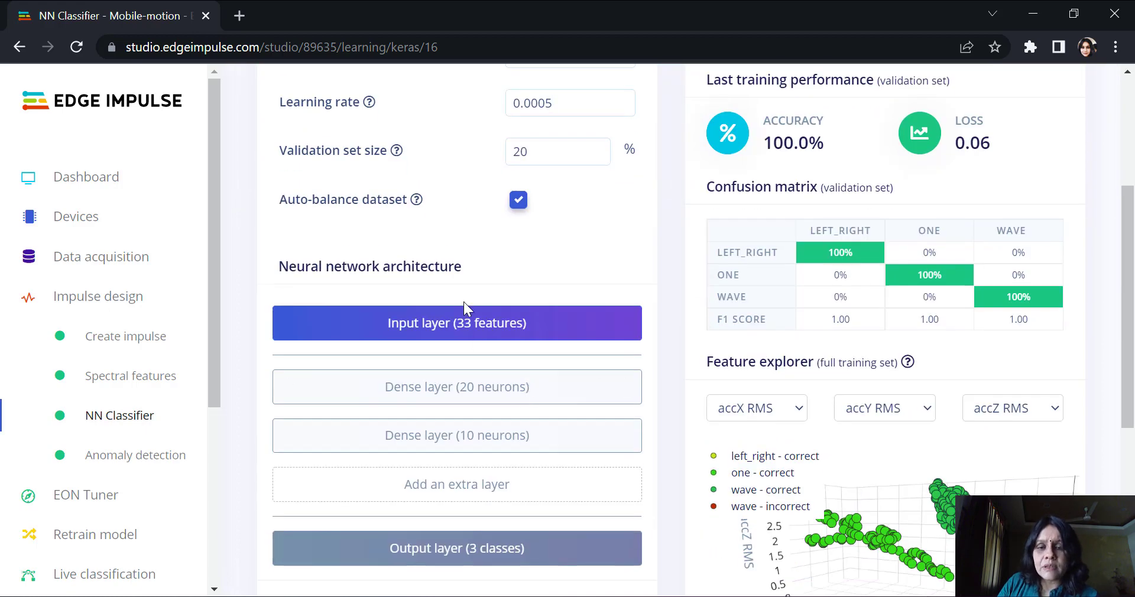
{"action": "mouse_move", "coordinate": [535, 342]}
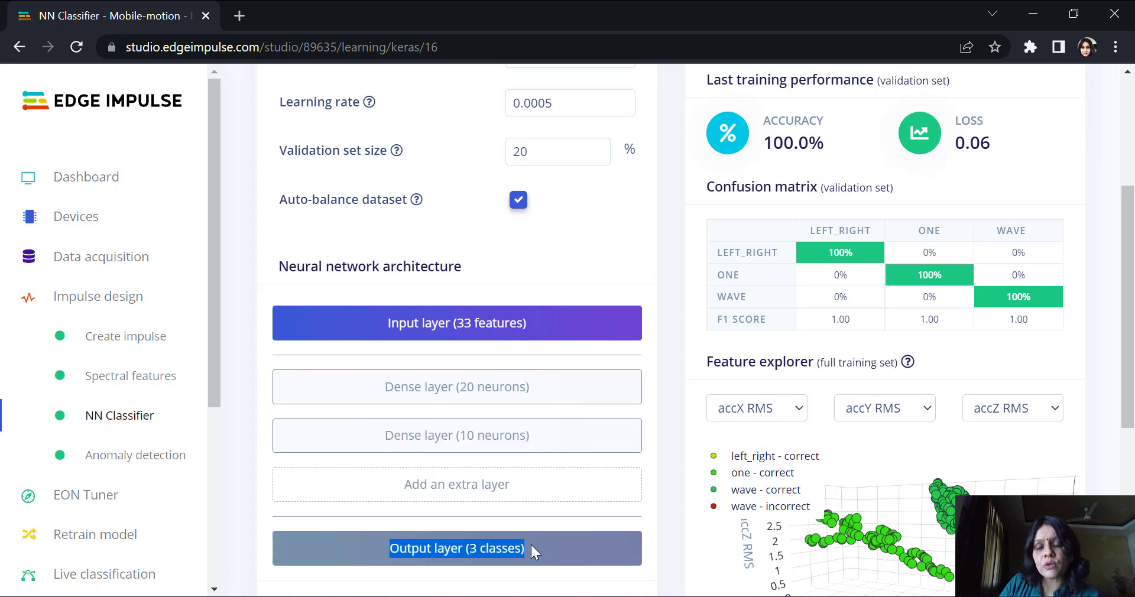
{"action": "mouse_move", "coordinate": [767, 469]}
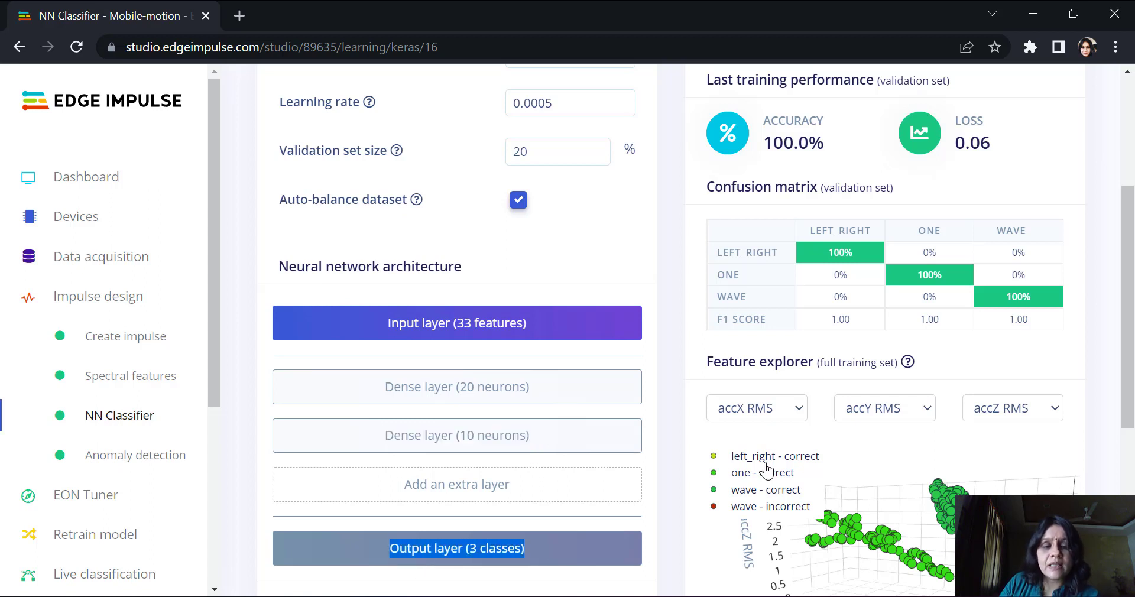
{"action": "mouse_move", "coordinate": [758, 515]}
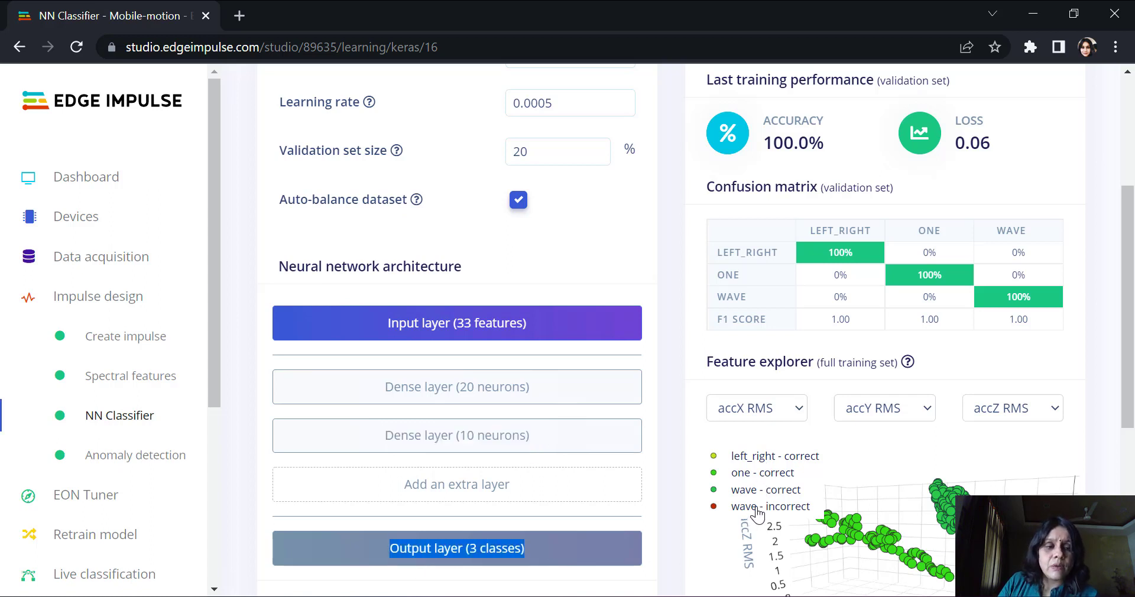
{"action": "scroll", "scroll_direction": "down", "scroll_amount": 3}
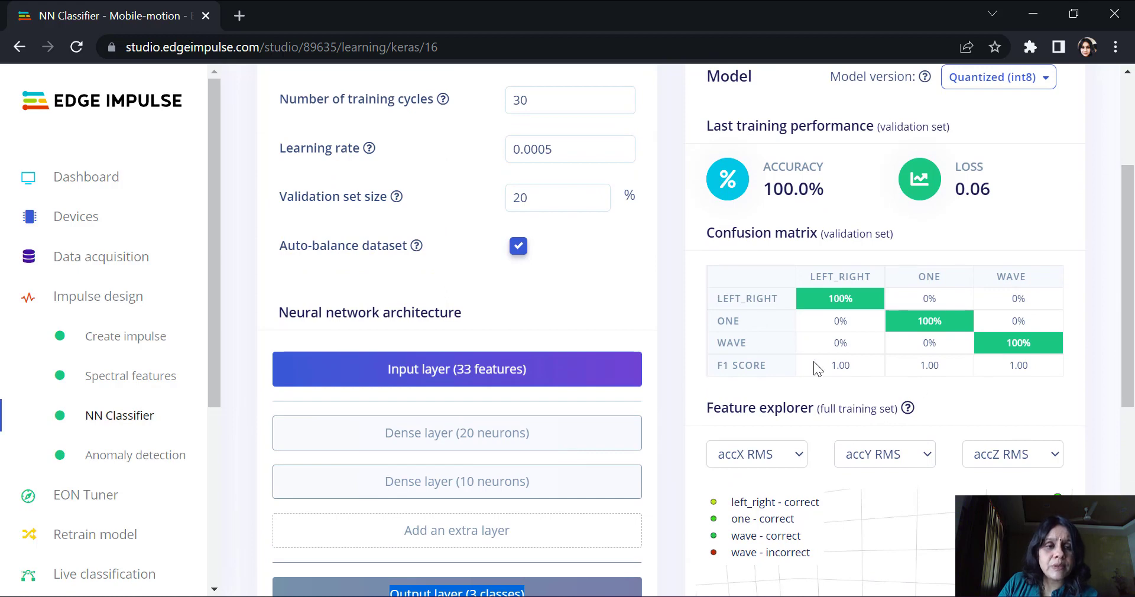
{"action": "scroll", "scroll_direction": "down", "scroll_amount": 3}
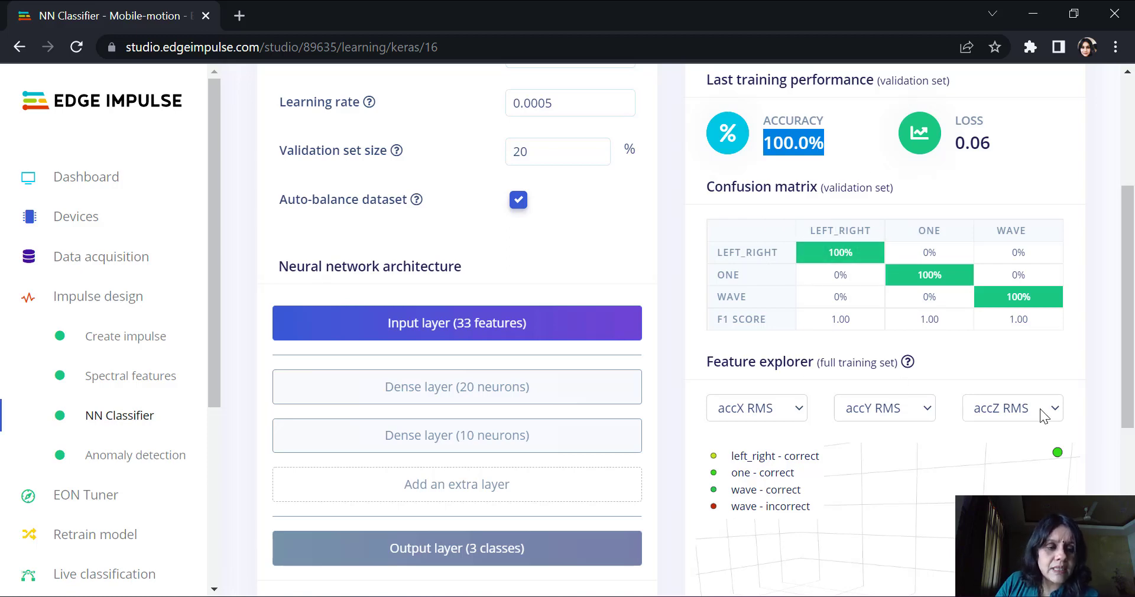
{"action": "scroll", "scroll_direction": "down", "scroll_amount": 3}
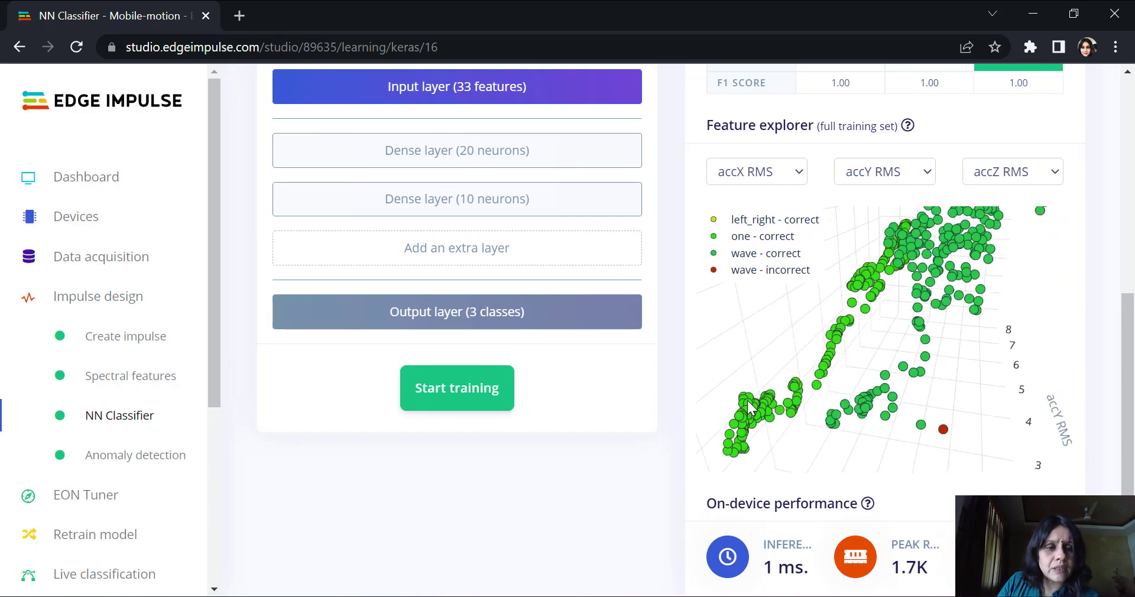
{"action": "left_click_drag", "start_coordinate": [749, 409], "coordinate": [862, 283]}
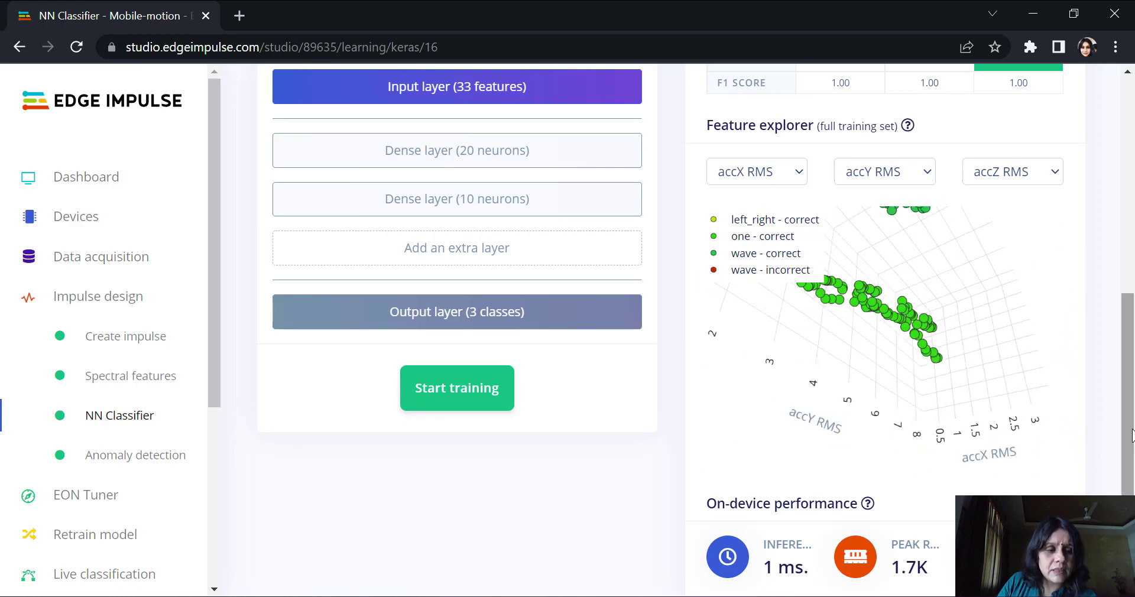
{"action": "scroll", "scroll_direction": "down", "scroll_amount": 3}
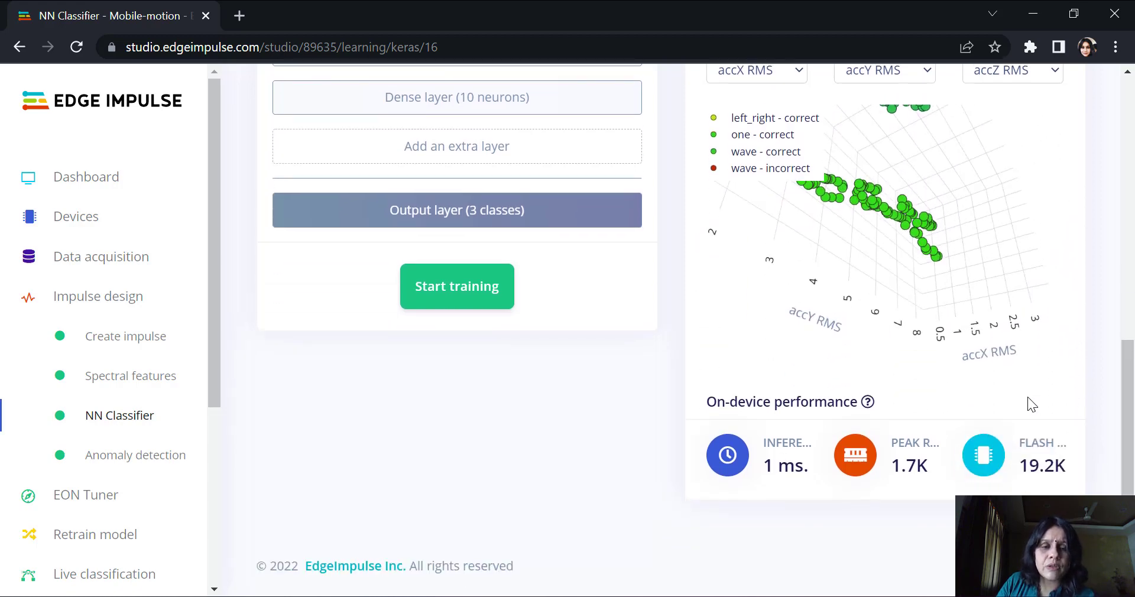
{"action": "mouse_move", "coordinate": [737, 440]}
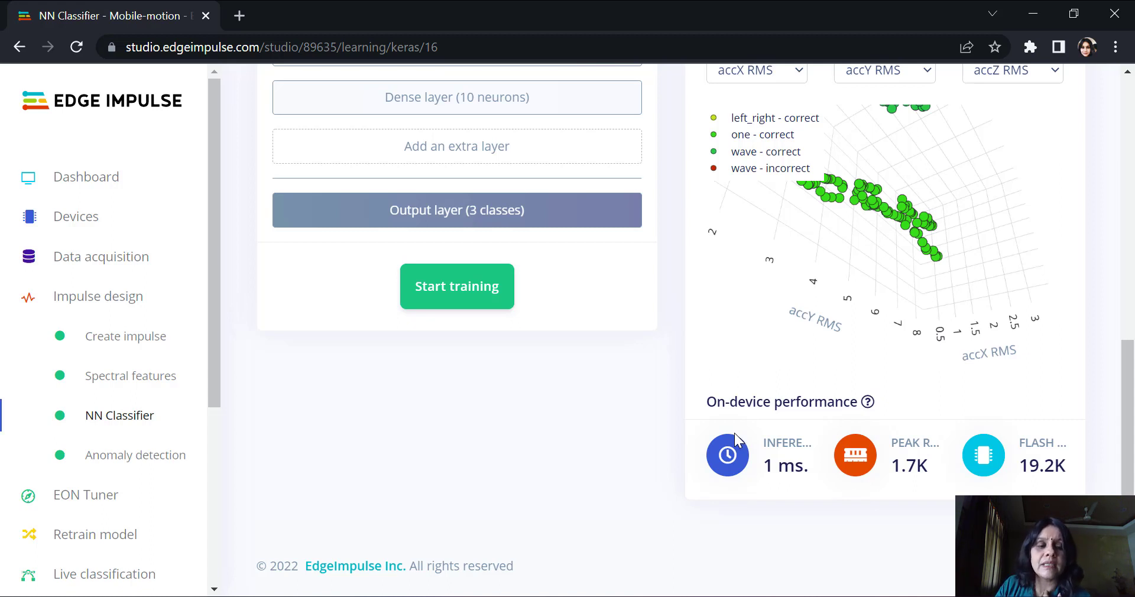
{"action": "mouse_move", "coordinate": [708, 445]}
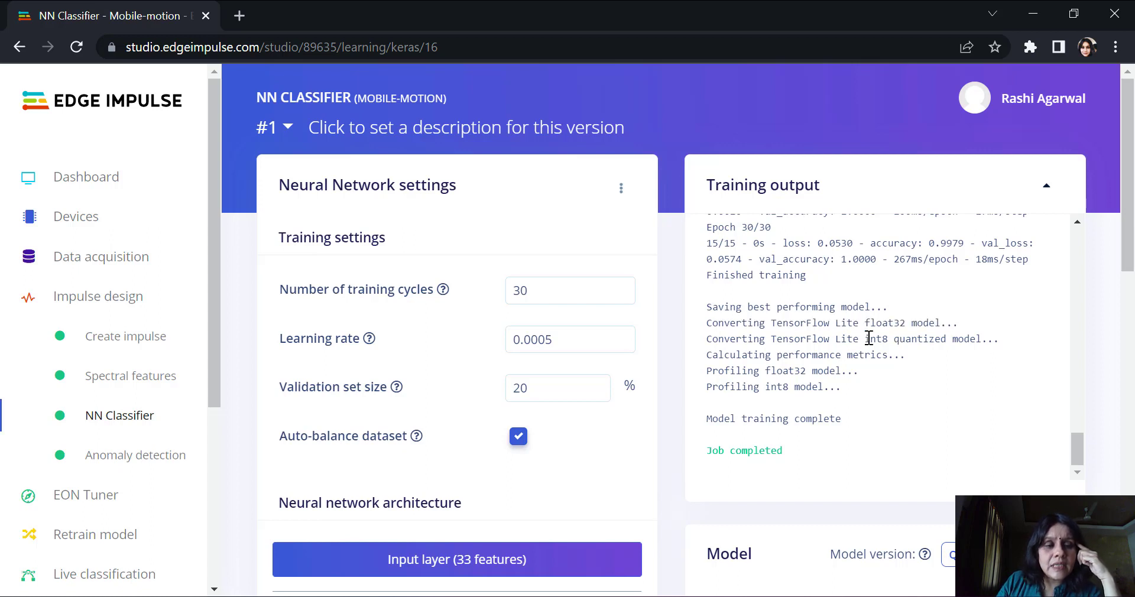
Highlight the performance metrics line in Mobile-motion's completed training log.
{"action": "left_click_drag", "start_coordinate": [864, 338], "coordinate": [981, 338]}
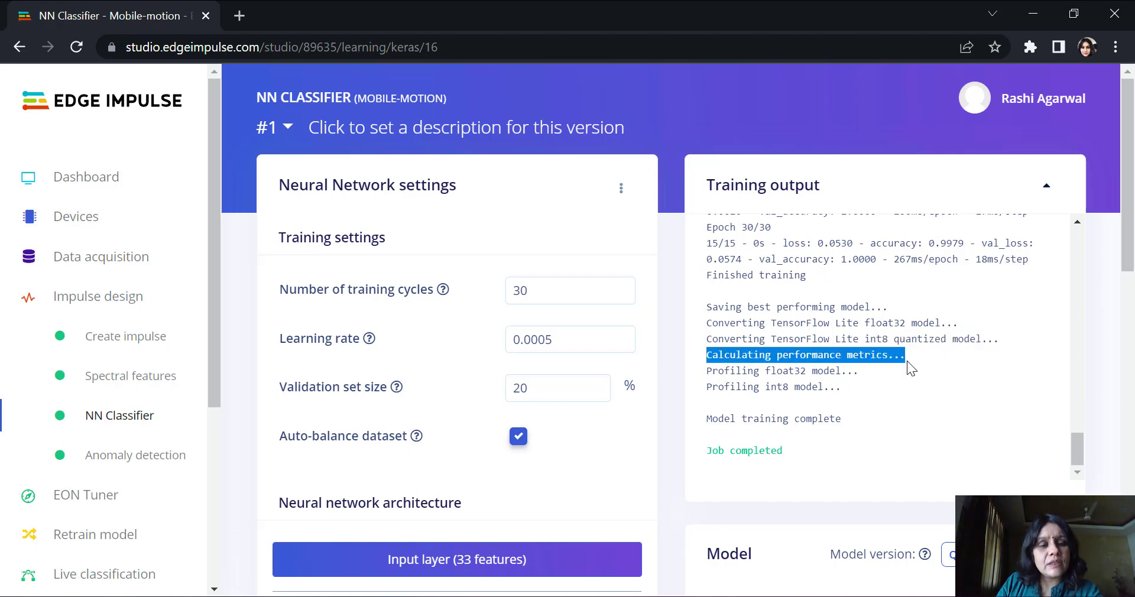
{"action": "mouse_move", "coordinate": [759, 403]}
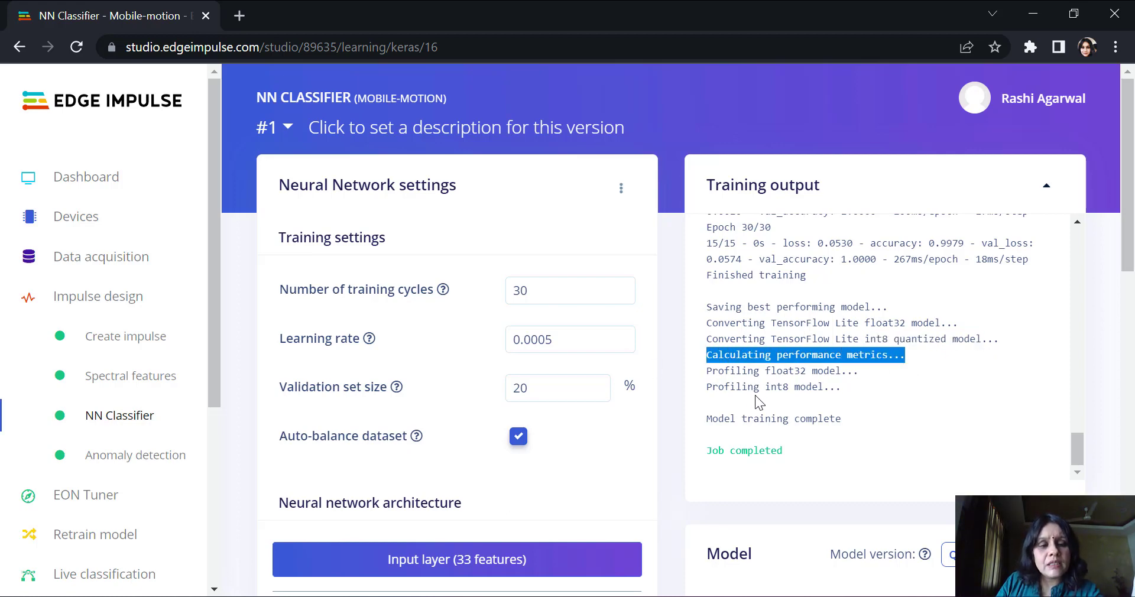
{"action": "scroll", "scroll_direction": "down", "scroll_amount": 3}
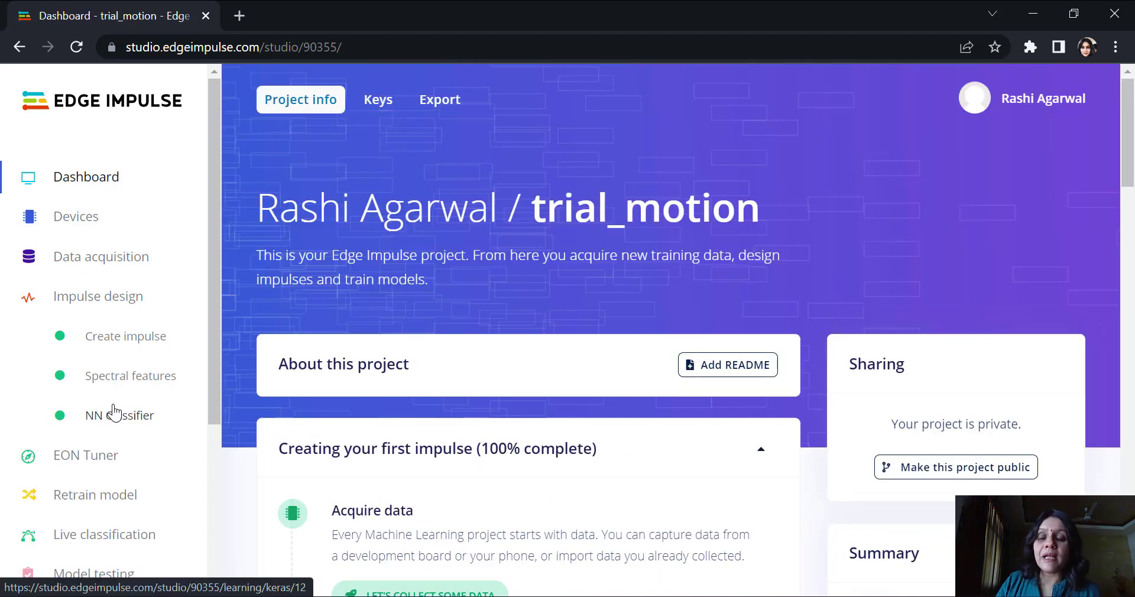
Go to trial_motion's NN Classifier and then Live classification with device phone_l17gw6dd connected.
{"action": "left_click", "coordinate": [120, 416]}
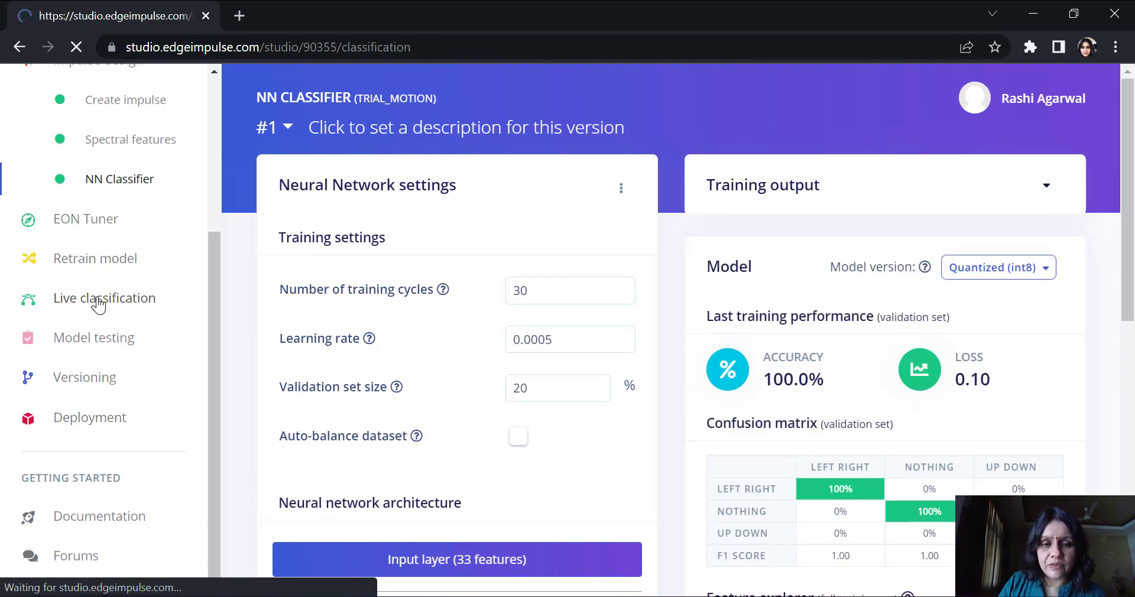
{"action": "left_click", "coordinate": [104, 298]}
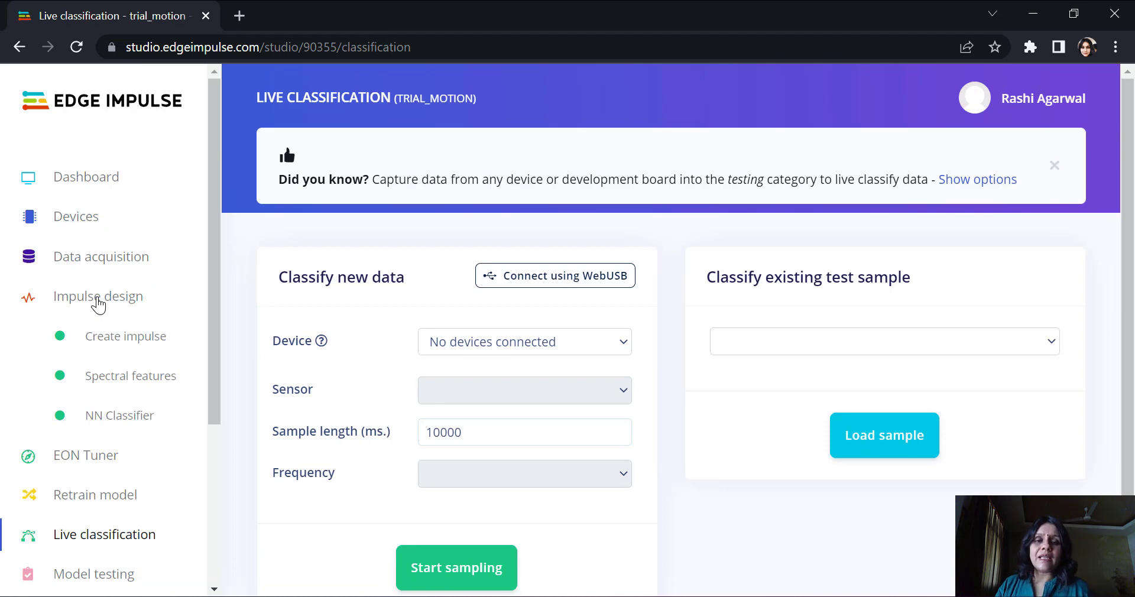
{"action": "left_click", "coordinate": [977, 179]}
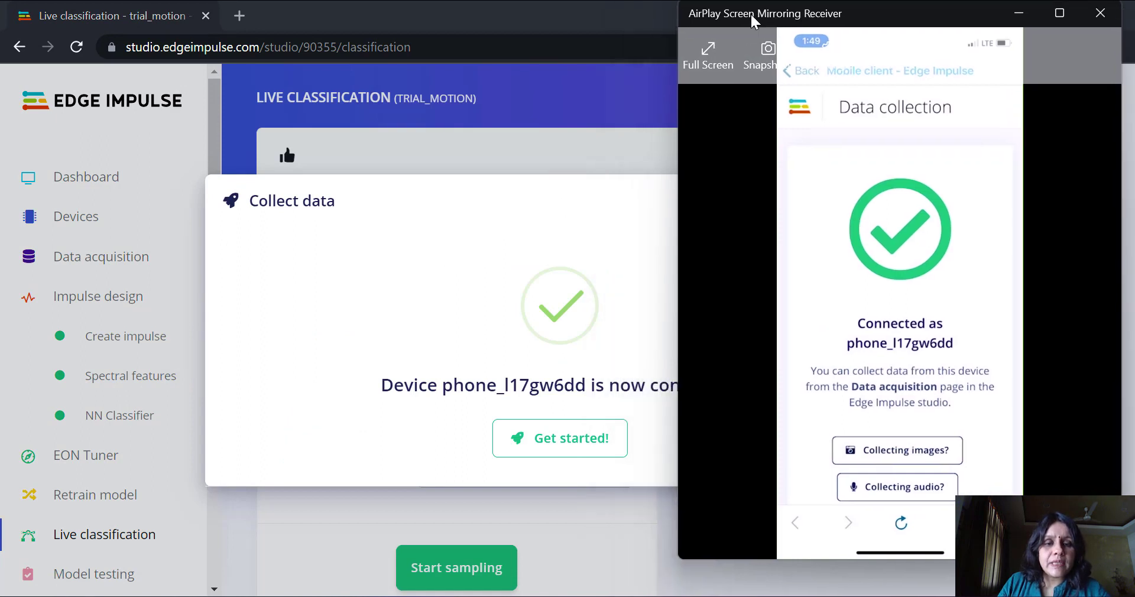
{"action": "mouse_move", "coordinate": [559, 438]}
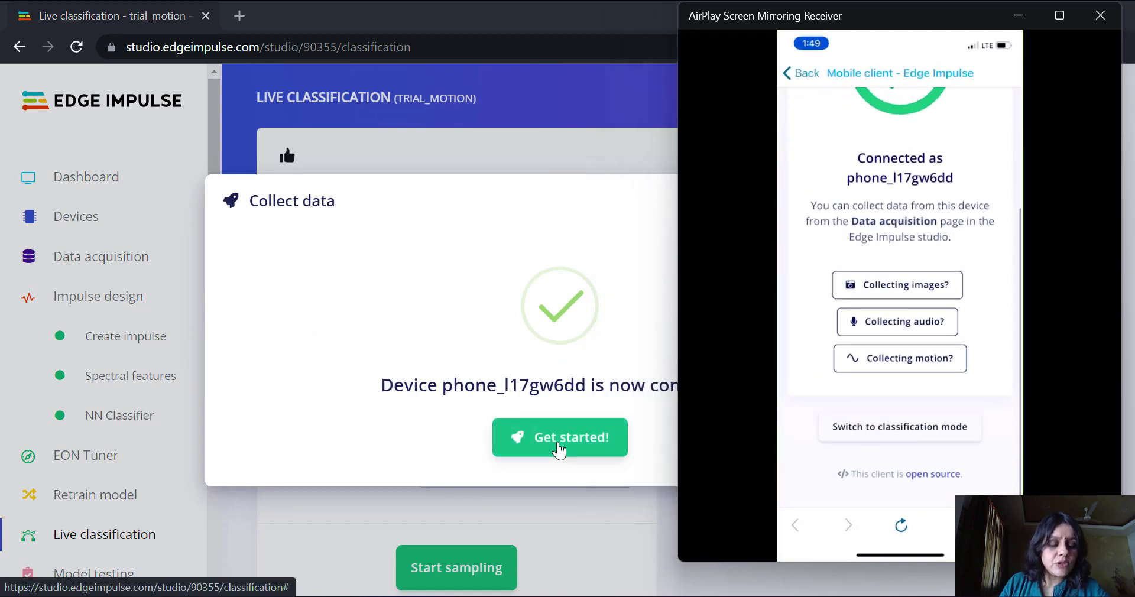
Acknowledge the connected phone and dismiss the confirmations so the phone classifier starts sampling.
{"action": "left_click", "coordinate": [899, 427]}
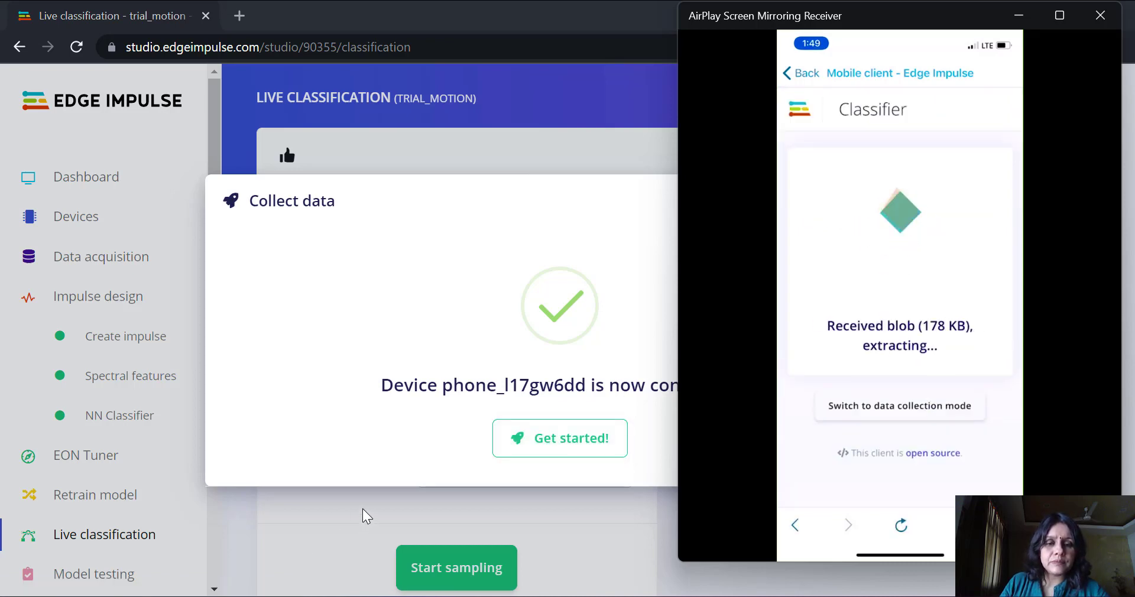
{"action": "left_click", "coordinate": [560, 438]}
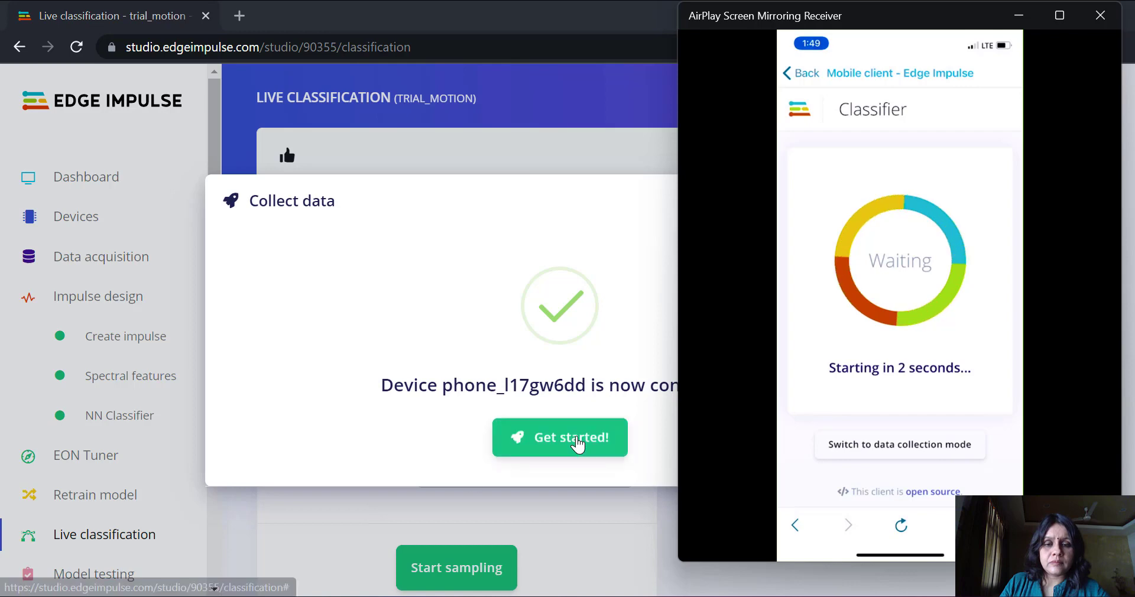
{"action": "left_click", "coordinate": [560, 437]}
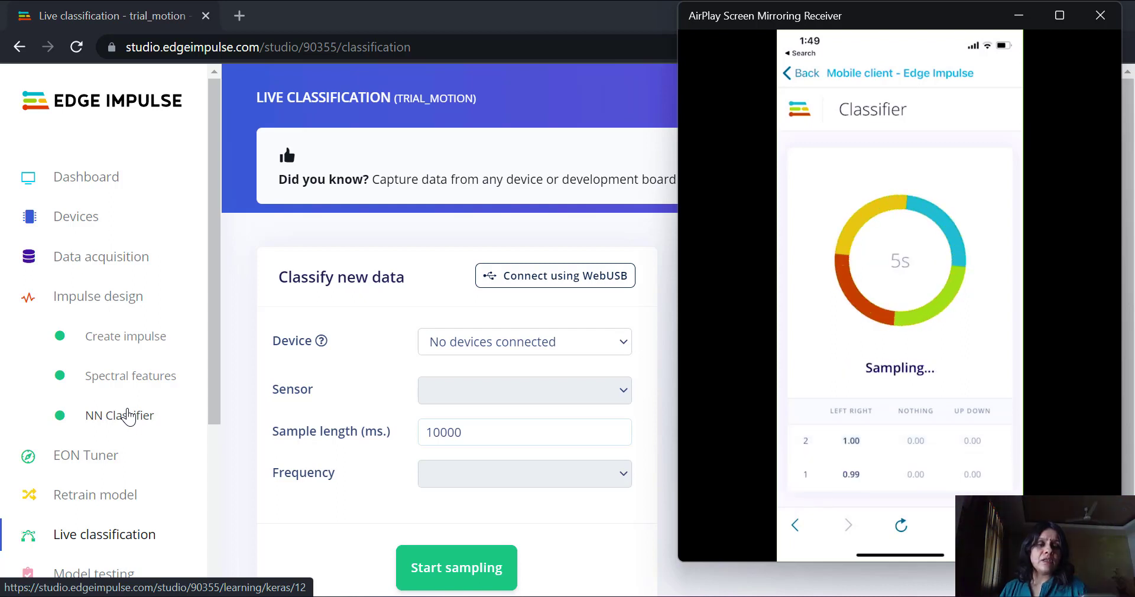
{"action": "mouse_move", "coordinate": [180, 499]}
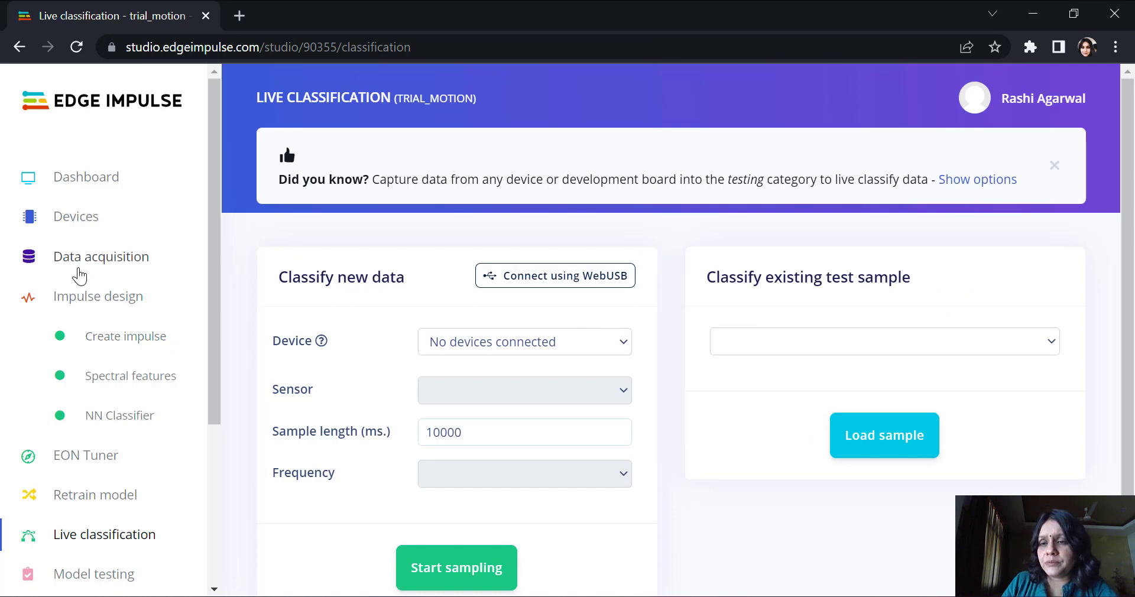
Add an Anomaly Detection (K-means) learning block in Create impulse and save the impulse.
{"action": "left_click", "coordinate": [98, 295]}
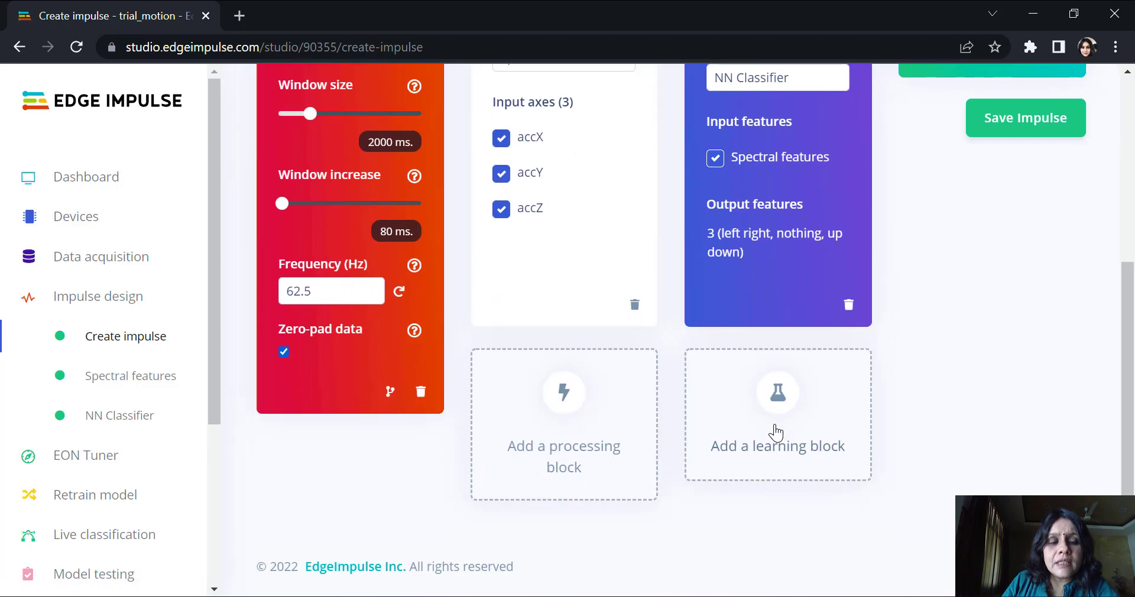
{"action": "left_click", "coordinate": [778, 415]}
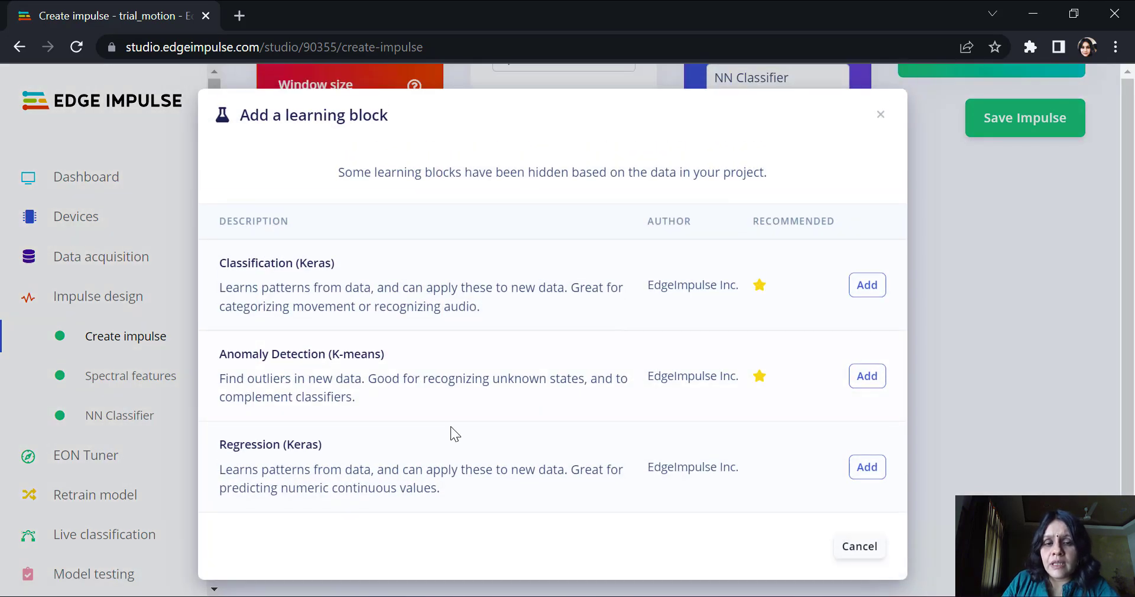
{"action": "left_click", "coordinate": [867, 376]}
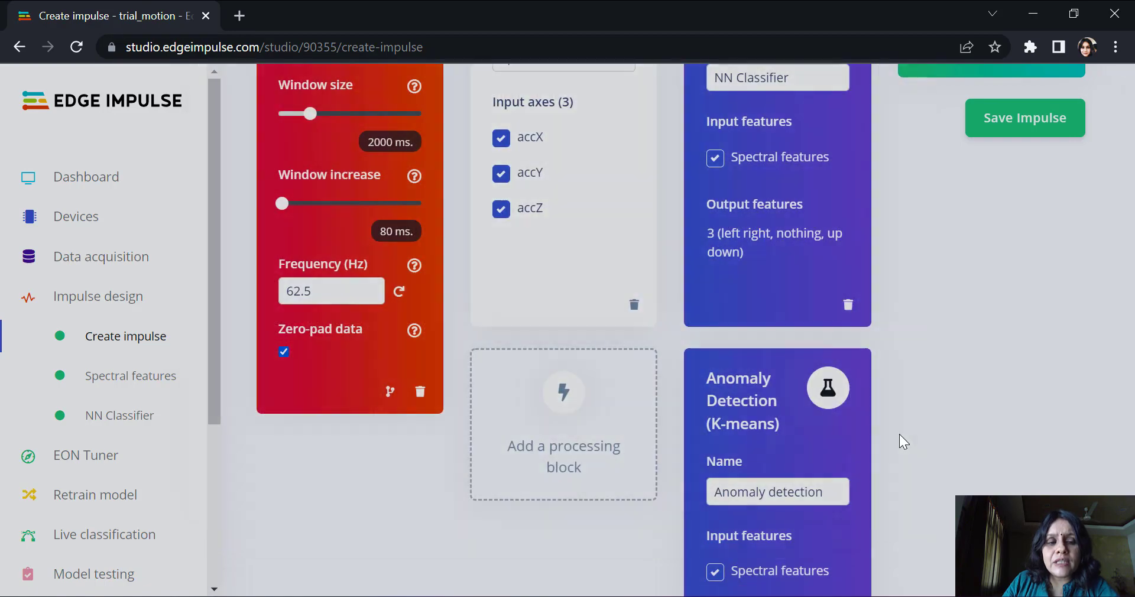
{"action": "scroll", "scroll_direction": "down", "scroll_amount": 3}
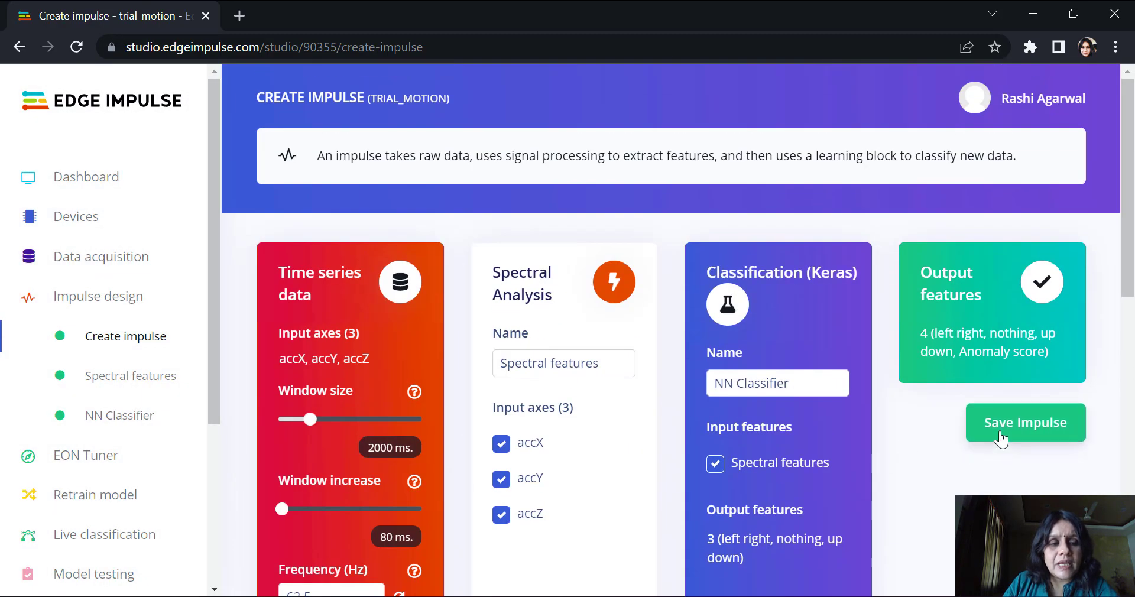
{"action": "left_click", "coordinate": [1024, 422]}
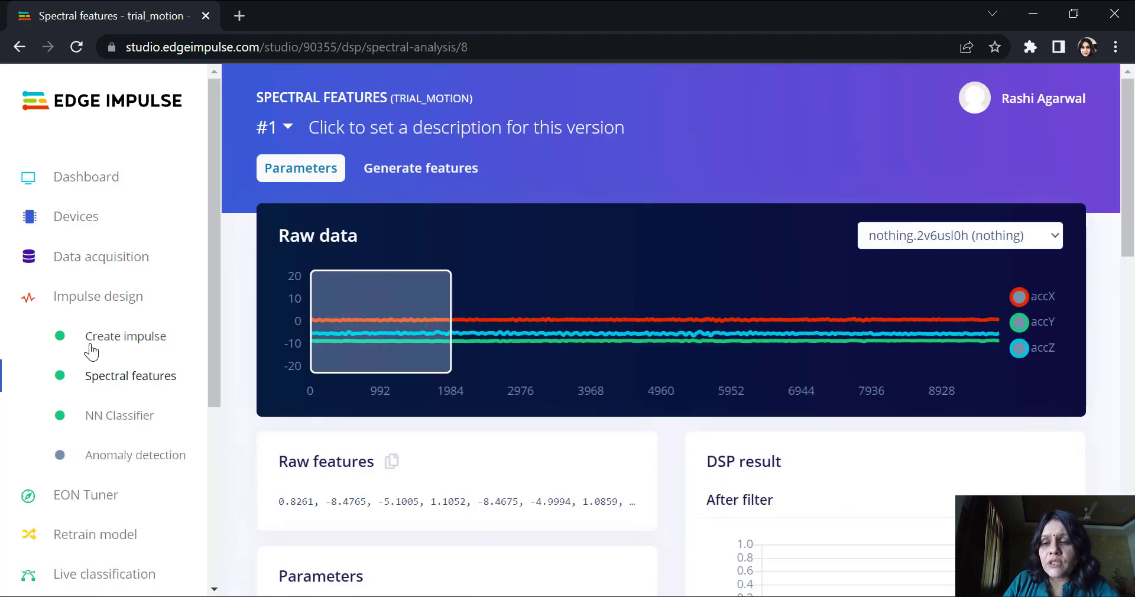
Go to Mobile-motion's Anomaly detection page and review its 32 clusters and four selected axes.
{"action": "left_click", "coordinate": [135, 454]}
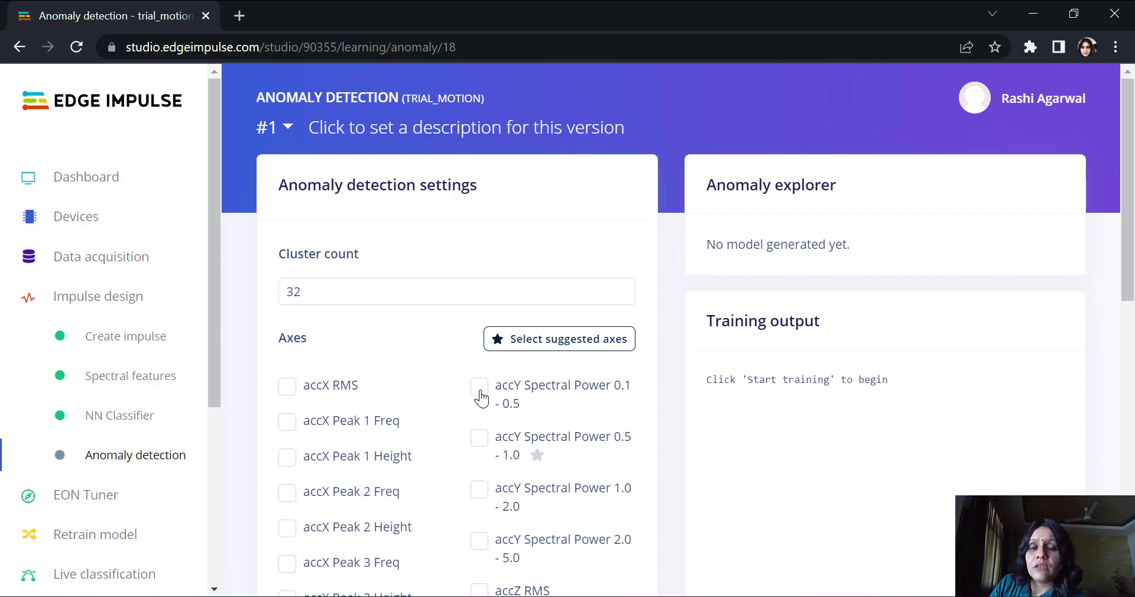
{"action": "mouse_move", "coordinate": [525, 366]}
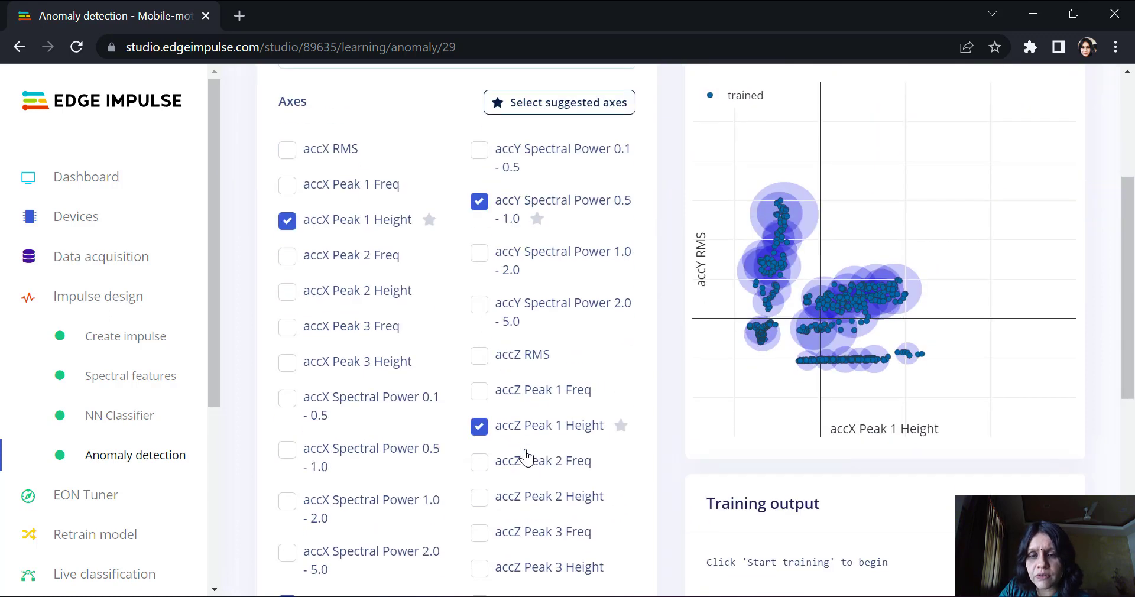
{"action": "scroll", "scroll_direction": "down", "scroll_amount": 3}
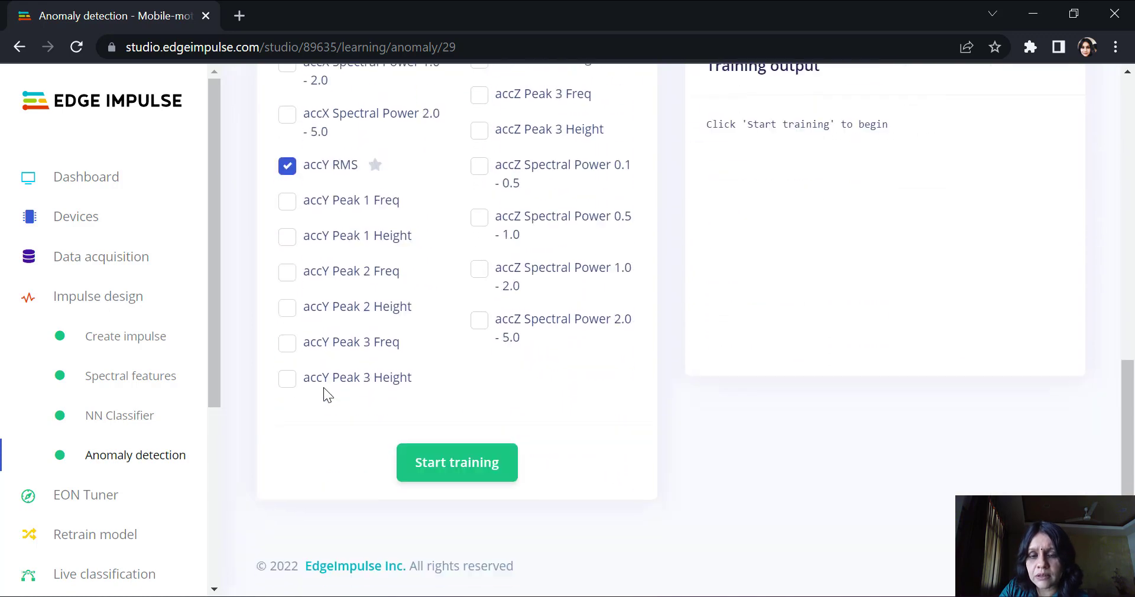
{"action": "left_click", "coordinate": [457, 462]}
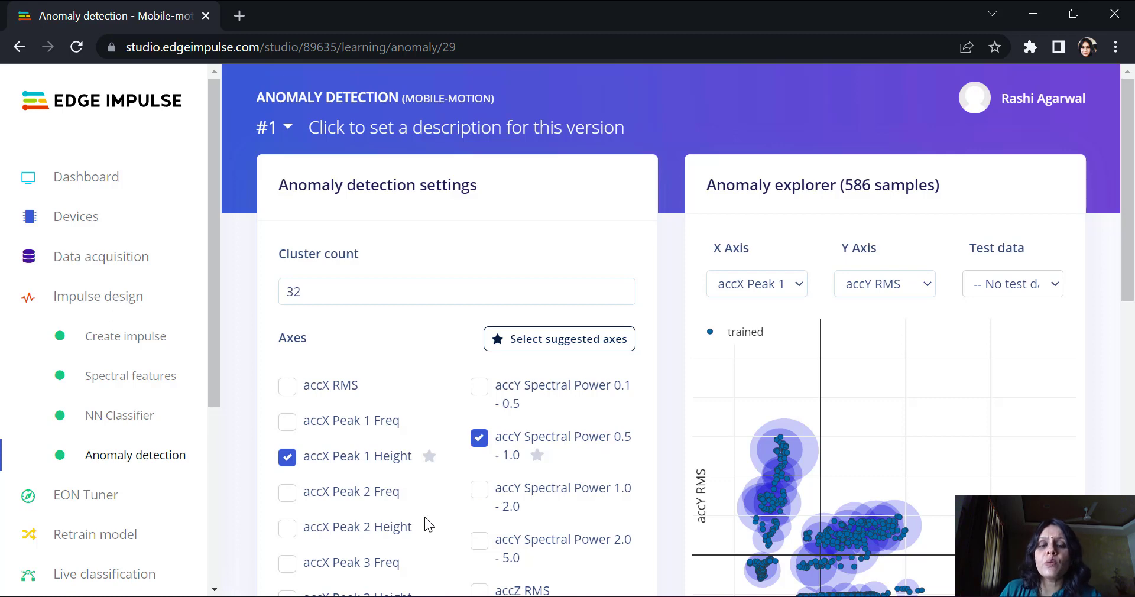
{"action": "scroll", "scroll_direction": "down", "scroll_amount": 3}
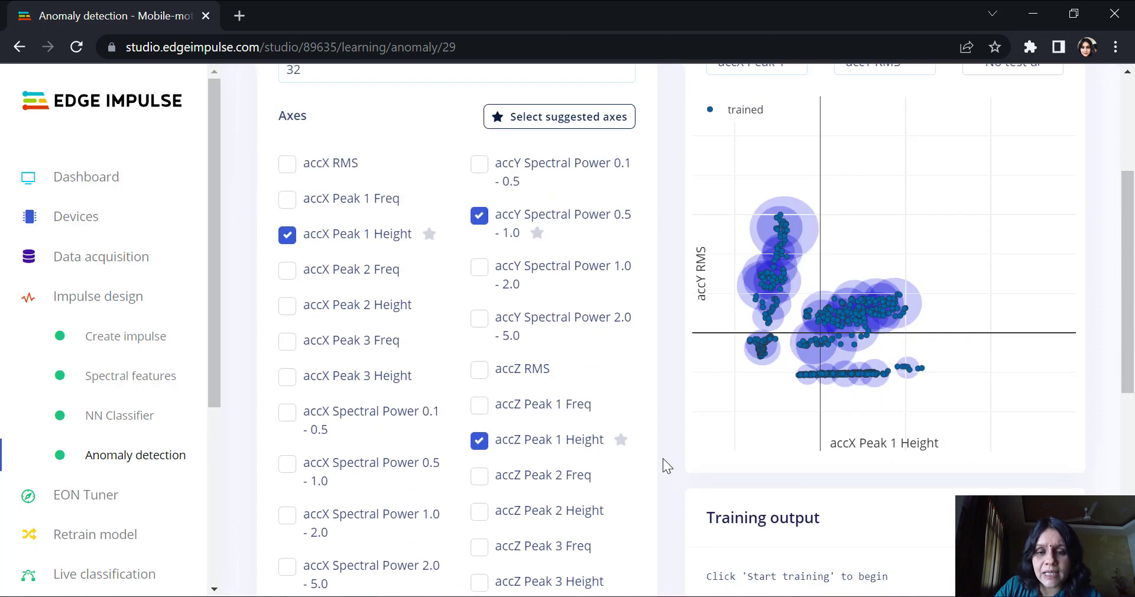
{"action": "scroll", "scroll_direction": "down", "scroll_amount": 3}
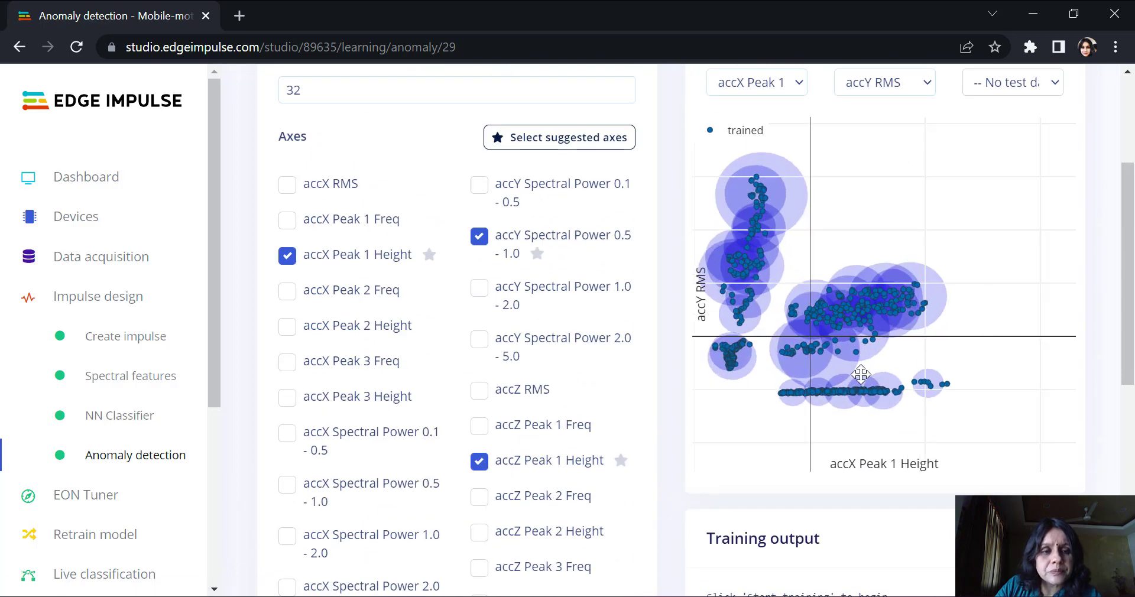
{"action": "mouse_move", "coordinate": [837, 338]}
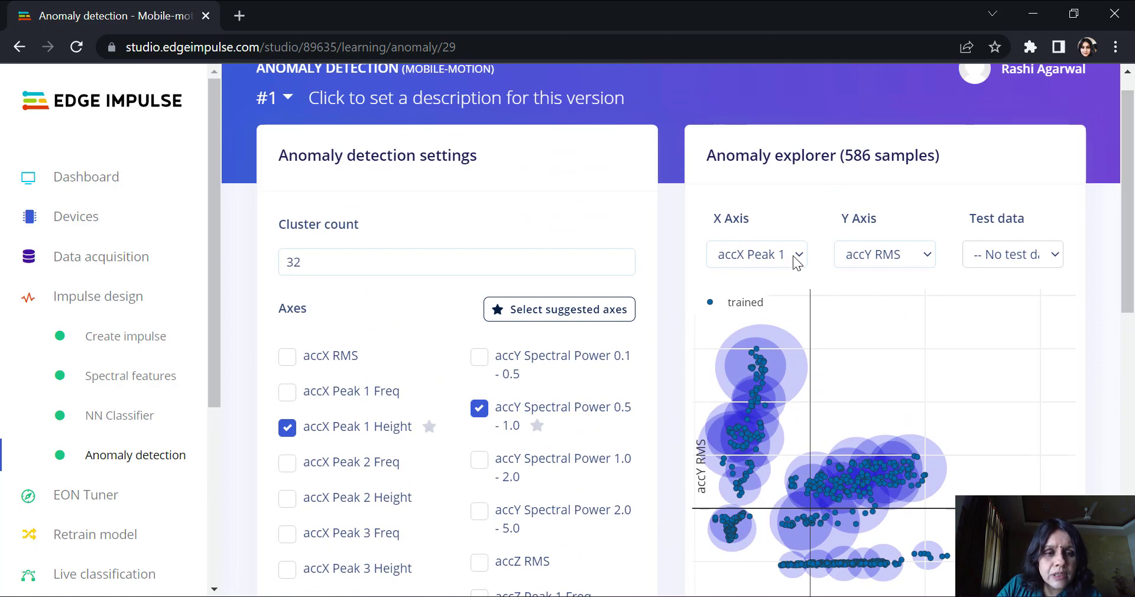
Set the Anomaly explorer X axis to accY Spectral Power 0.5 - 1.0 against accY RMS for 586 samples.
{"action": "left_click", "coordinate": [755, 254]}
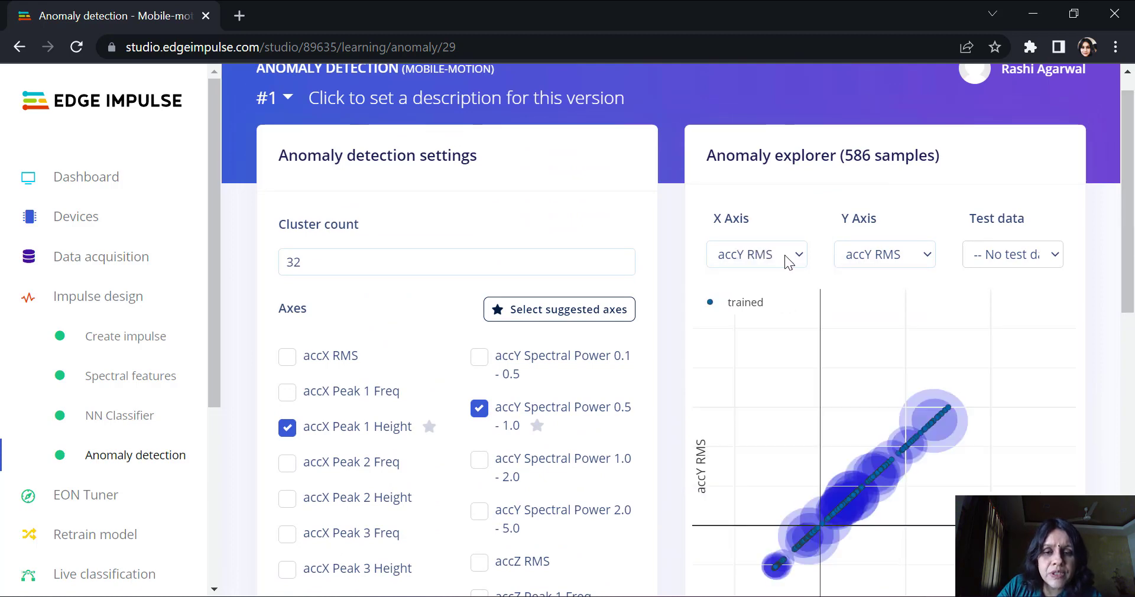
{"action": "left_click", "coordinate": [756, 254]}
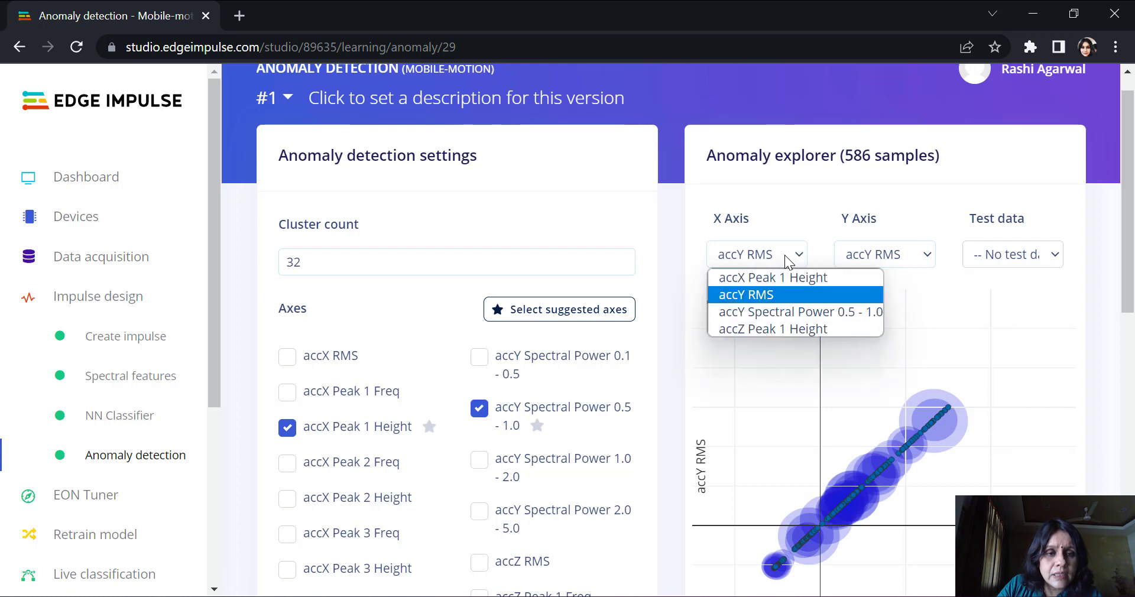
{"action": "left_click", "coordinate": [795, 313]}
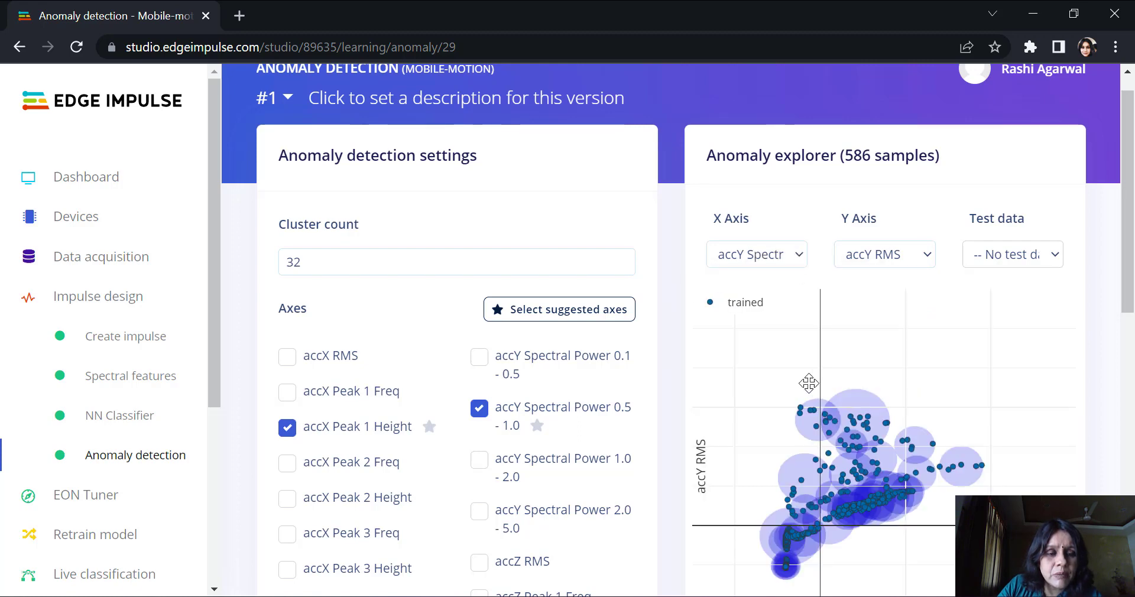
{"action": "mouse_move", "coordinate": [869, 442]}
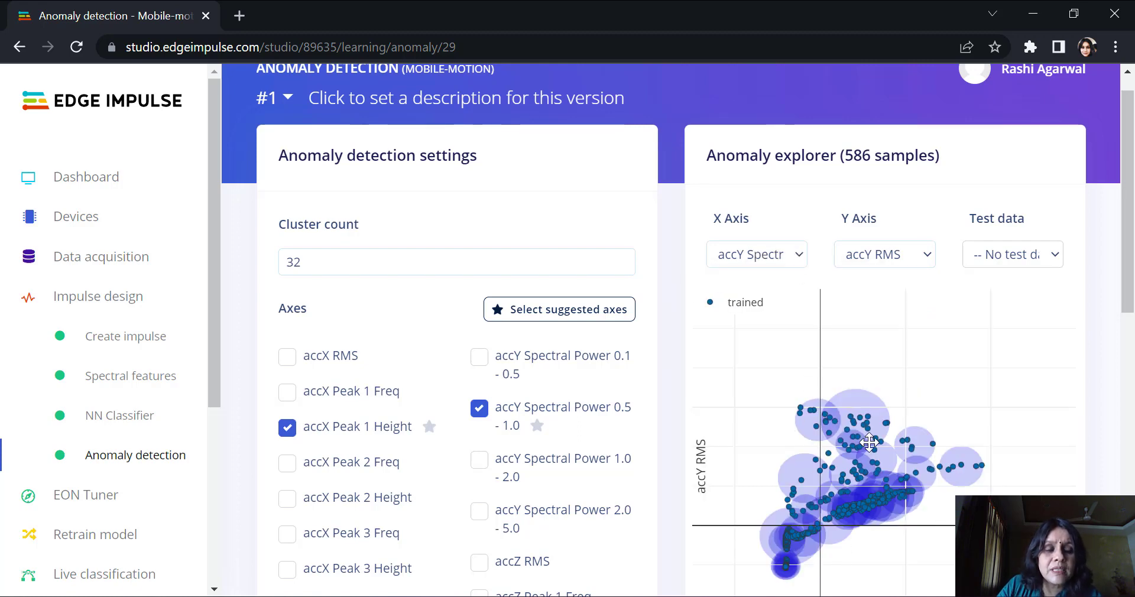
{"action": "mouse_move", "coordinate": [824, 454]}
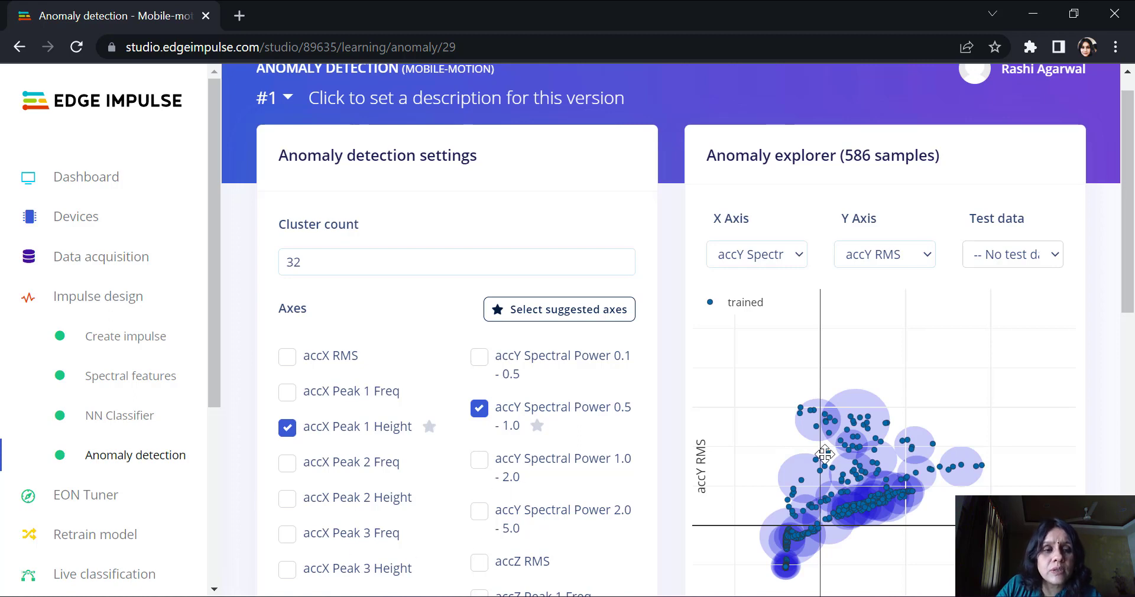
{"action": "mouse_move", "coordinate": [917, 426]}
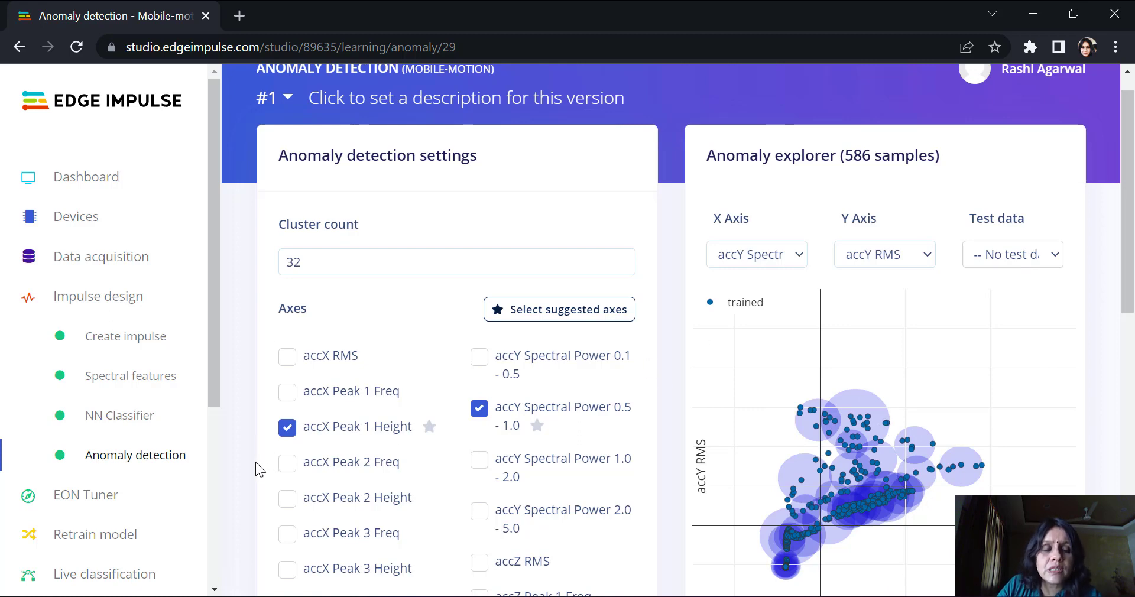
{"action": "scroll", "scroll_direction": "down", "scroll_amount": 3}
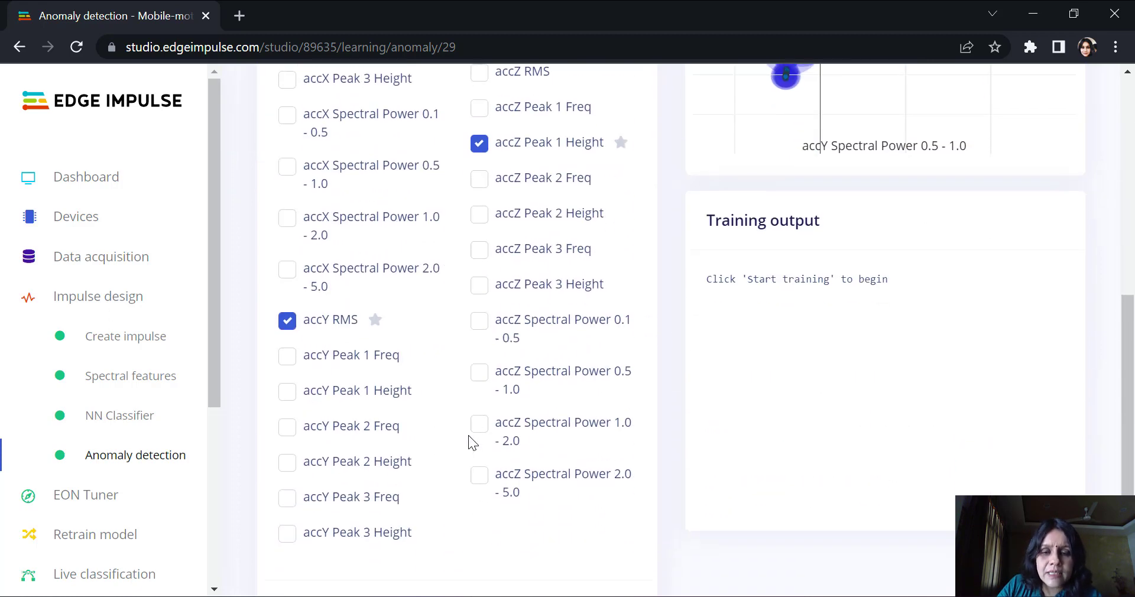
{"action": "scroll", "scroll_direction": "down", "scroll_amount": 3}
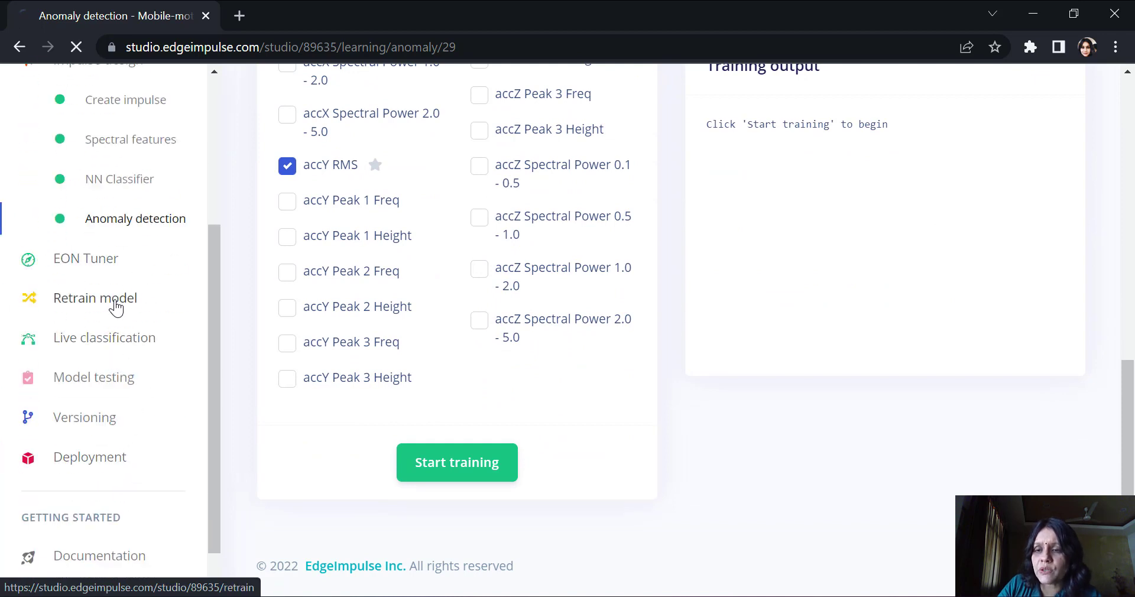
Navigate from Retrain model to the Mobile-motion Live classification page.
{"action": "left_click", "coordinate": [95, 298]}
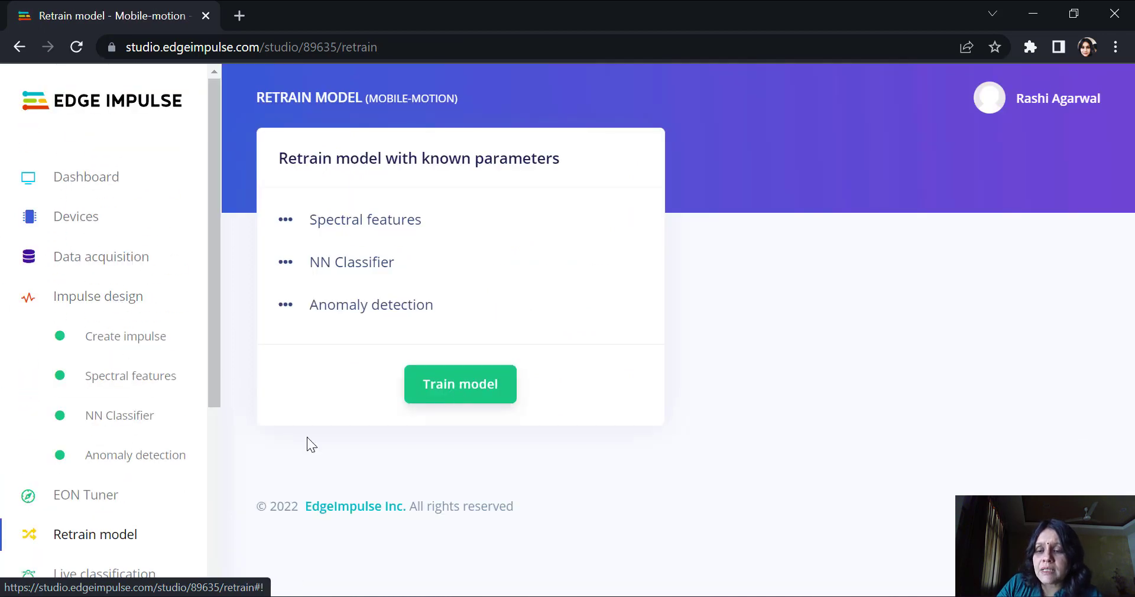
{"action": "scroll", "scroll_direction": "down", "scroll_amount": 3}
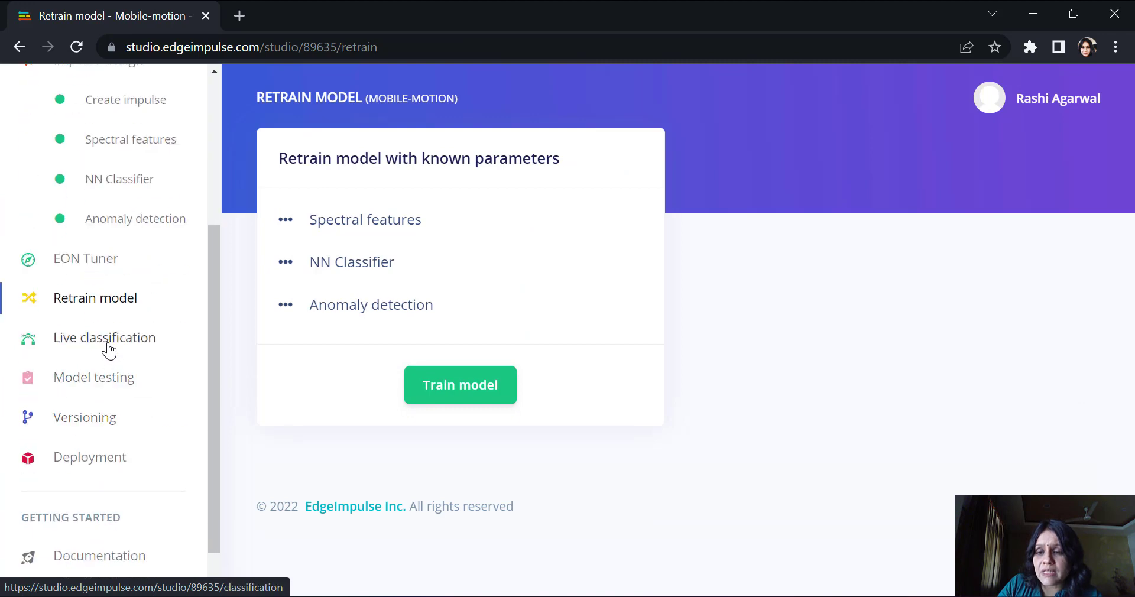
{"action": "left_click", "coordinate": [460, 385]}
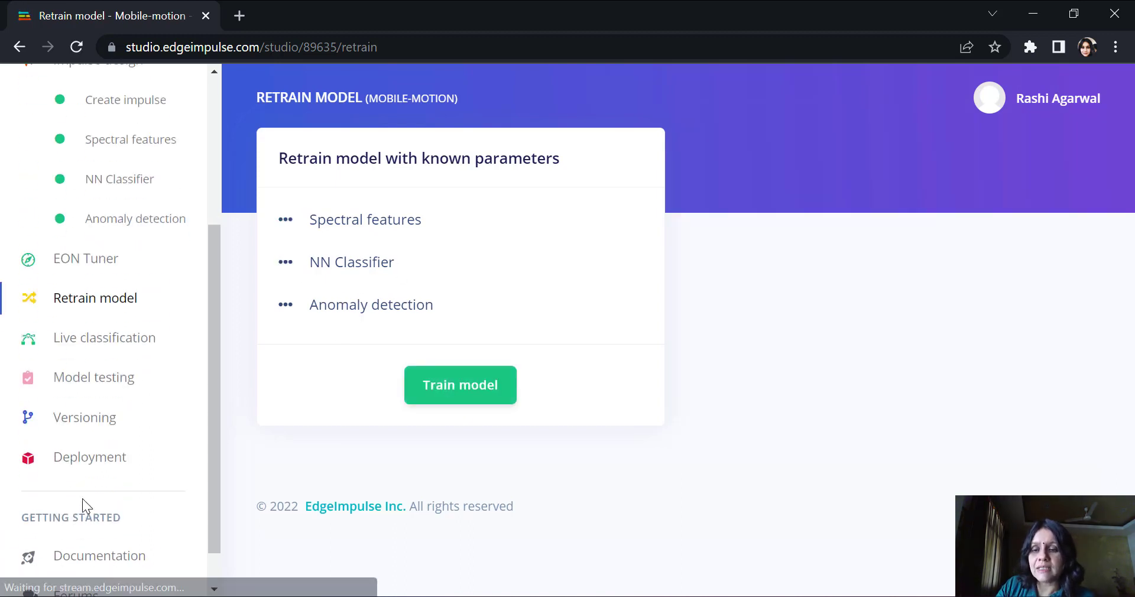
{"action": "left_click", "coordinate": [104, 337]}
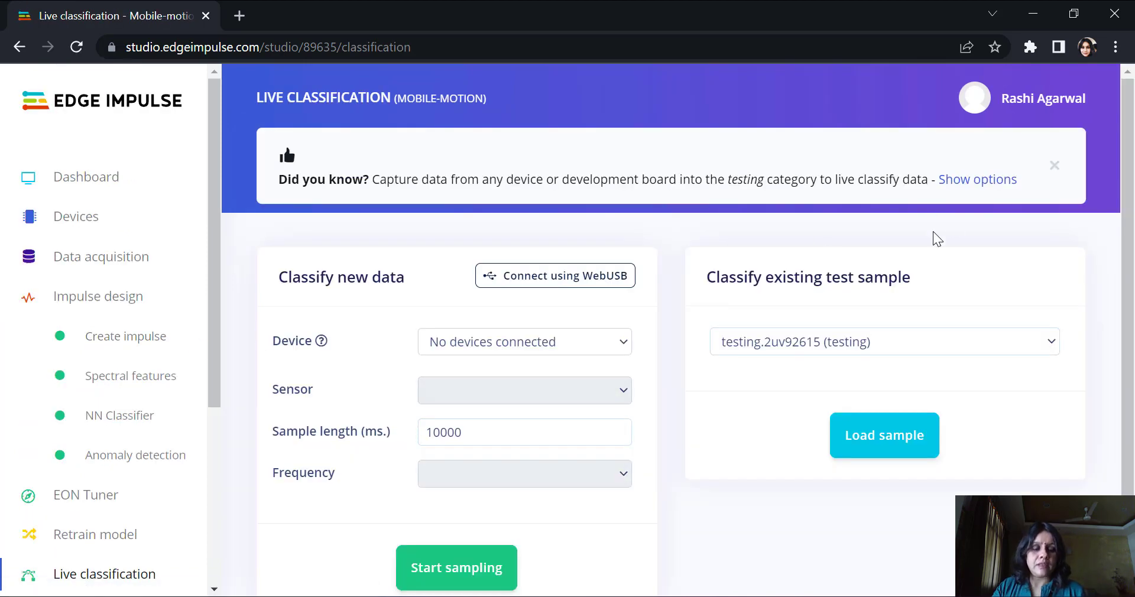
Switch the mirrored phone client to classification mode and read wave predictions with anomaly scores.
{"action": "left_click", "coordinate": [977, 178]}
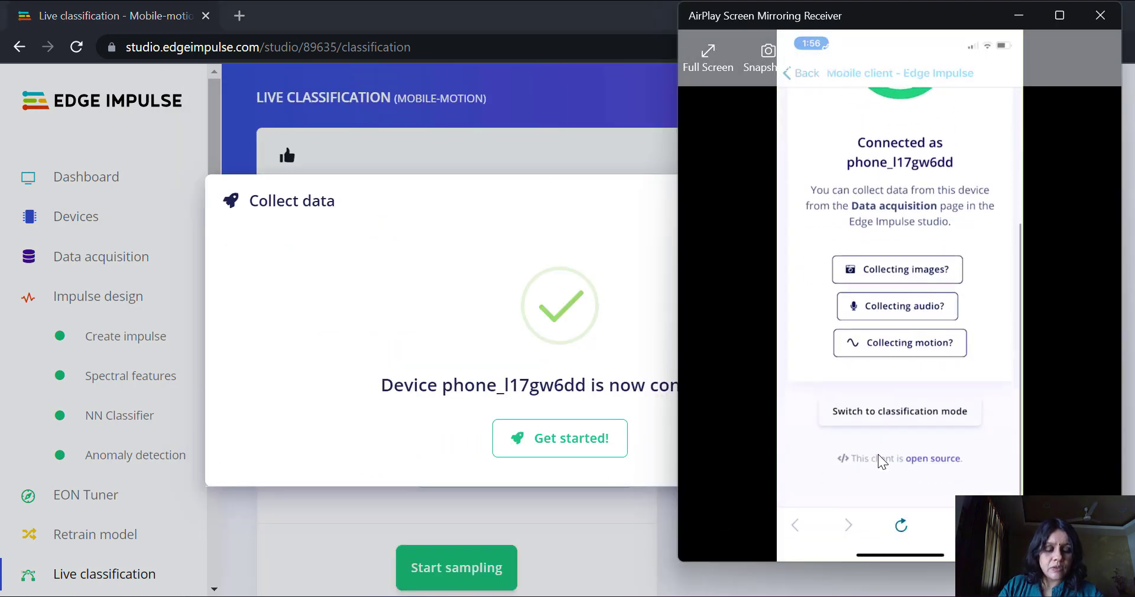
{"action": "left_click", "coordinate": [899, 411]}
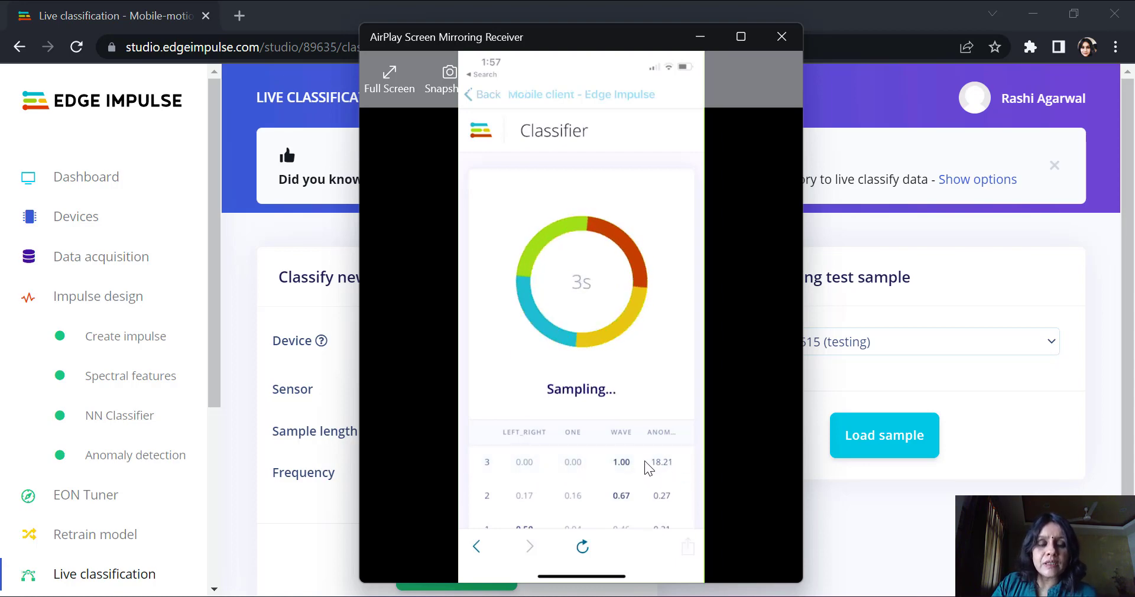
{"action": "mouse_move", "coordinate": [670, 471]}
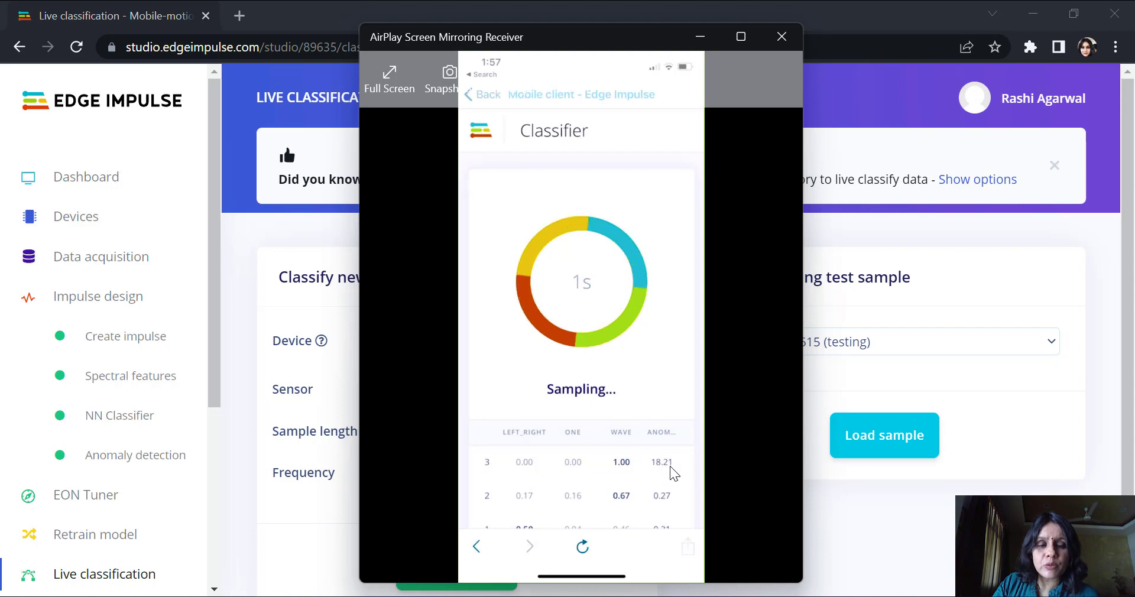